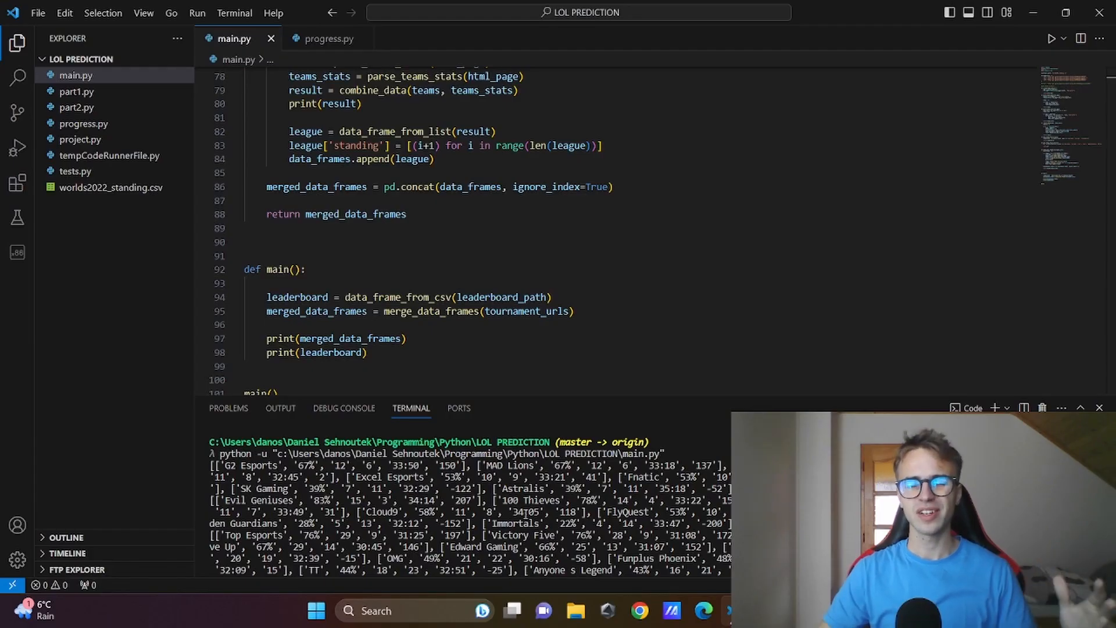
- Scroll through the printed merged league stats and Worlds placement tables
scroll("down", 3)
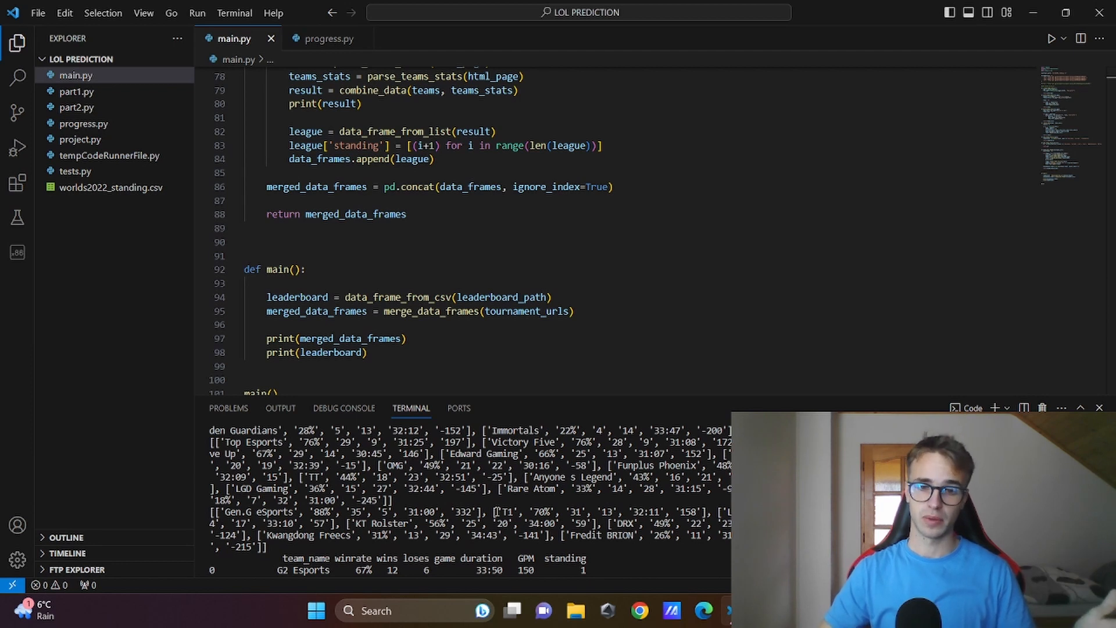
scroll("down", 3)
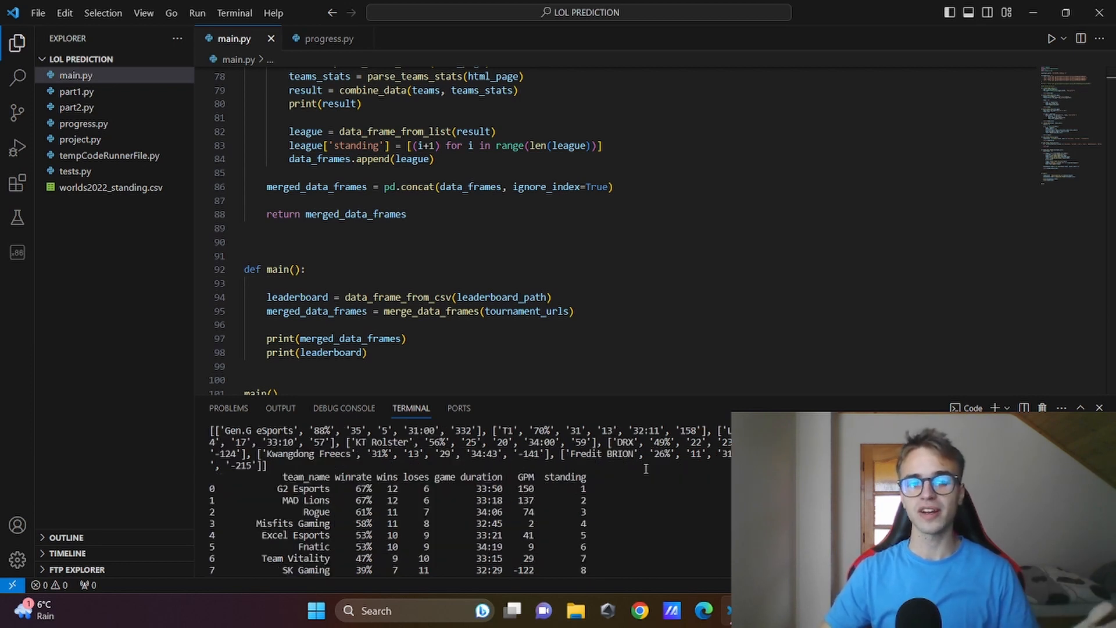
scroll("down", 3)
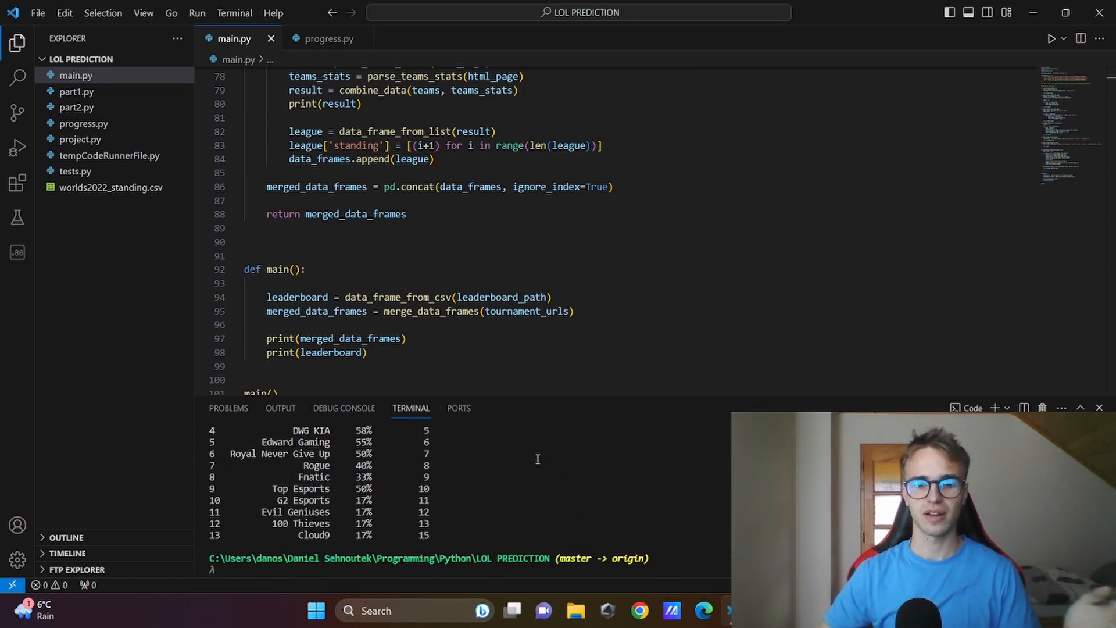
scroll("down", 3)
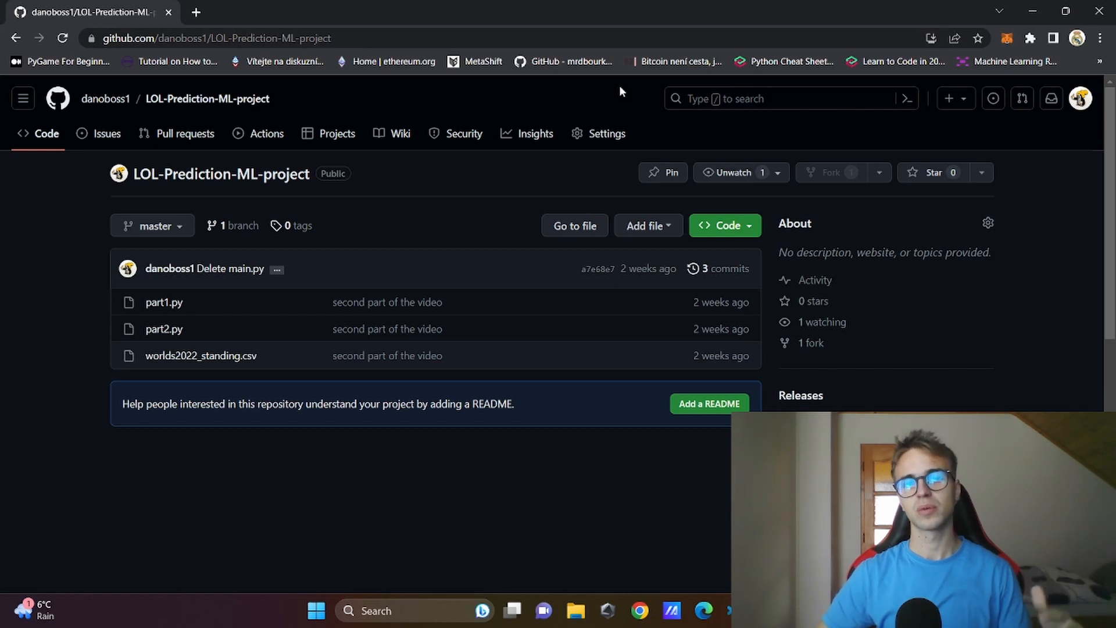
mouse_move(144, 289)
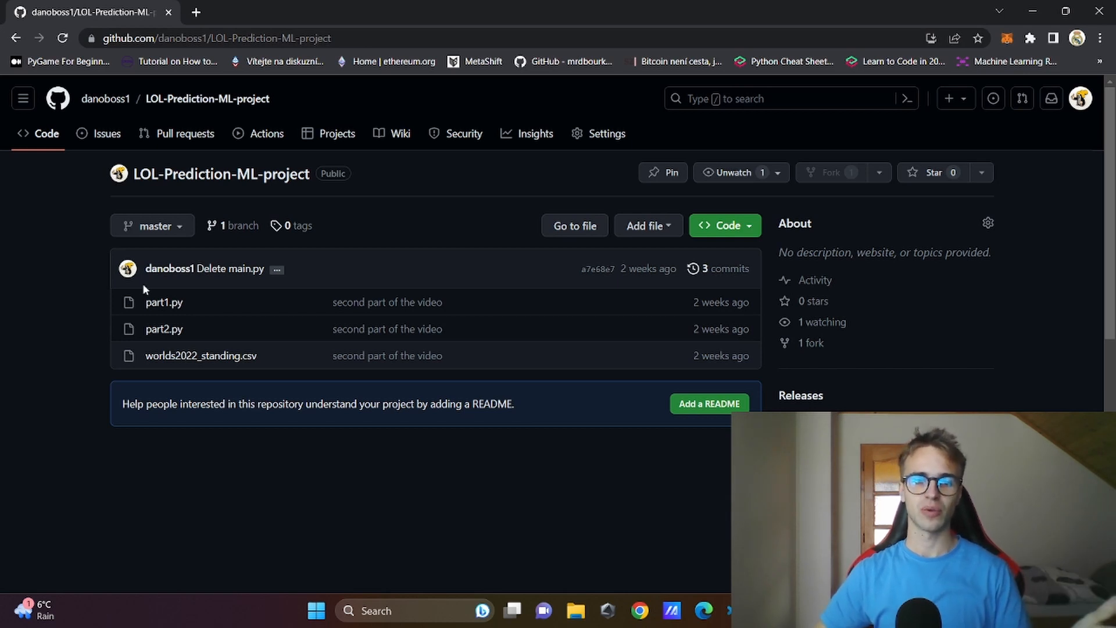
left_click(163, 327)
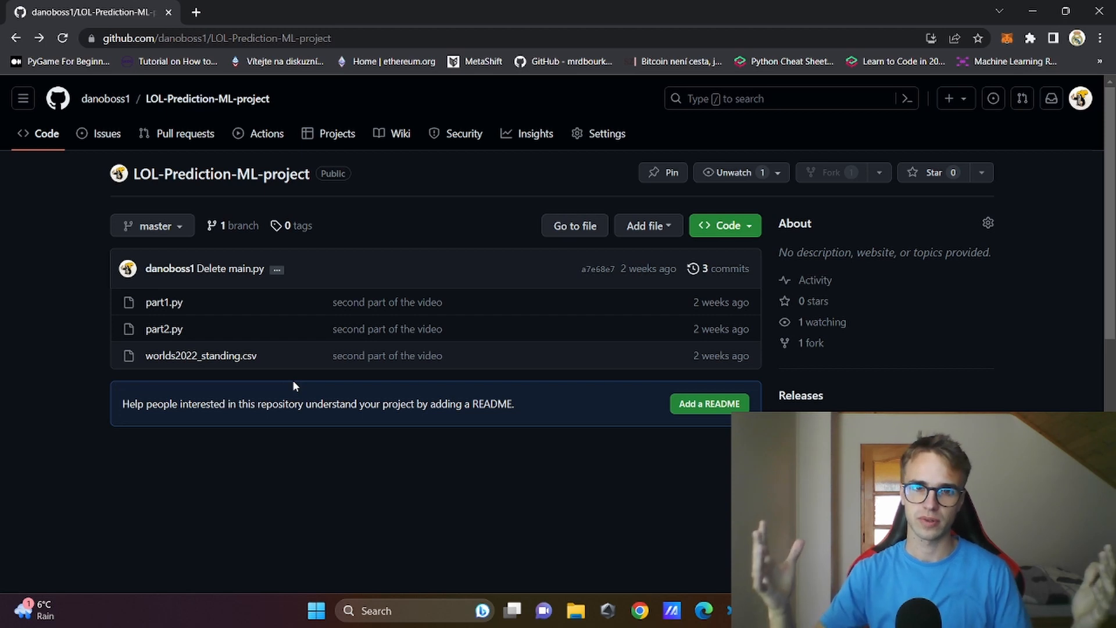
- Return to the code editor and scroll main.py up to its import lines
left_click(671, 611)
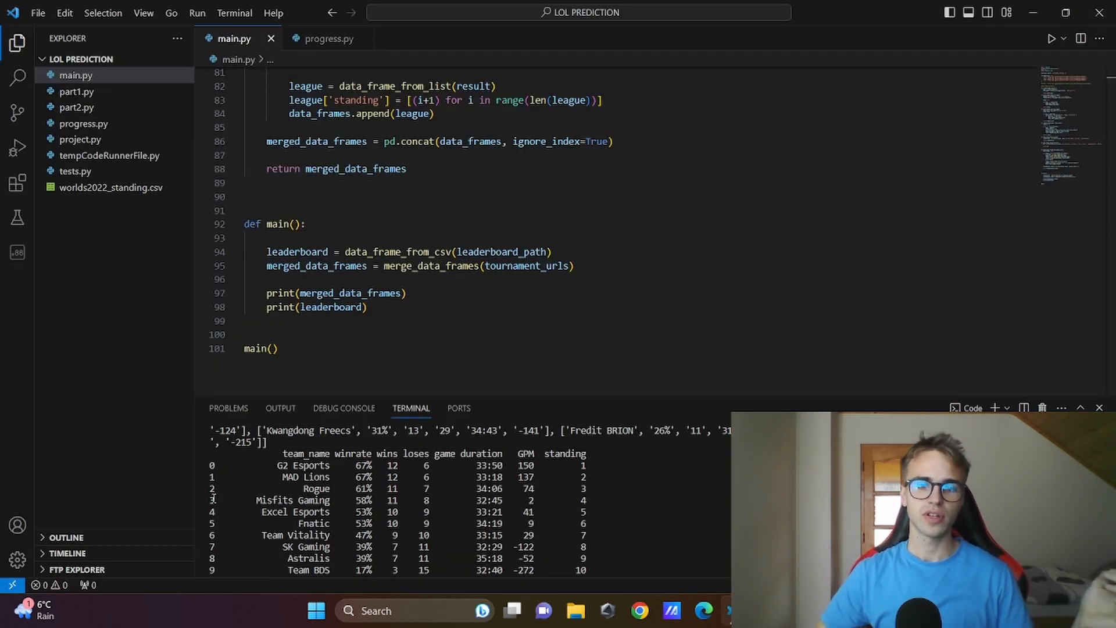
scroll("down", 3)
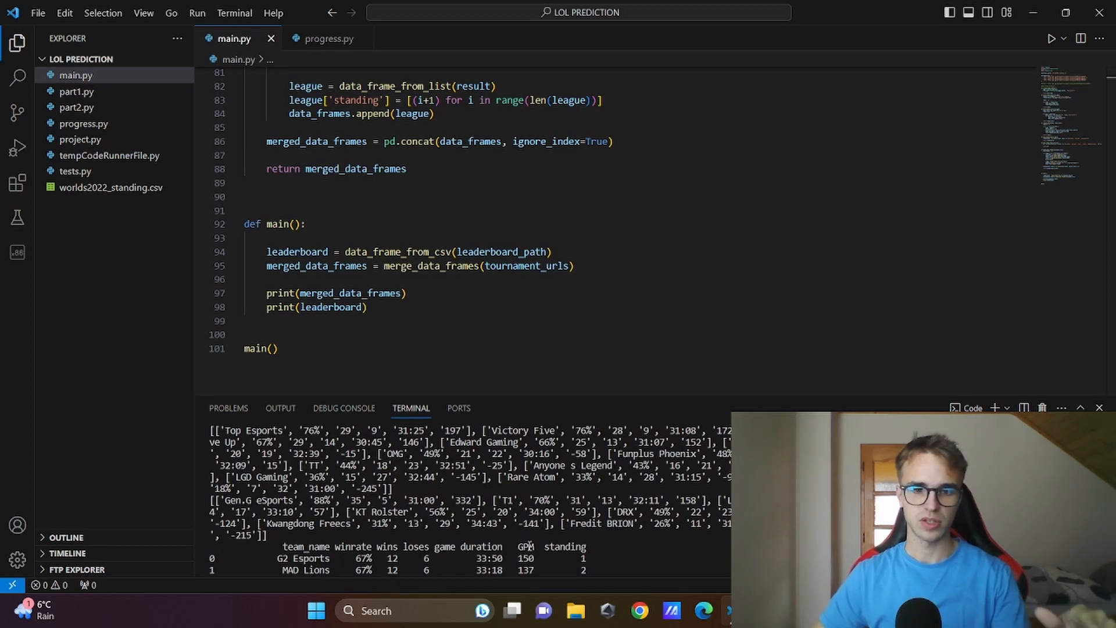
scroll("down", 3)
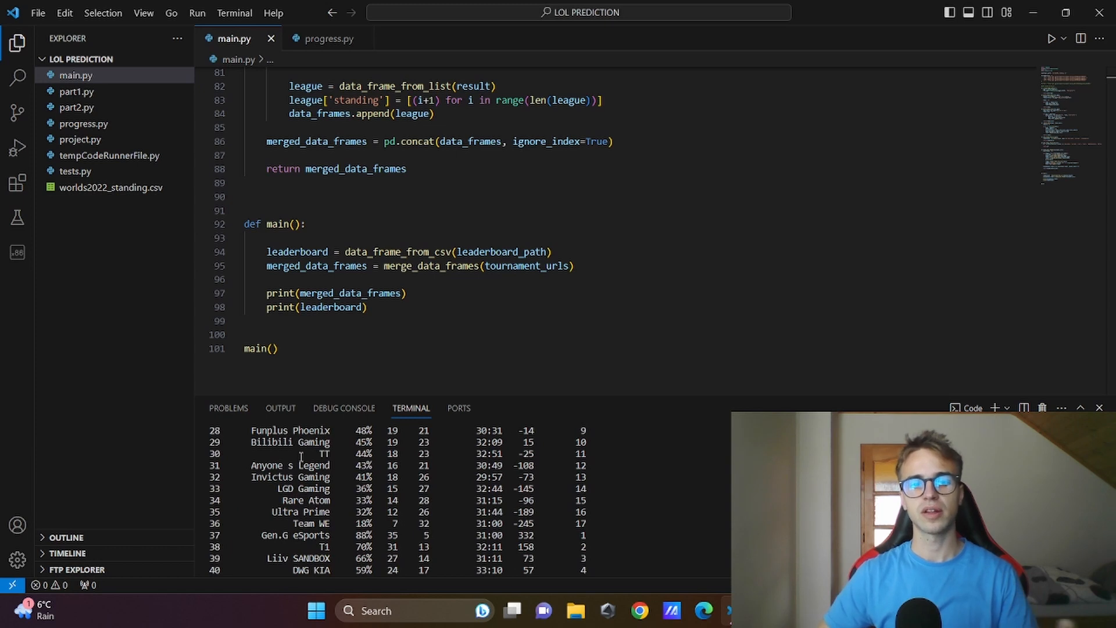
scroll("up", 3)
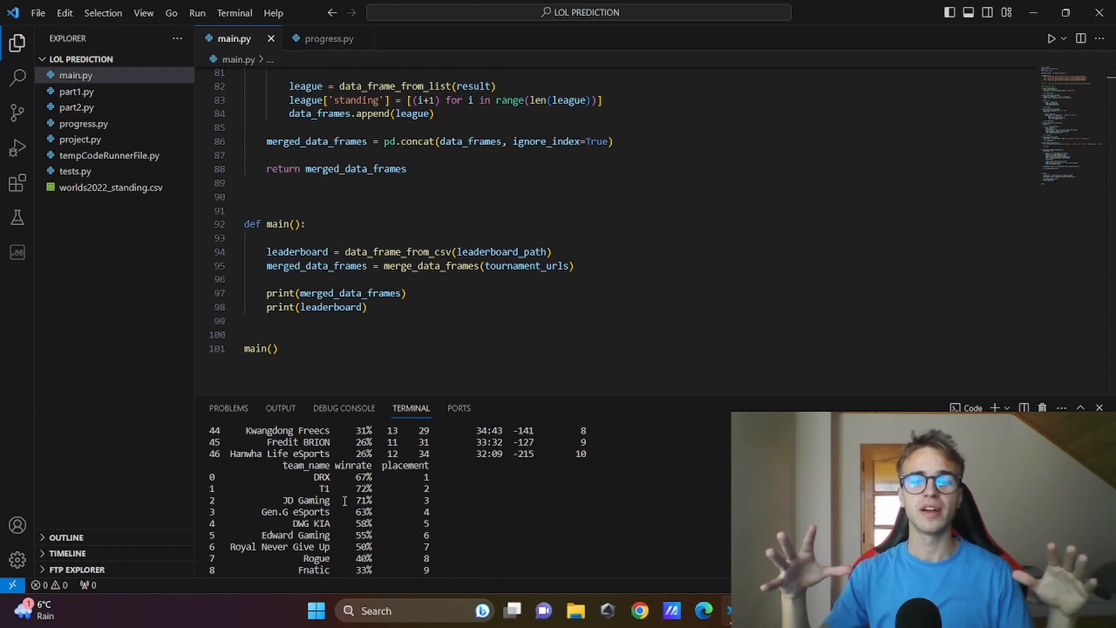
scroll("up", 3)
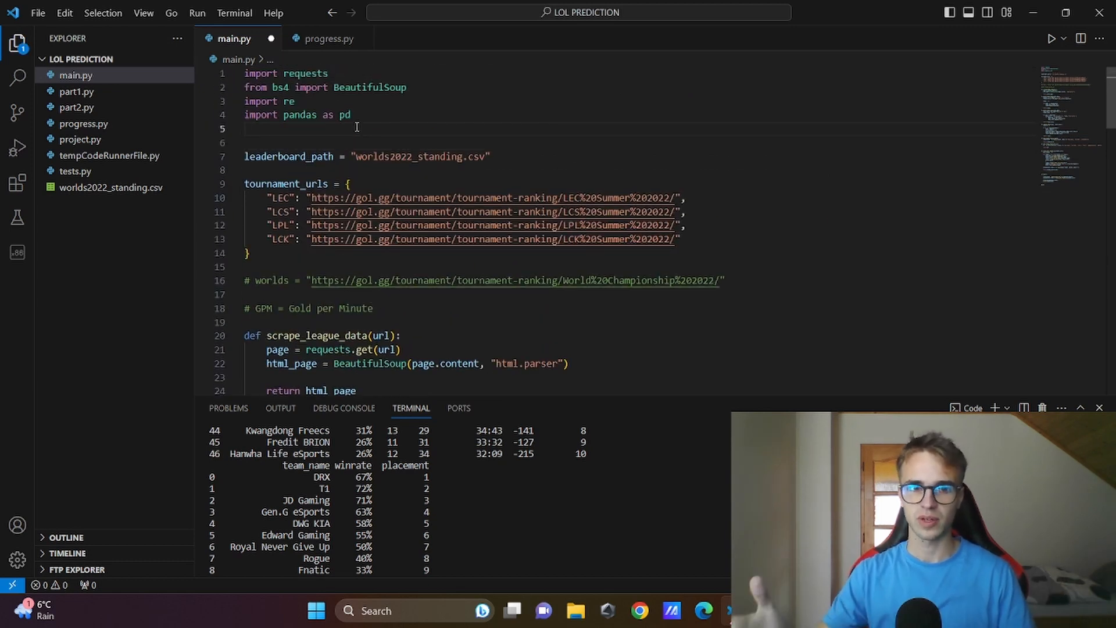
- Add 'from matplotlib import pyplot as plt' and 'import numpy as np' to main.py's imports
type("from matplotlib i")
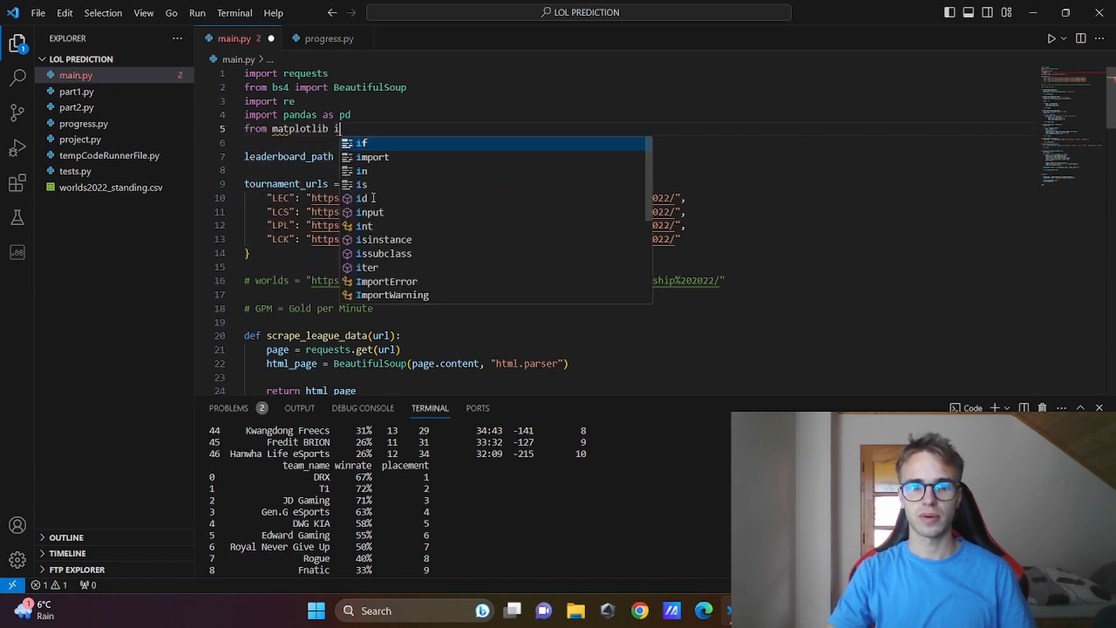
type("mport pypt")
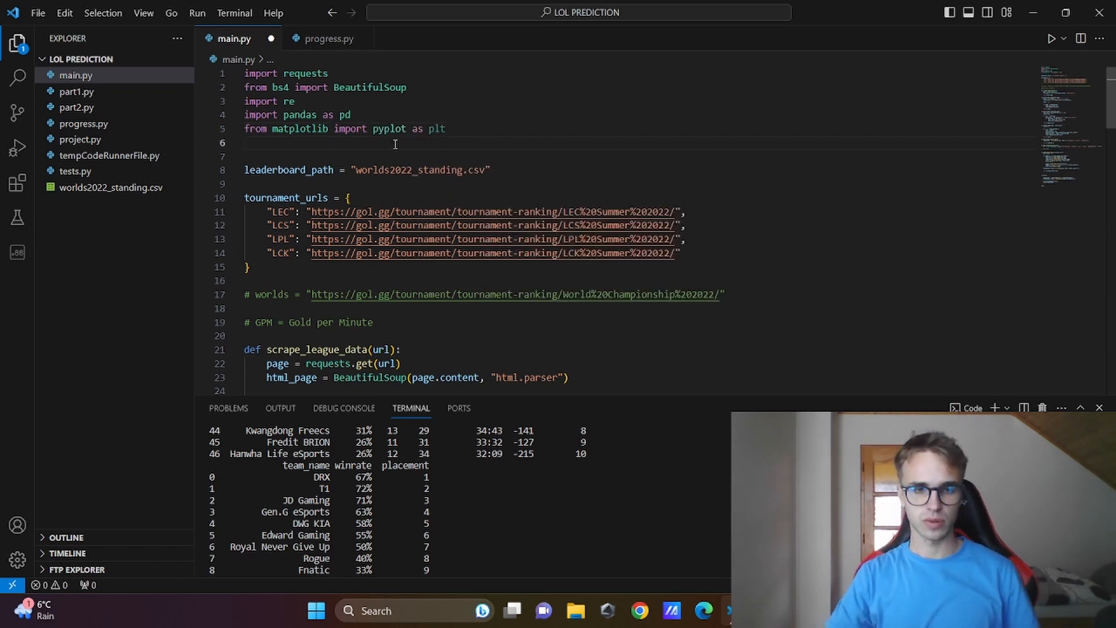
type("import numpy as n")
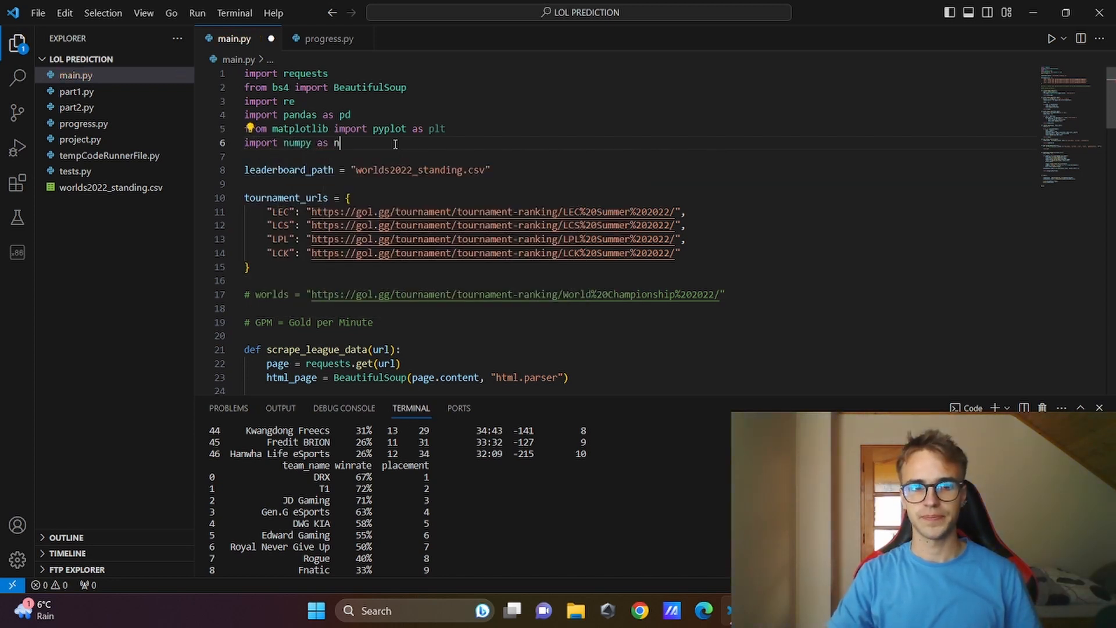
scroll("down", 3)
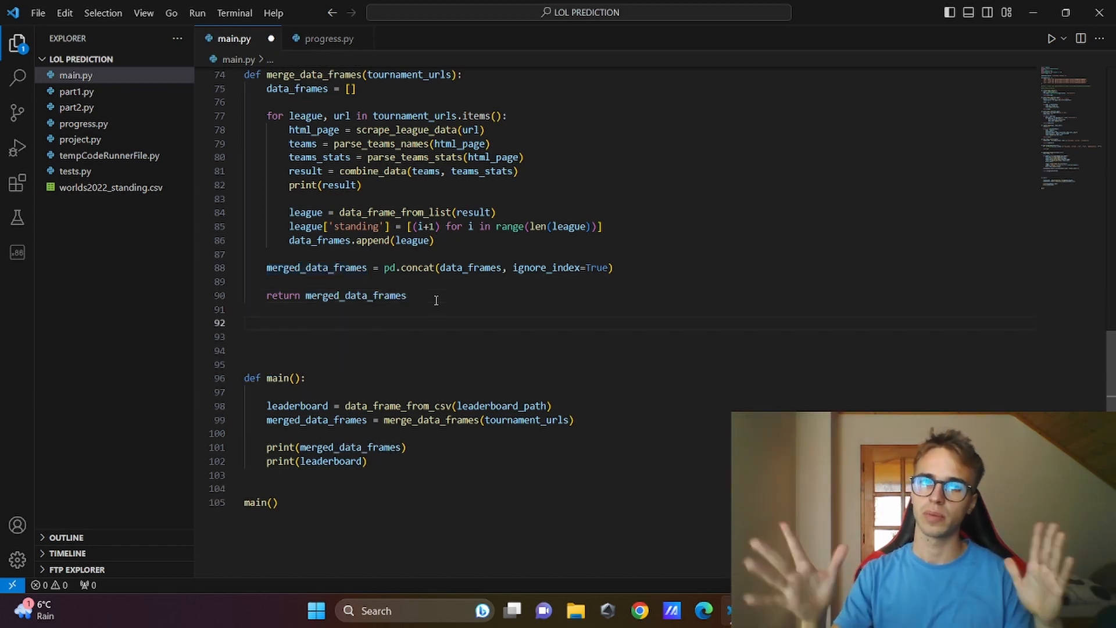
- Declare def plot_relation_GPM_worldstading(merged_data_frames, leaderboard): below merge_data_frames
type("def plot_relation_")
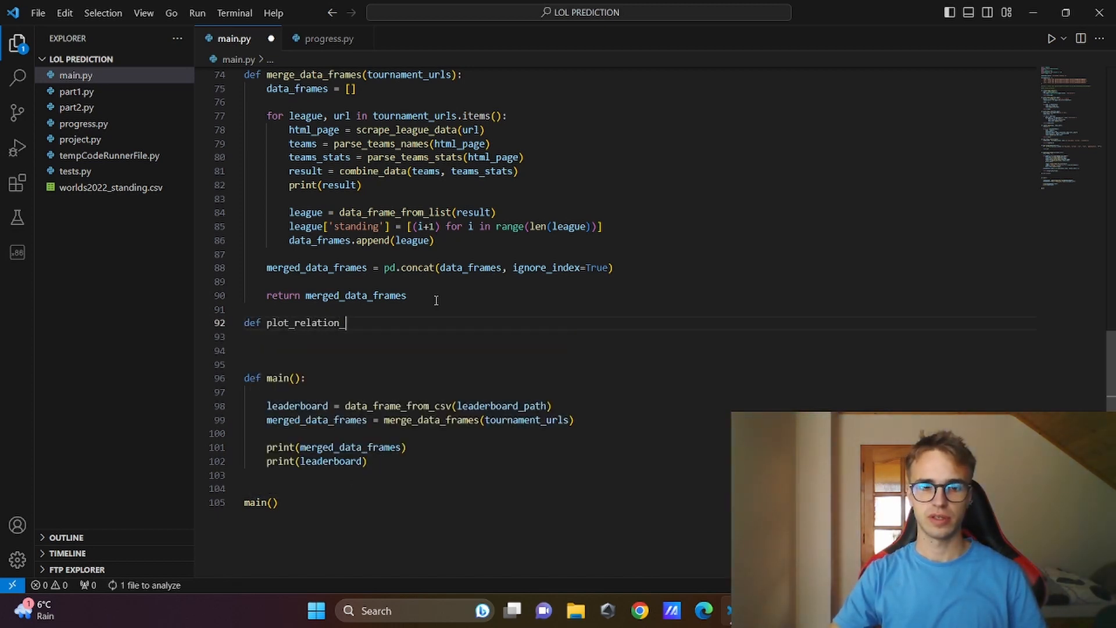
type("GPM_worl")
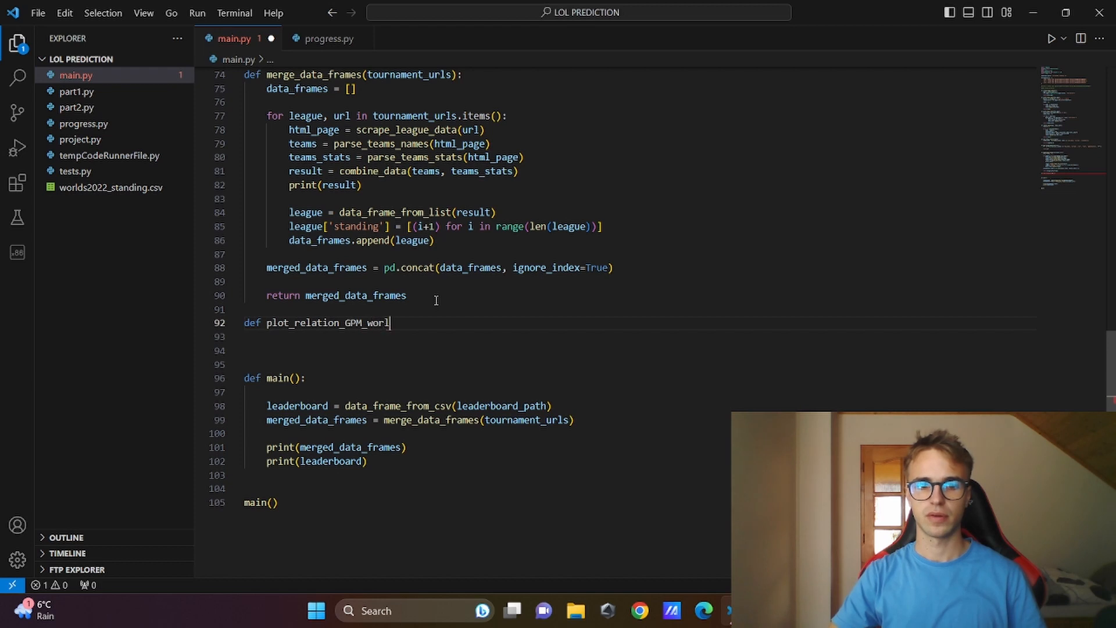
type("dsta")
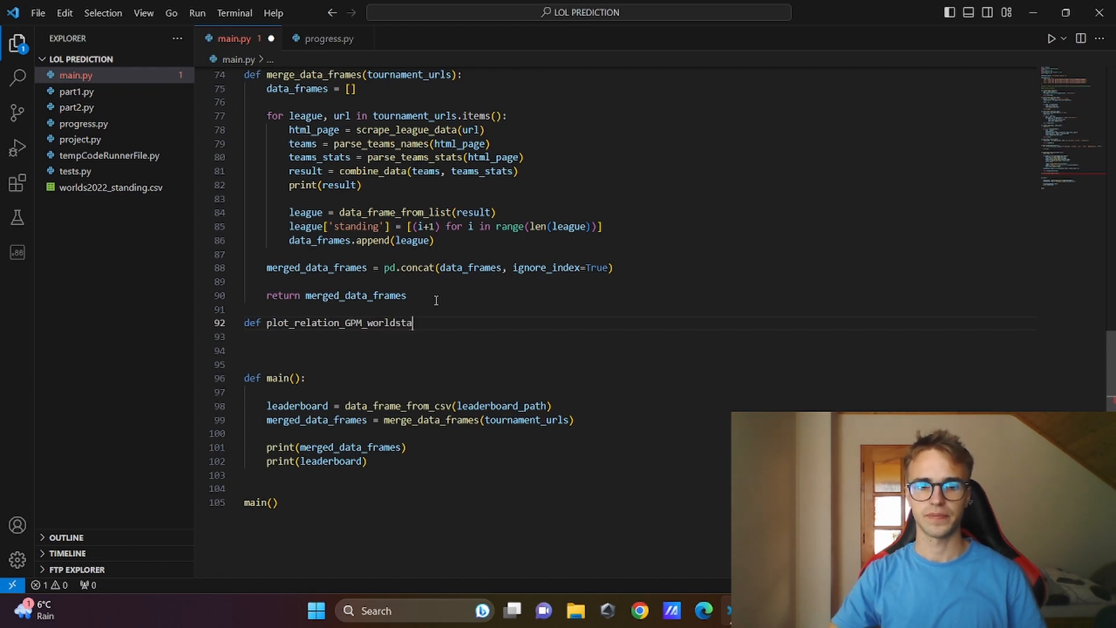
type("ding()")
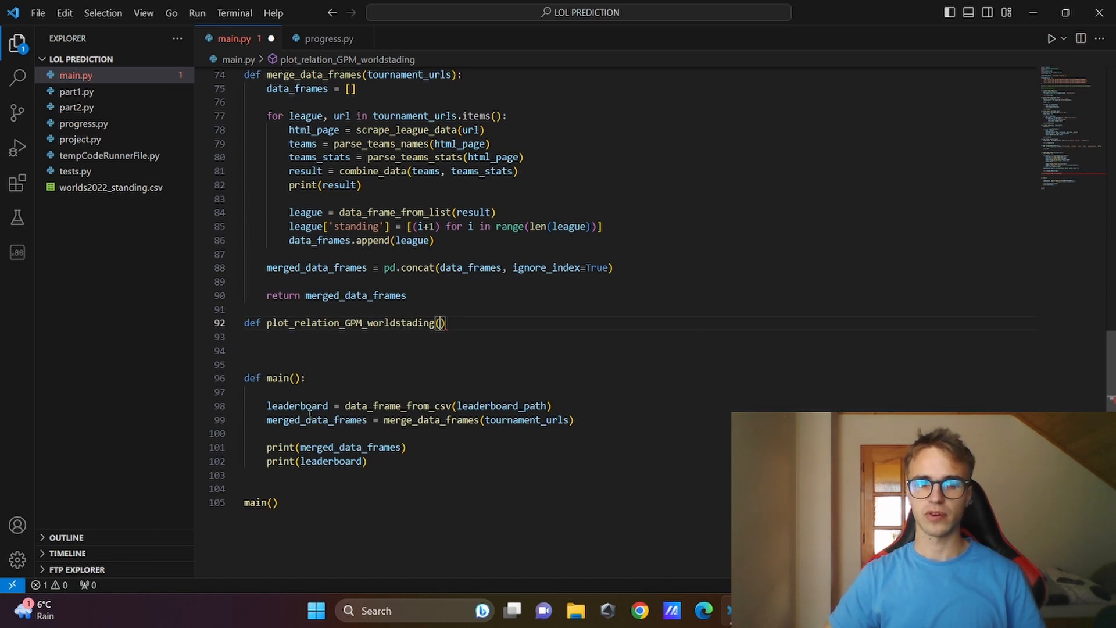
mouse_move(454, 317)
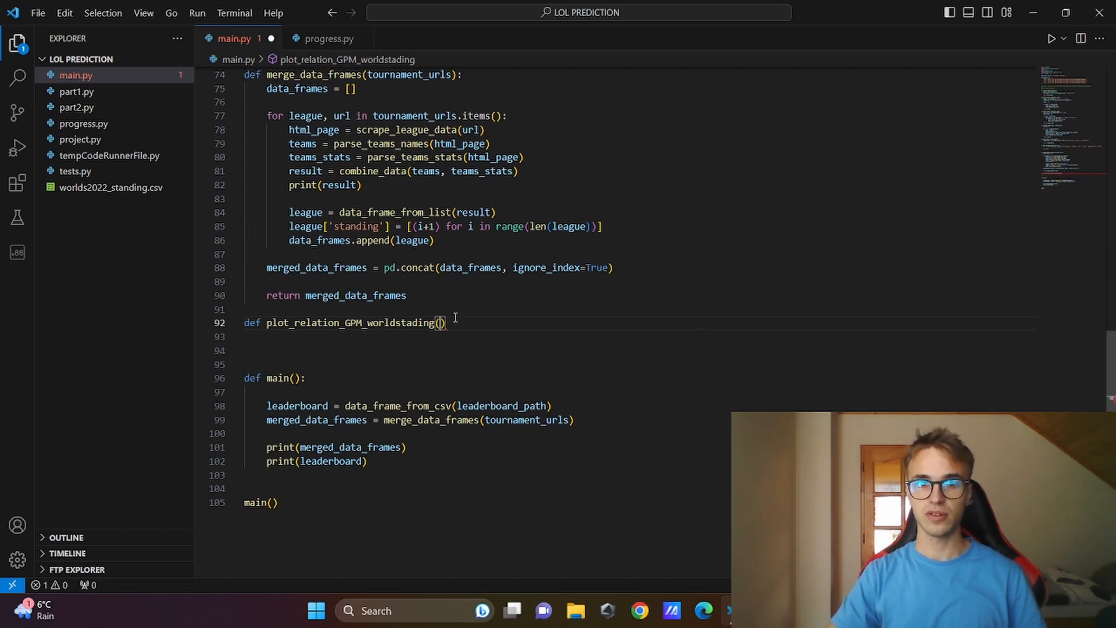
type("merged_data_frame")
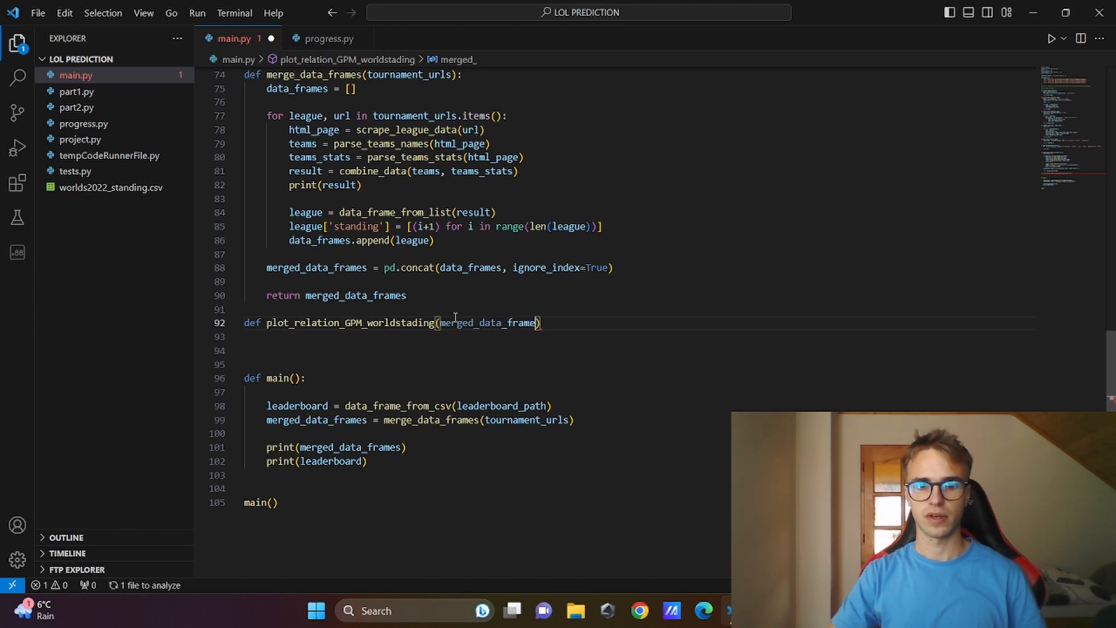
type(", leaderboard")
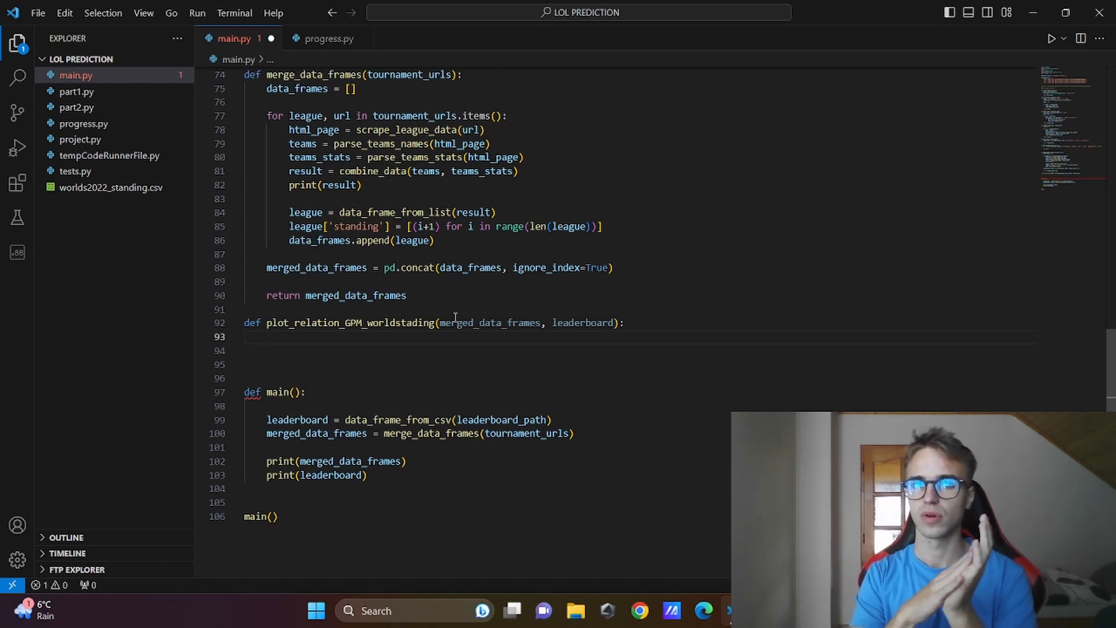
- Set common_teams to list(set(merge_data_frames['team_name']).intersection(leaderboard['team_name']))
type("common_teams=")
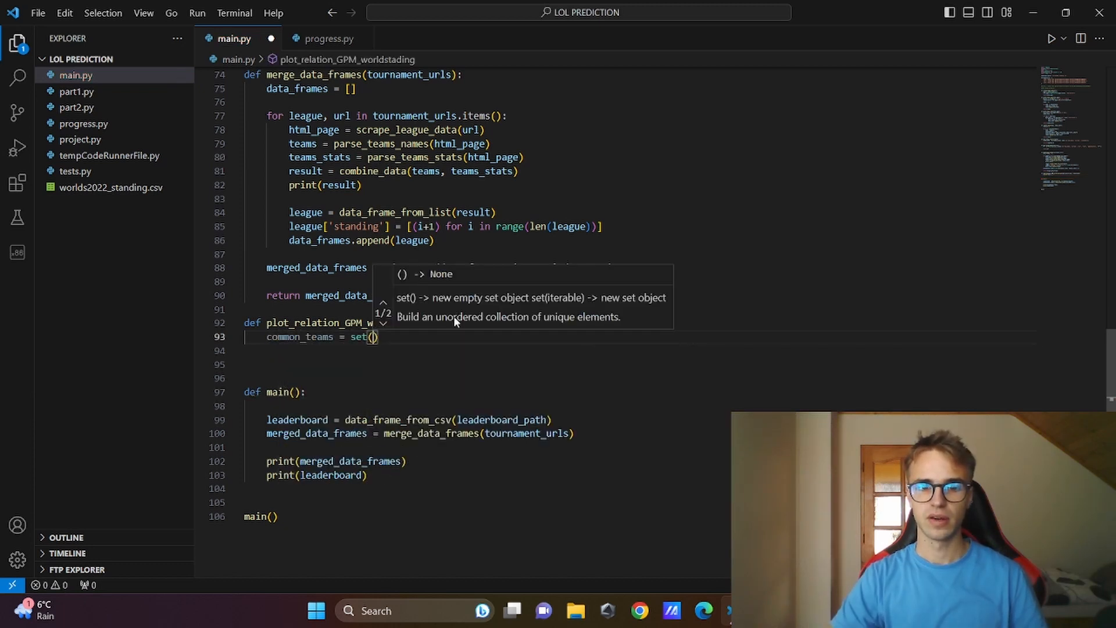
type("merge_data_frames[")
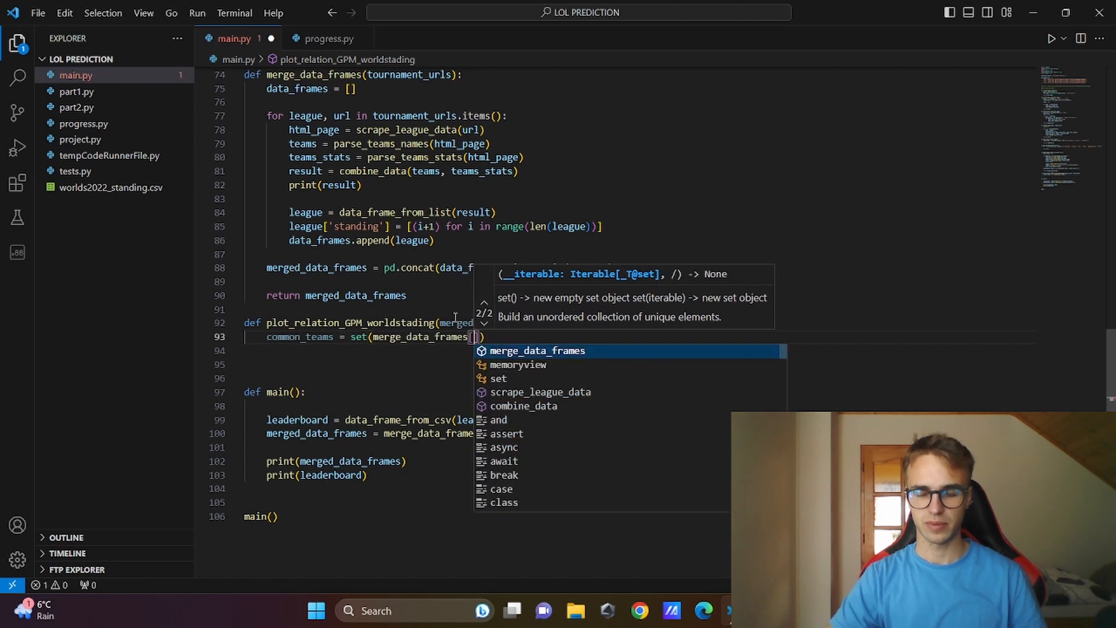
type("['team'")
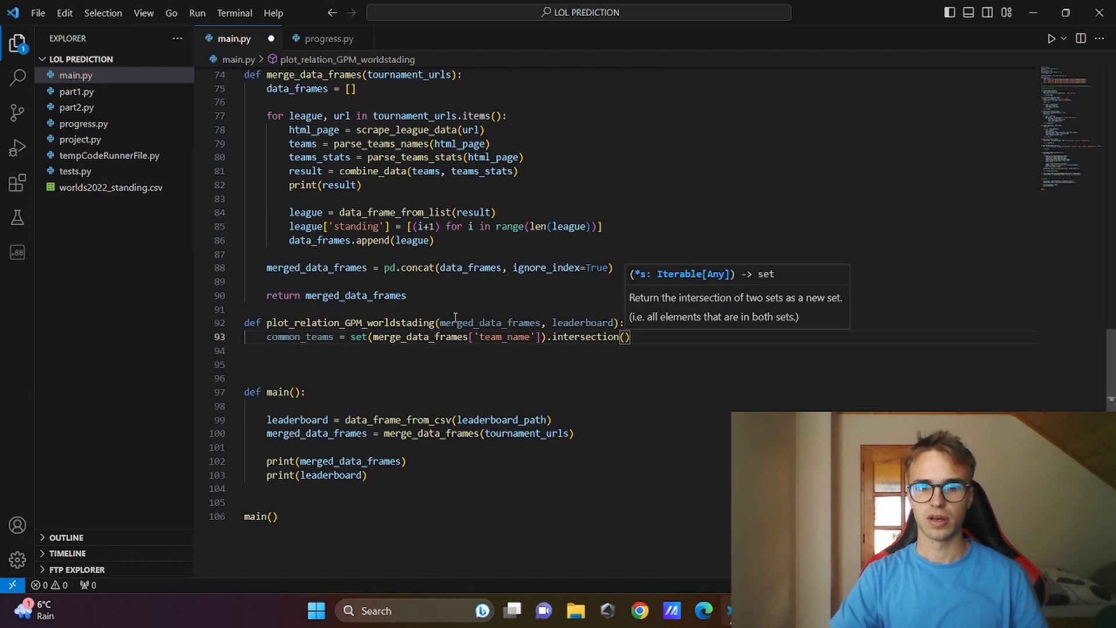
type("leaderboard[")
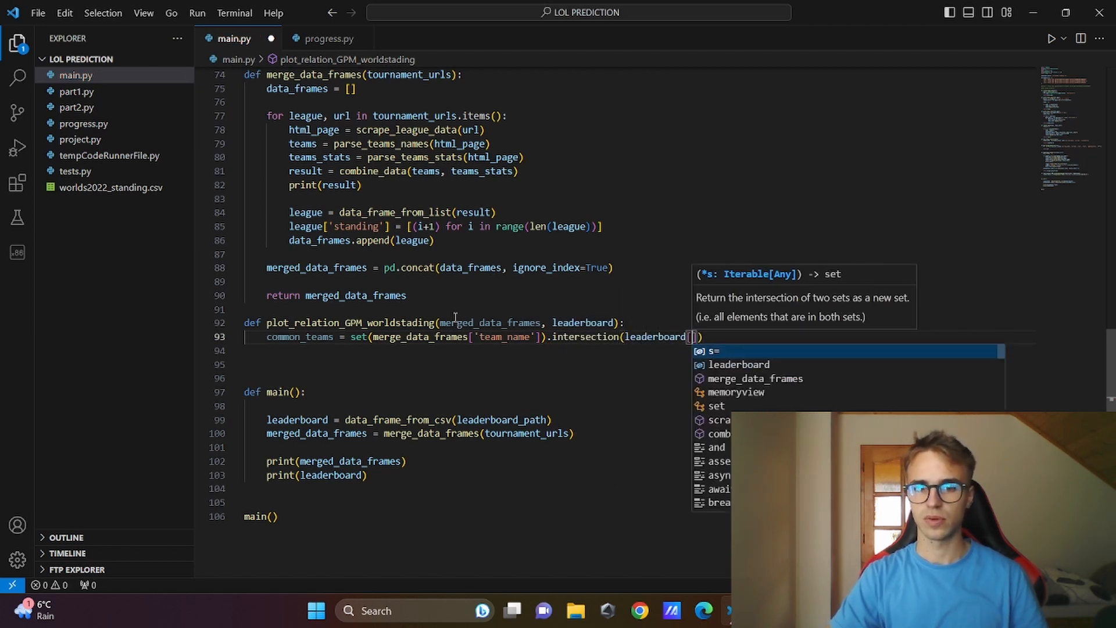
type("'team_name")
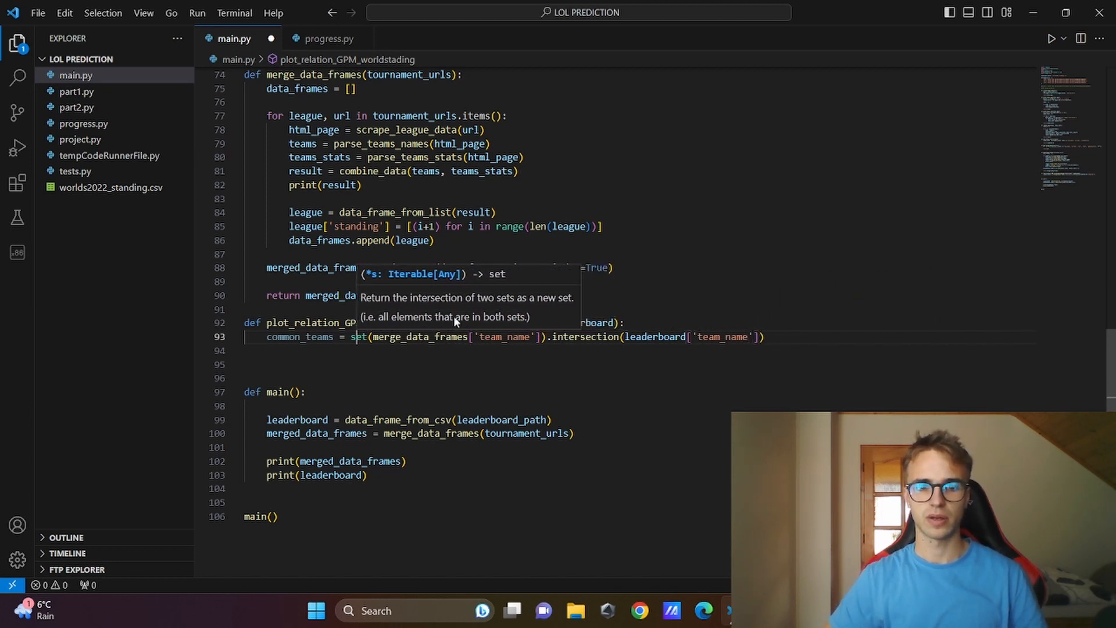
type("list(")
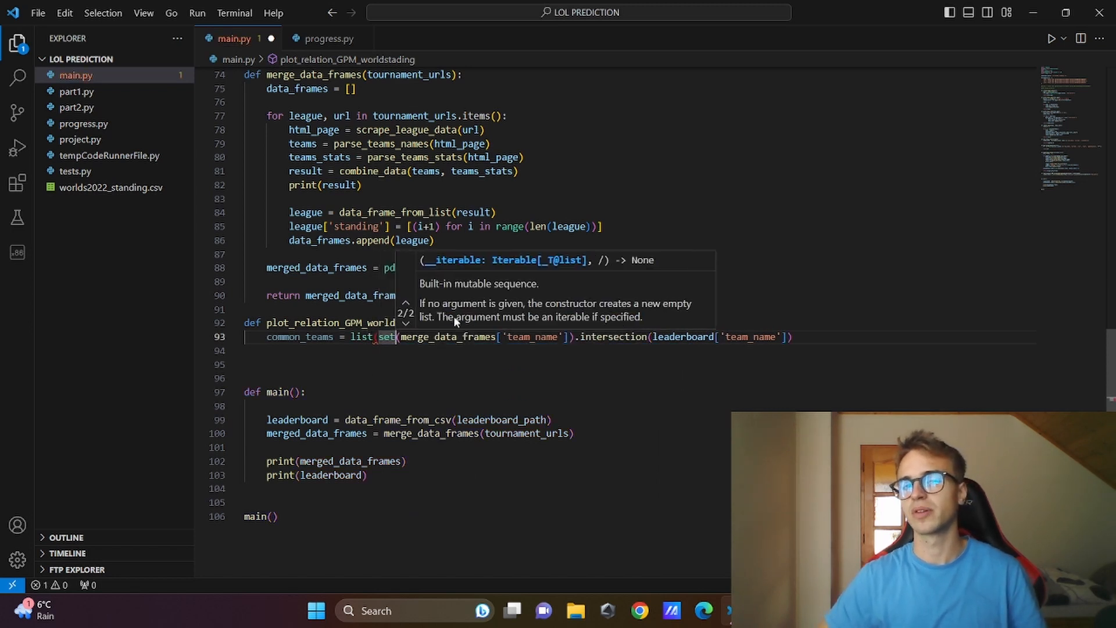
type(")")
key("Enter")
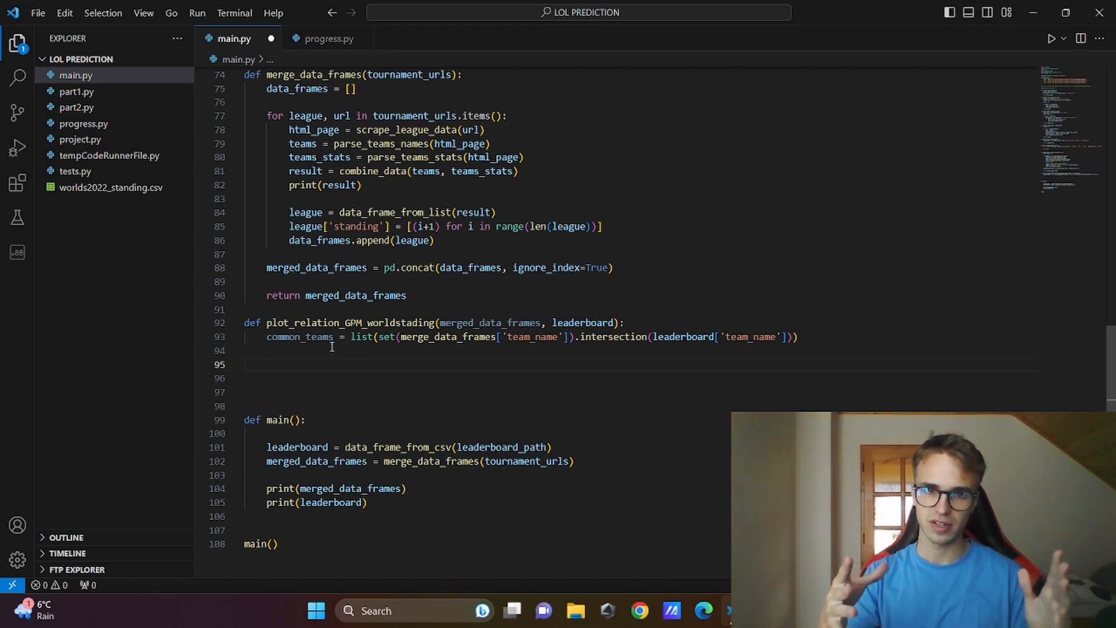
- Filter merge_data_frames with isin(common_teams), keeping the team_name and GPM columns
type("common_teams_data_me")
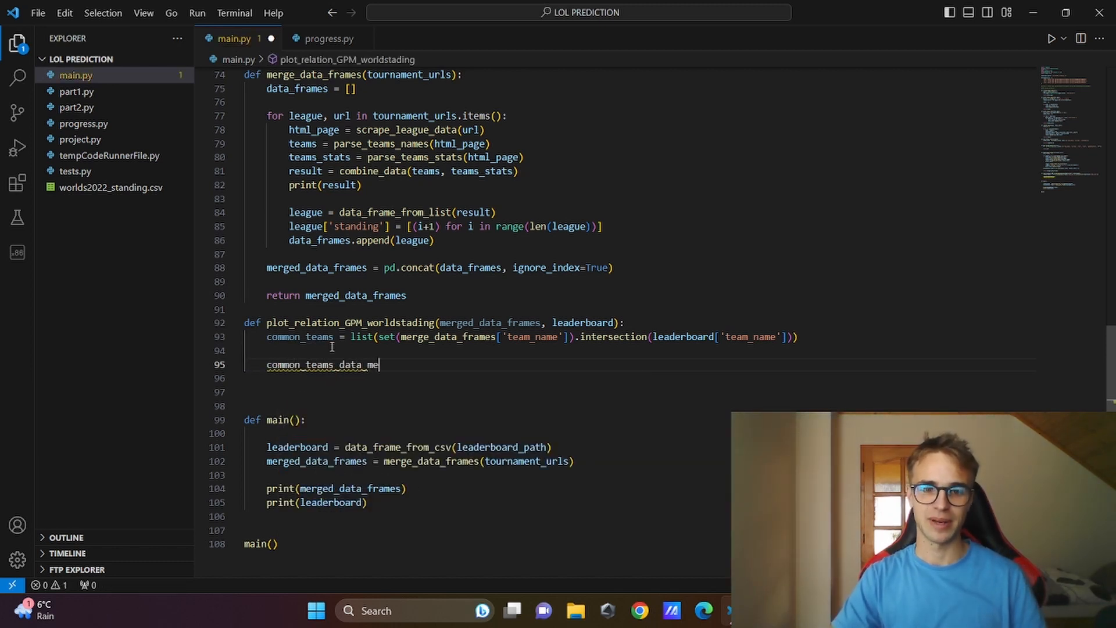
type("rged =")
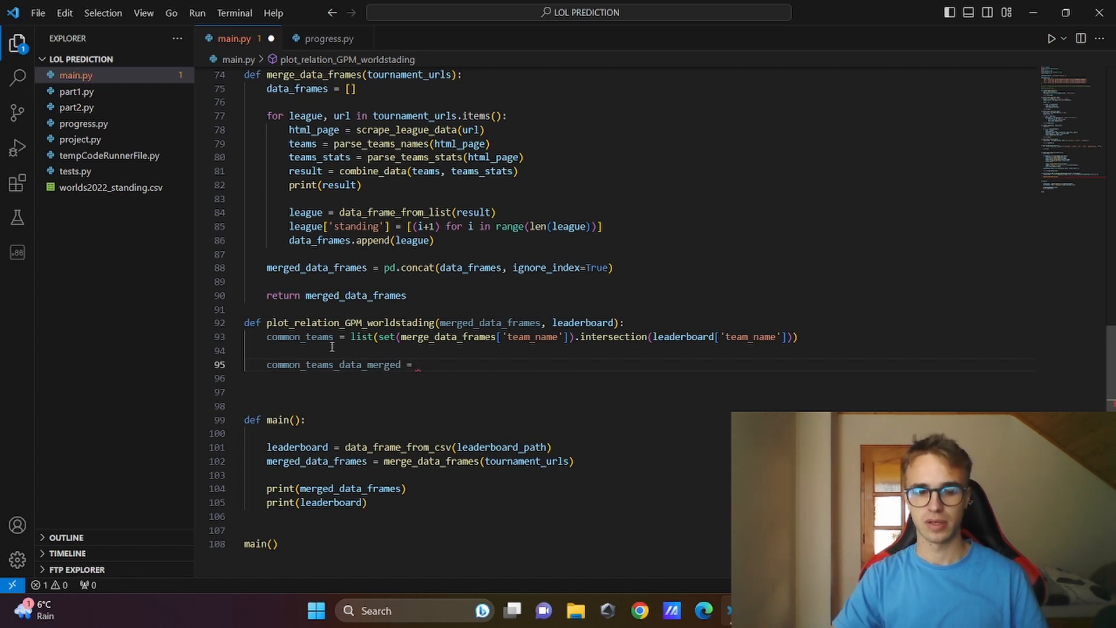
type("merge_data_frames")
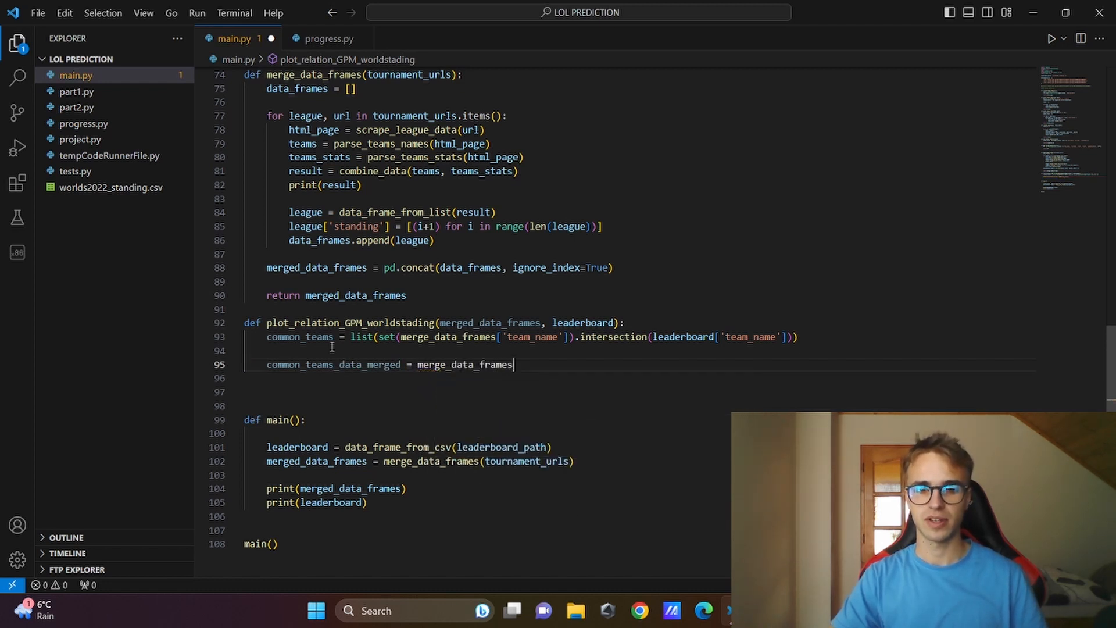
type("[merge_data_frames]")
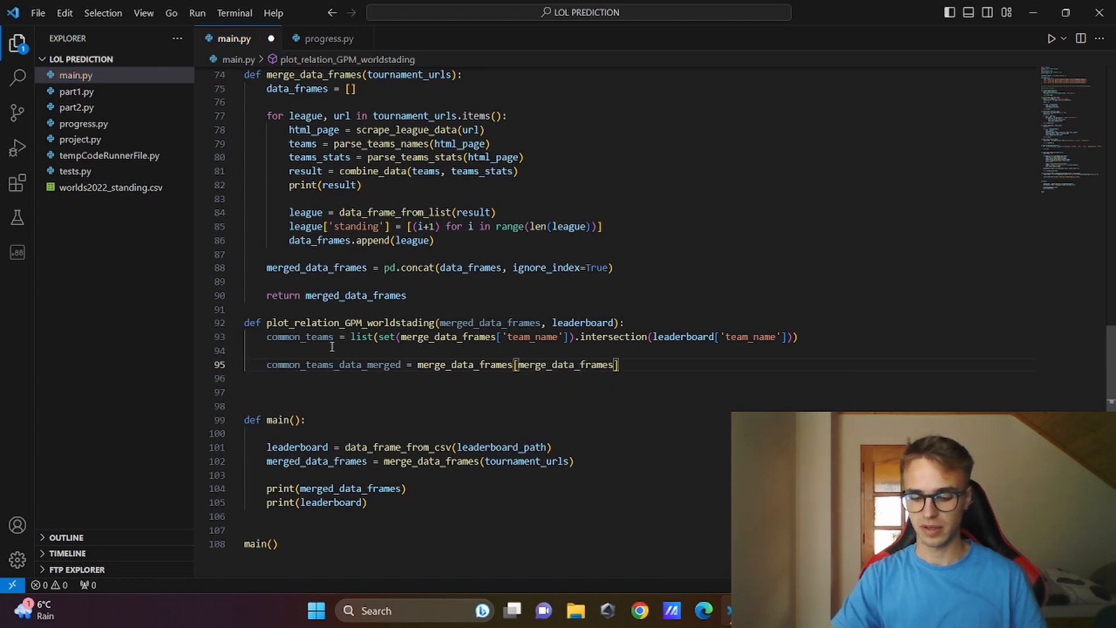
type("[]")
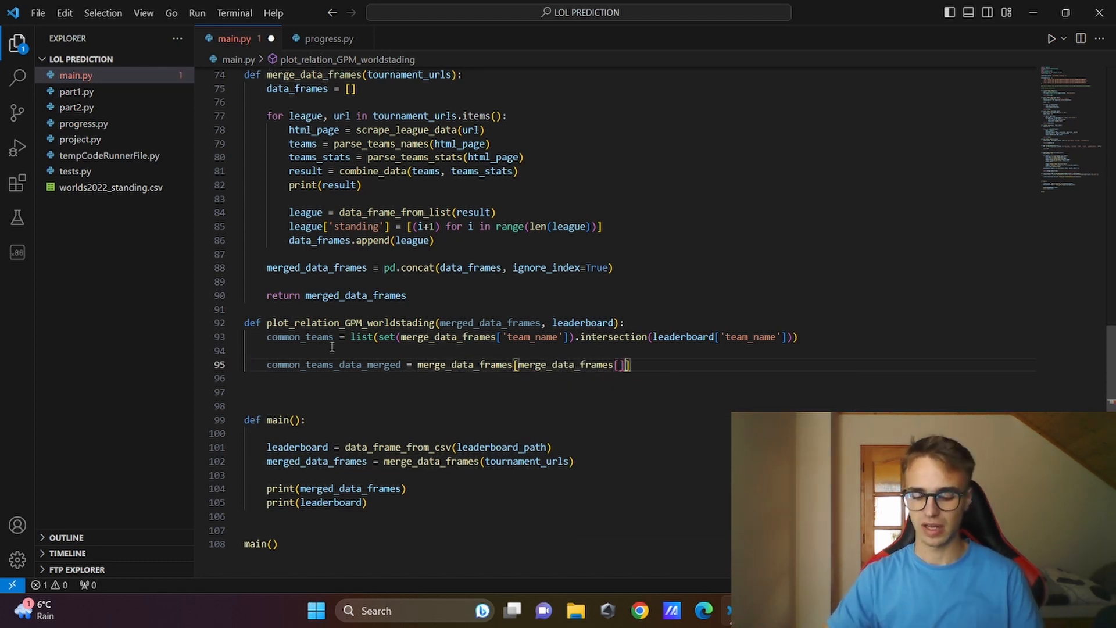
type("[]")
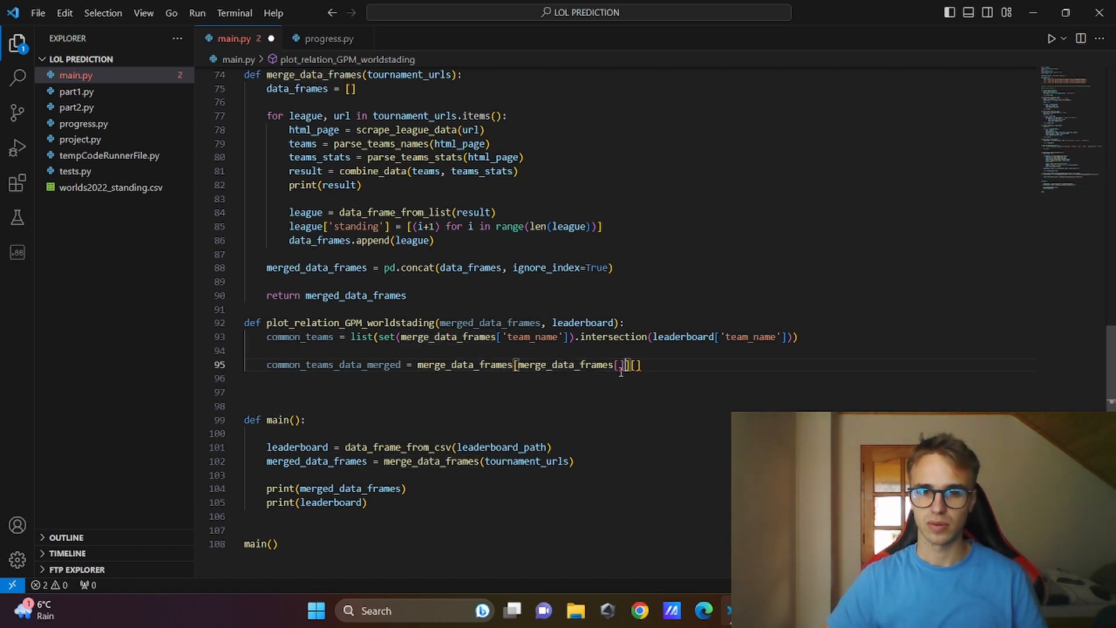
type("'team_name'")
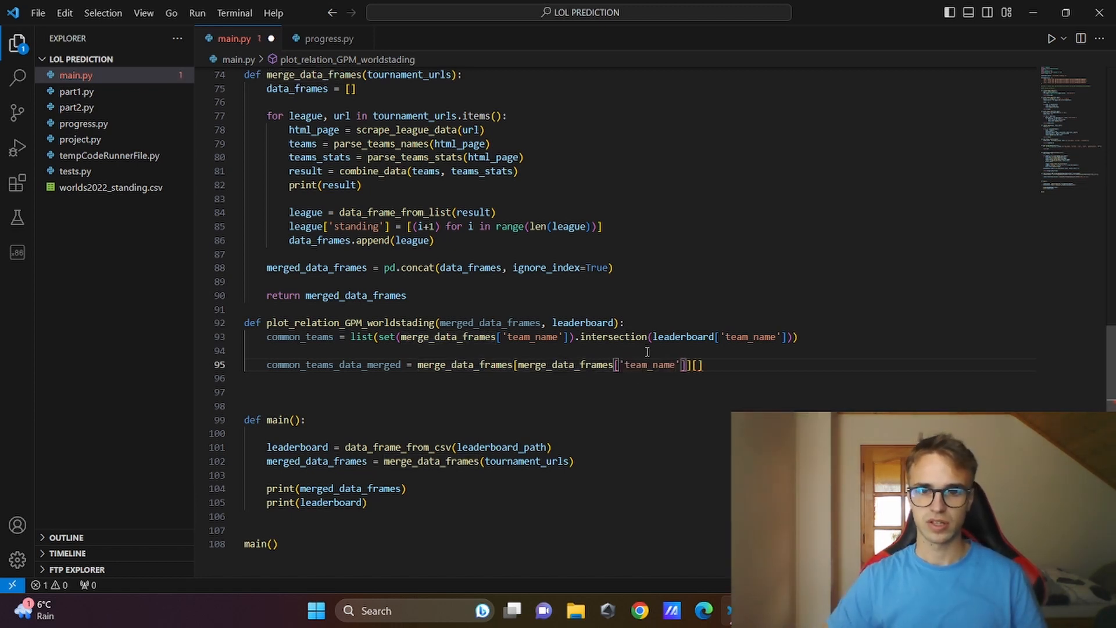
type(".isin")
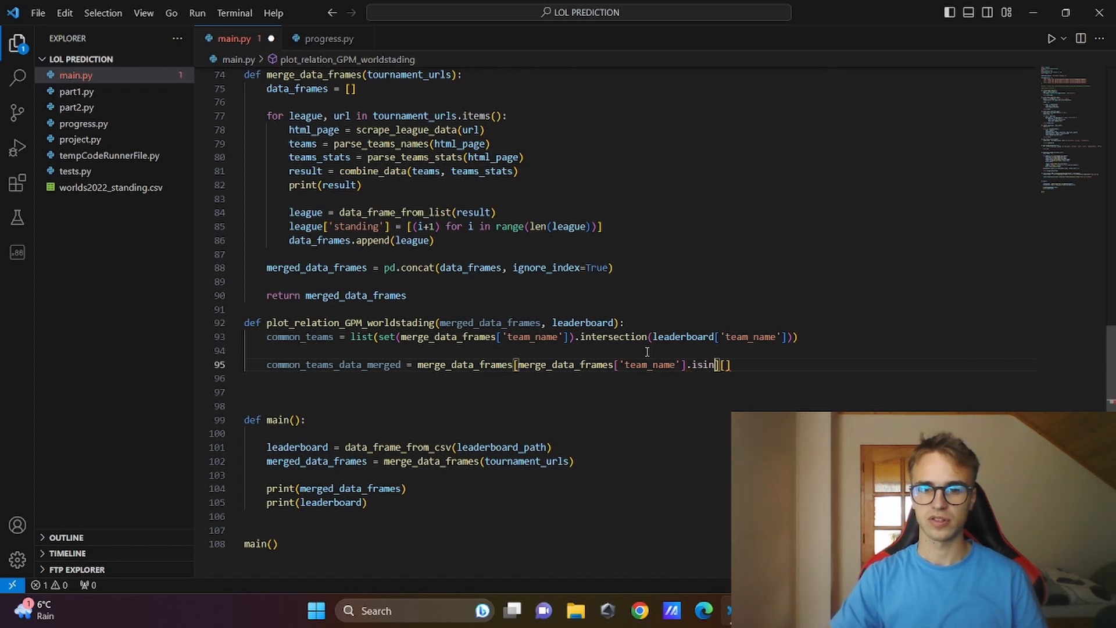
type("common_teams)")
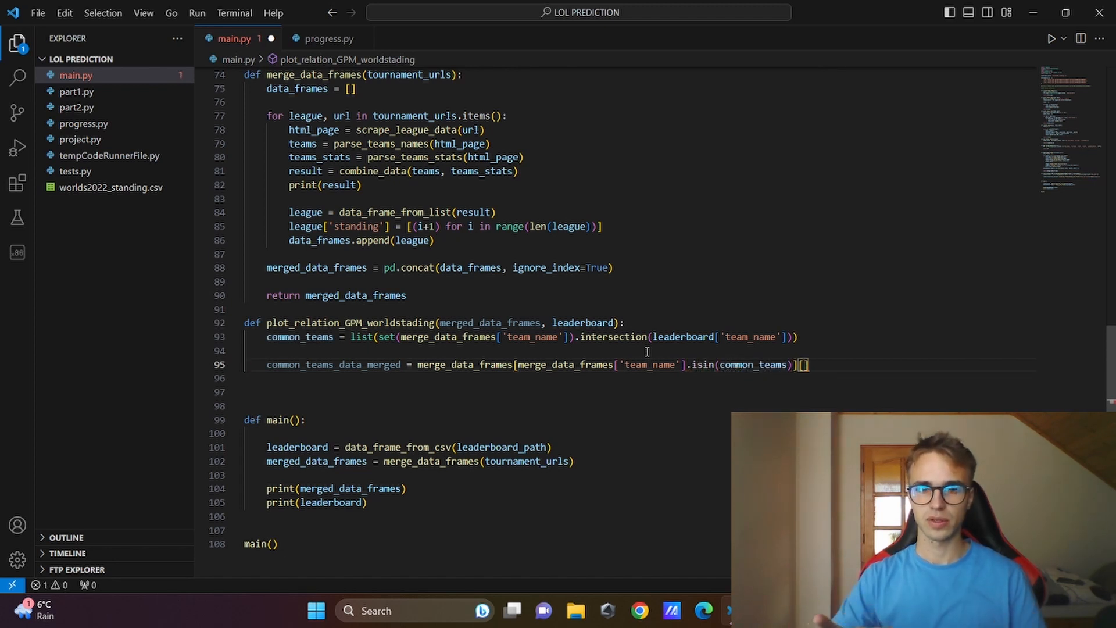
mouse_move(804, 365)
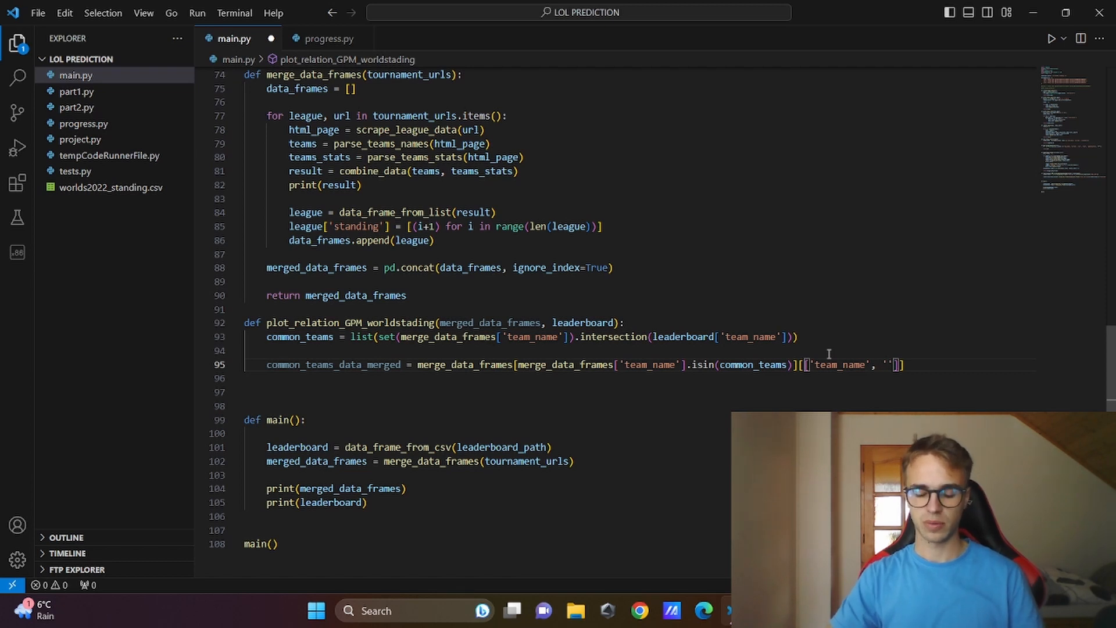
type("GPM")
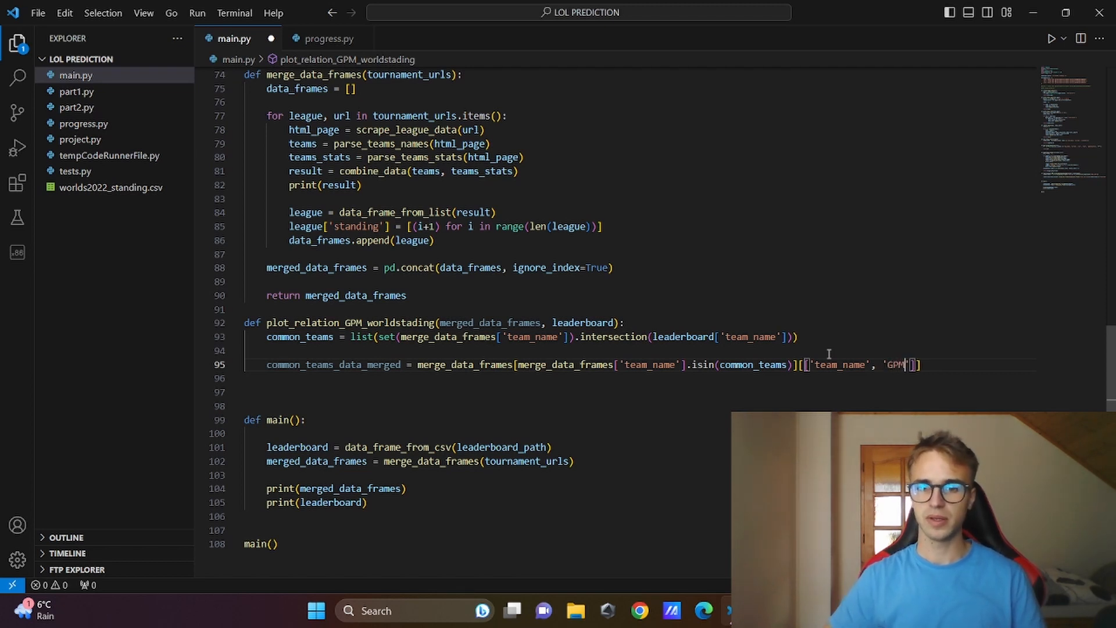
type("common_teams_data_leaderboard = m")
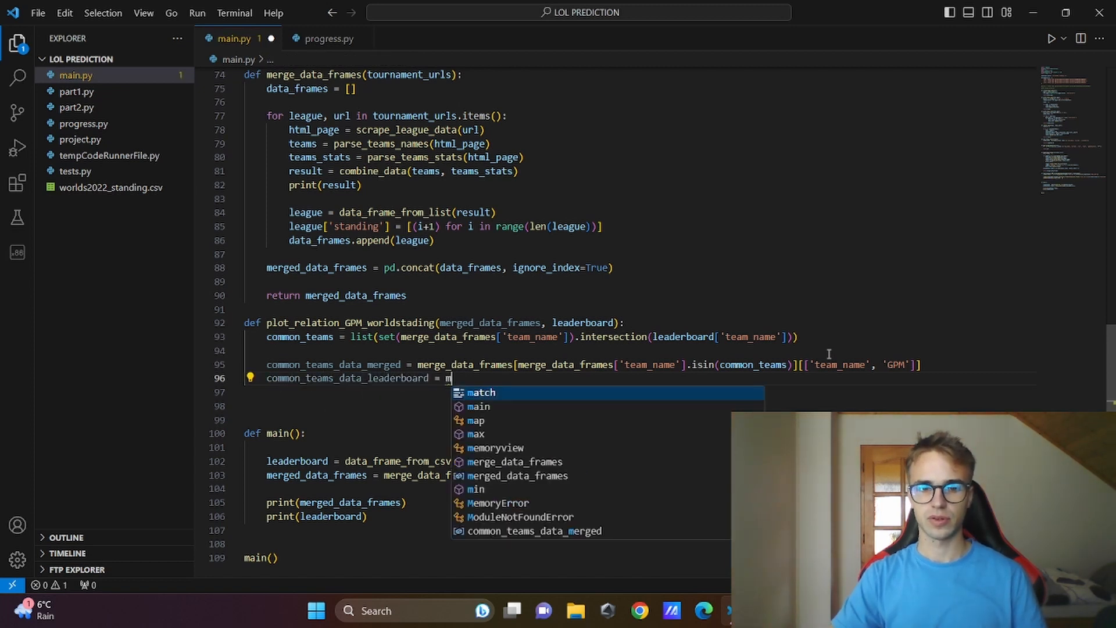
- Filter leaderboard to common teams with team_name and placement, and print common_teams_data_merged
type("leaderboard")
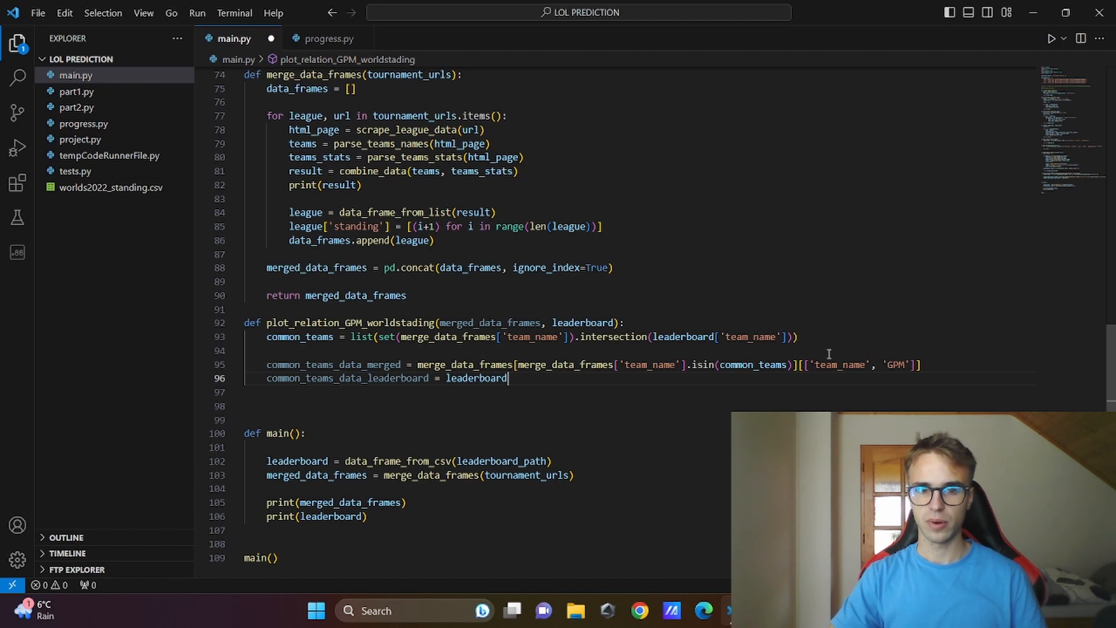
type("[leaderboard['team_name")
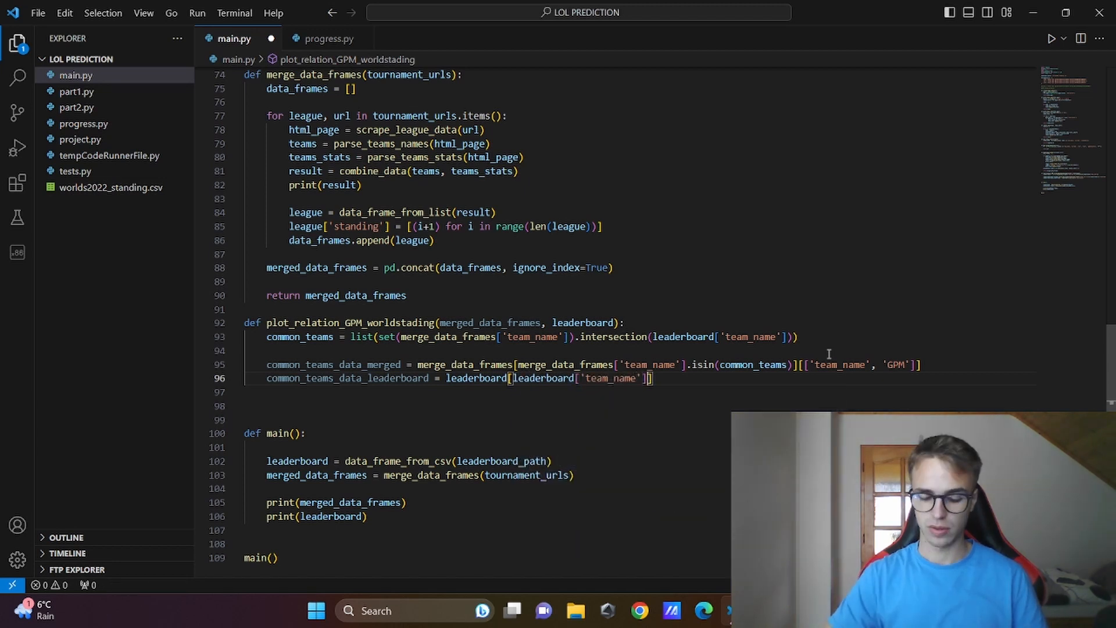
type(".isin()")
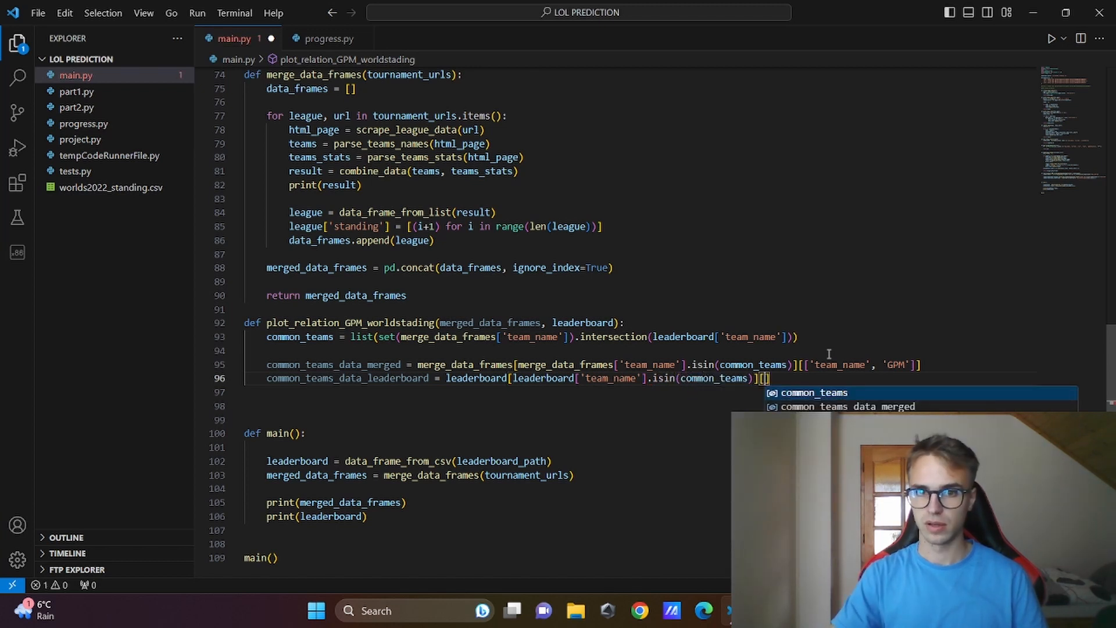
type("'team_name', 'placement")
left_click(488, 406)
type("print(")
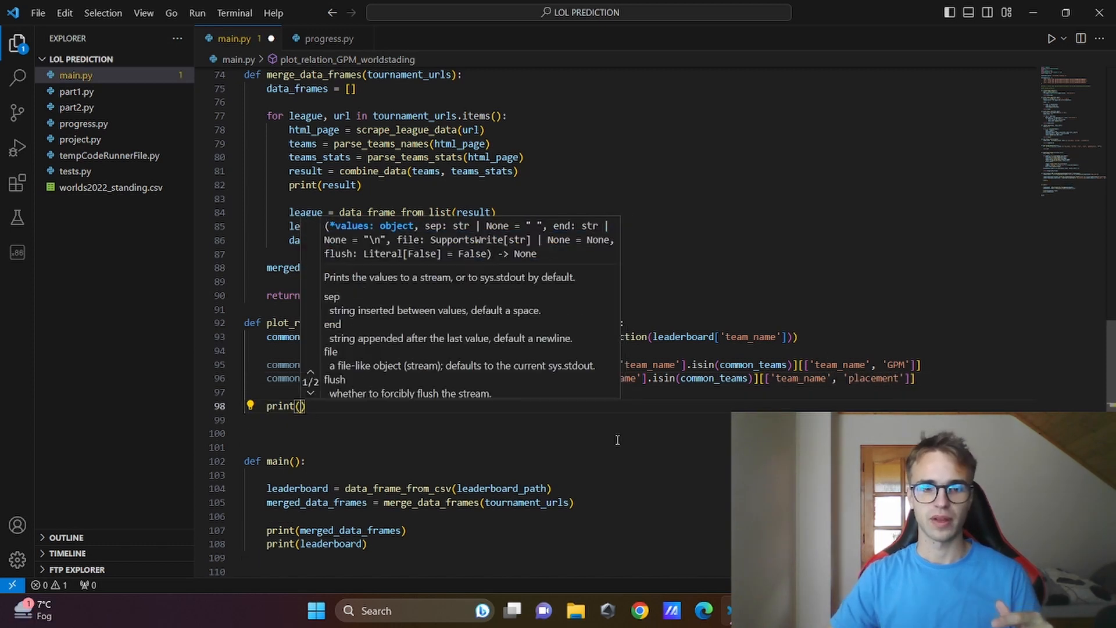
type("commo")
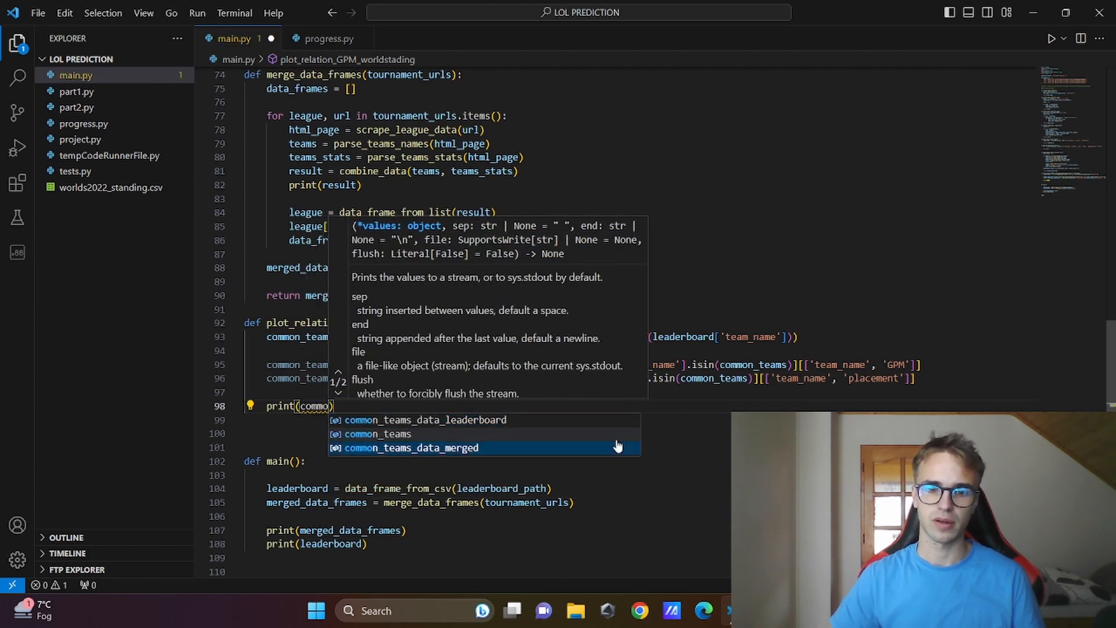
left_click(409, 447)
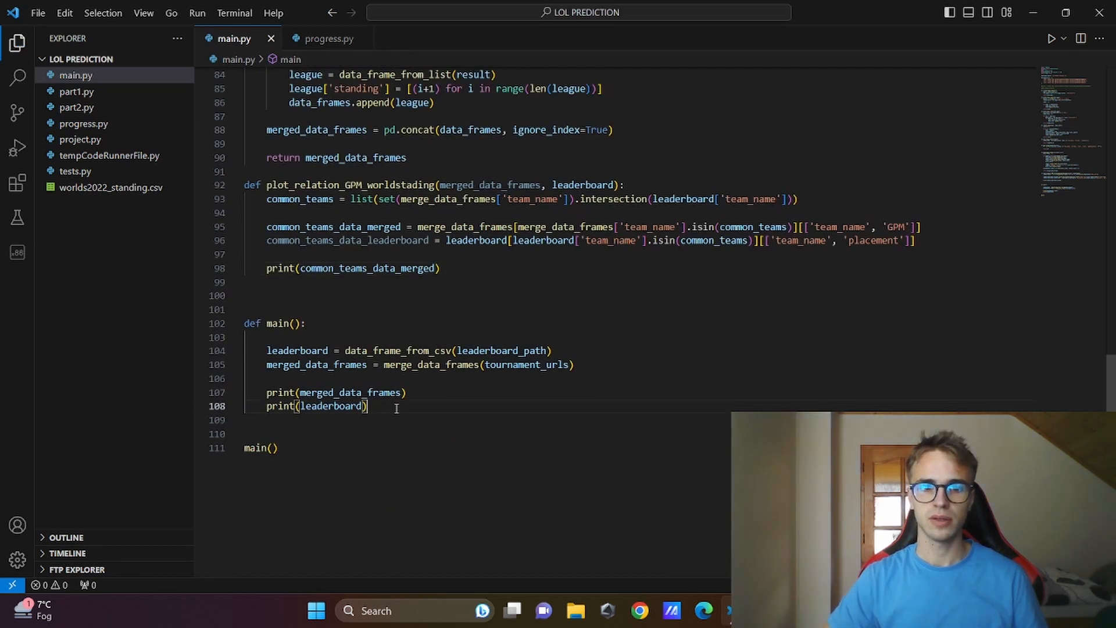
- Call plot_relation_GPM_worldstading(merged_data_frames, leaderboard) inside main()
type("plot_relation_GPM_worldstading")
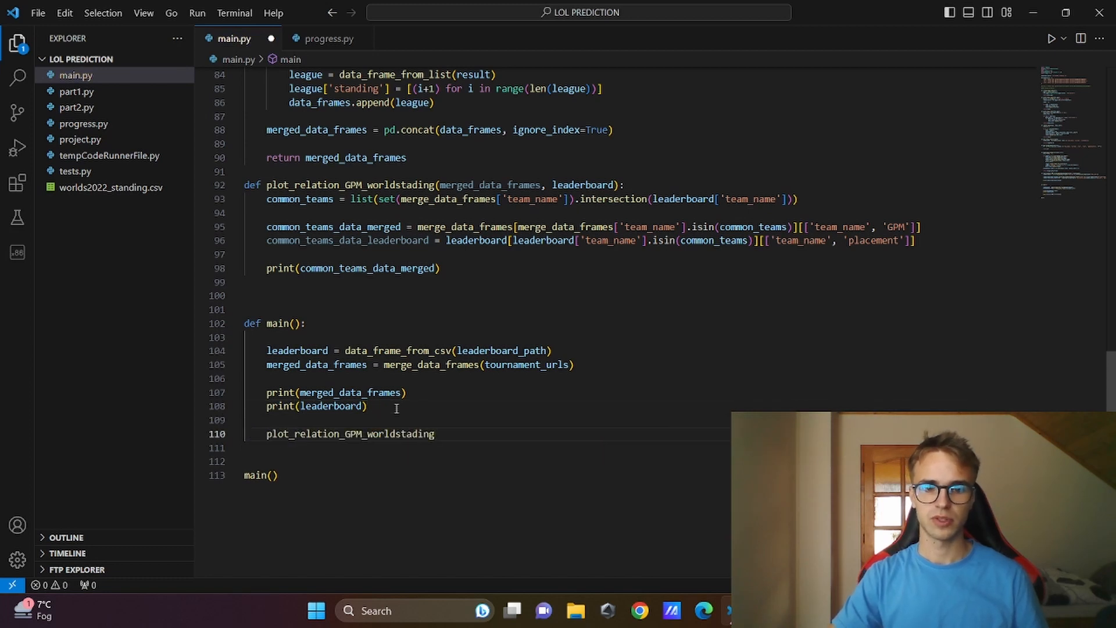
type("()")
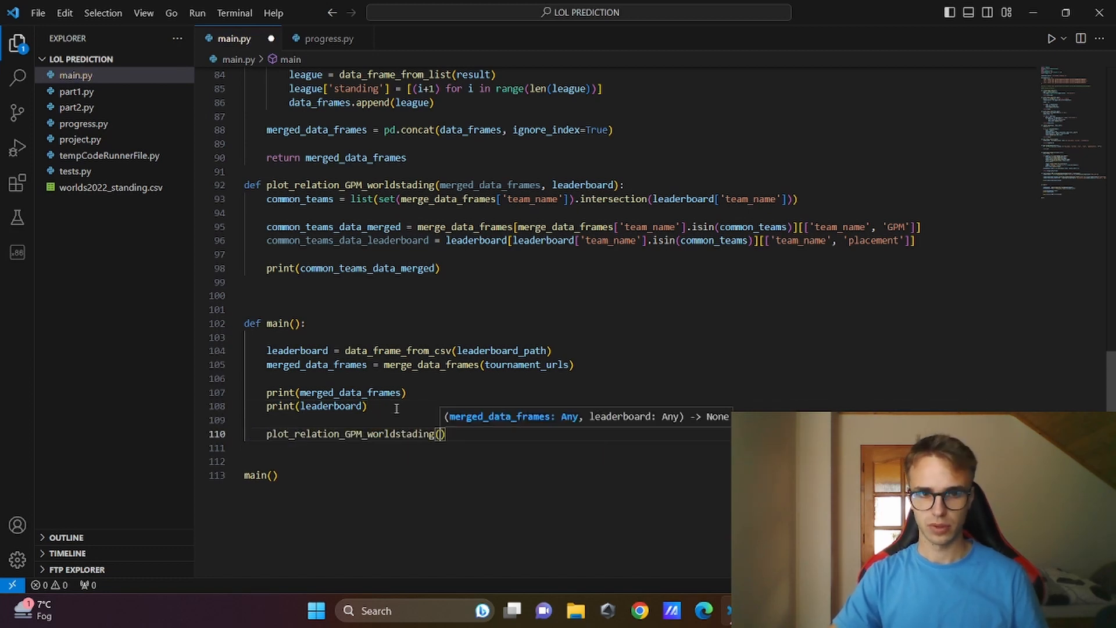
type("merged_data_frames,")
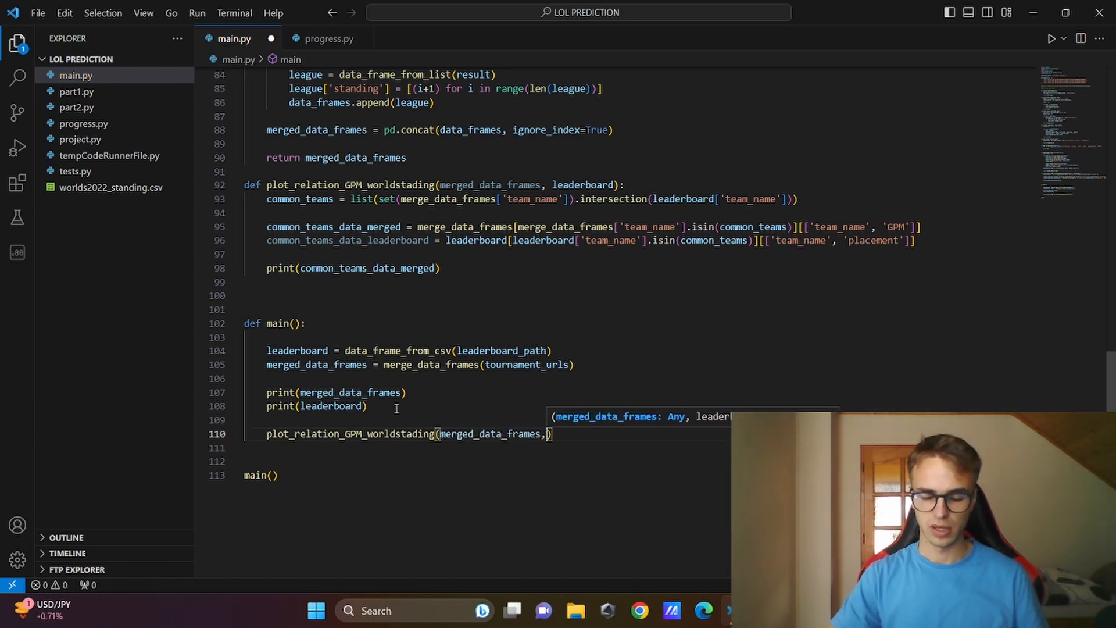
type("leaderboard")
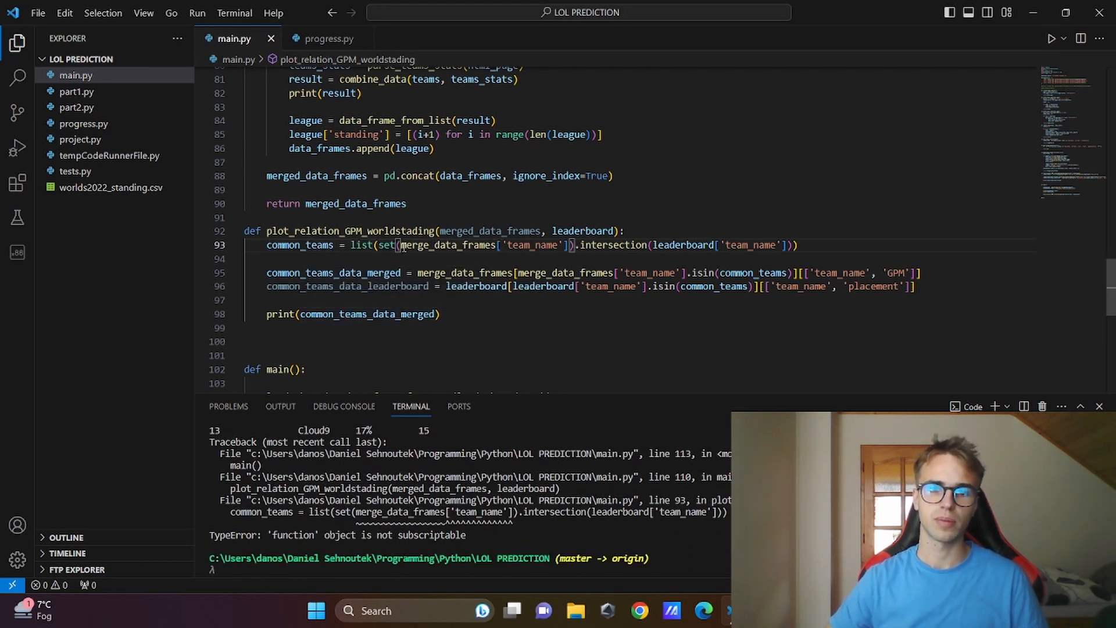
- Run main.py to see the shared teams' GPM, then delete the temporary print line
scroll("down", 3)
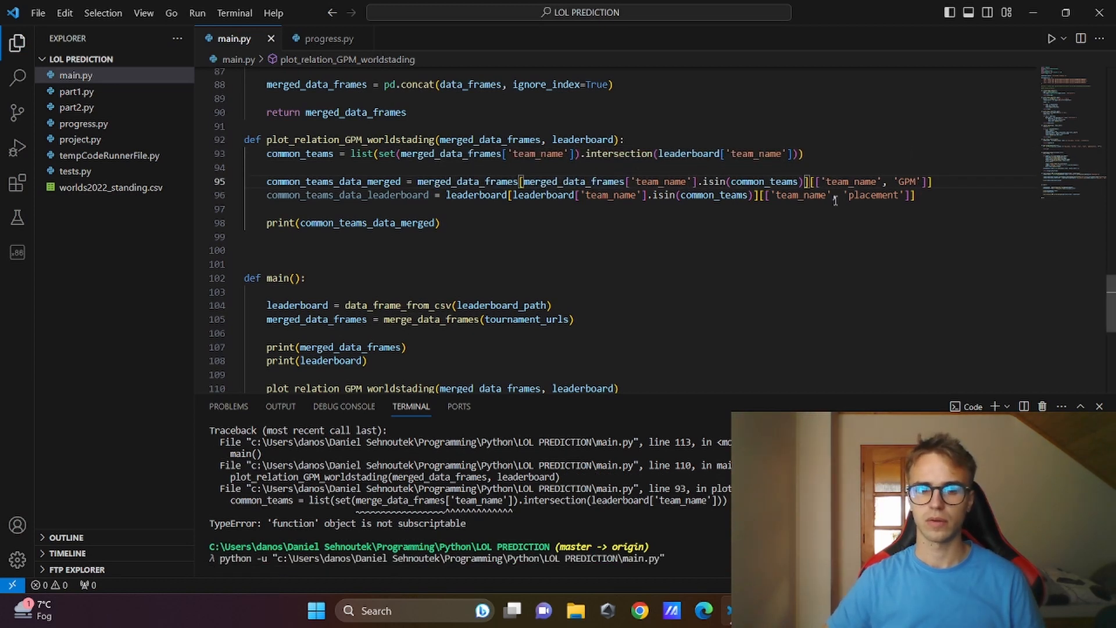
left_click(1052, 39)
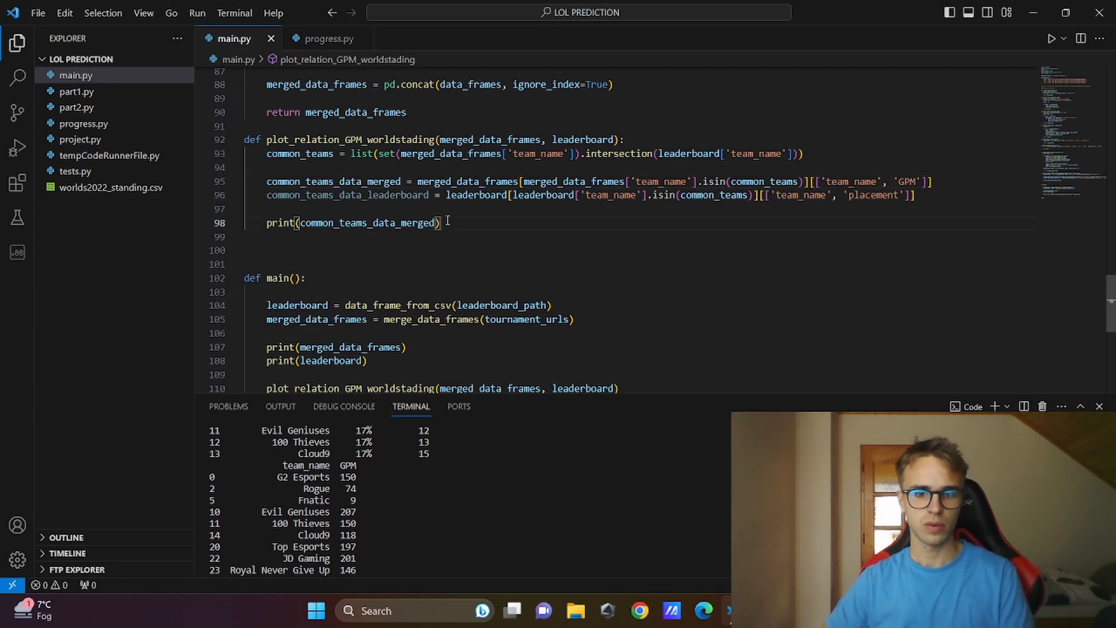
key("Ctrl+Shift+K")
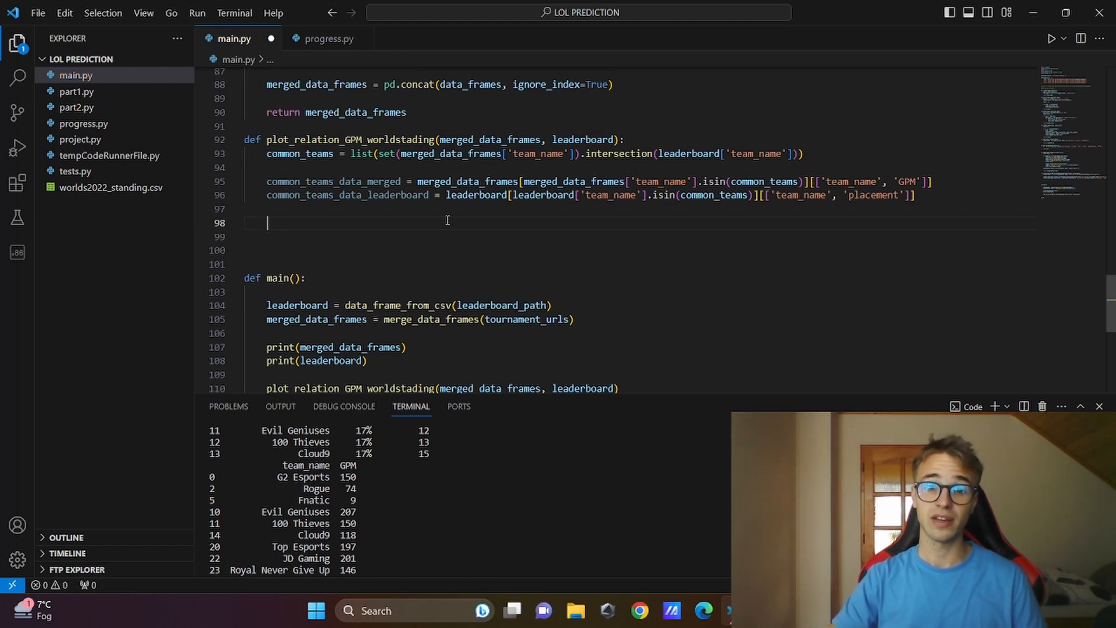
- Build result_df with pd.concat of both team_name-indexed subsets, axis=1, join='inner'
type("result")
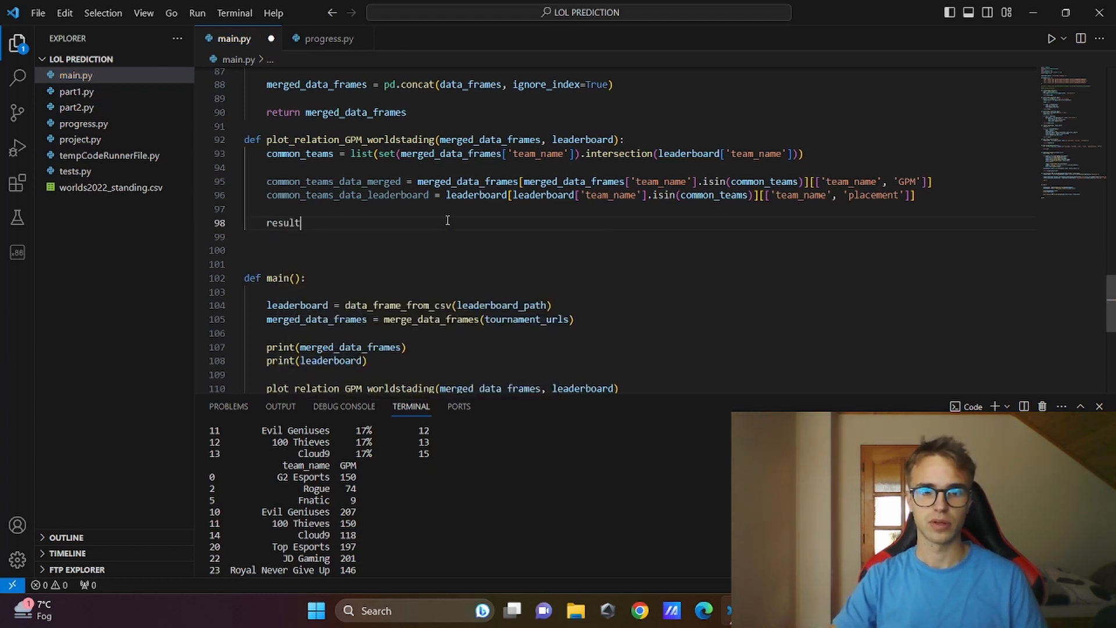
type("_df = p")
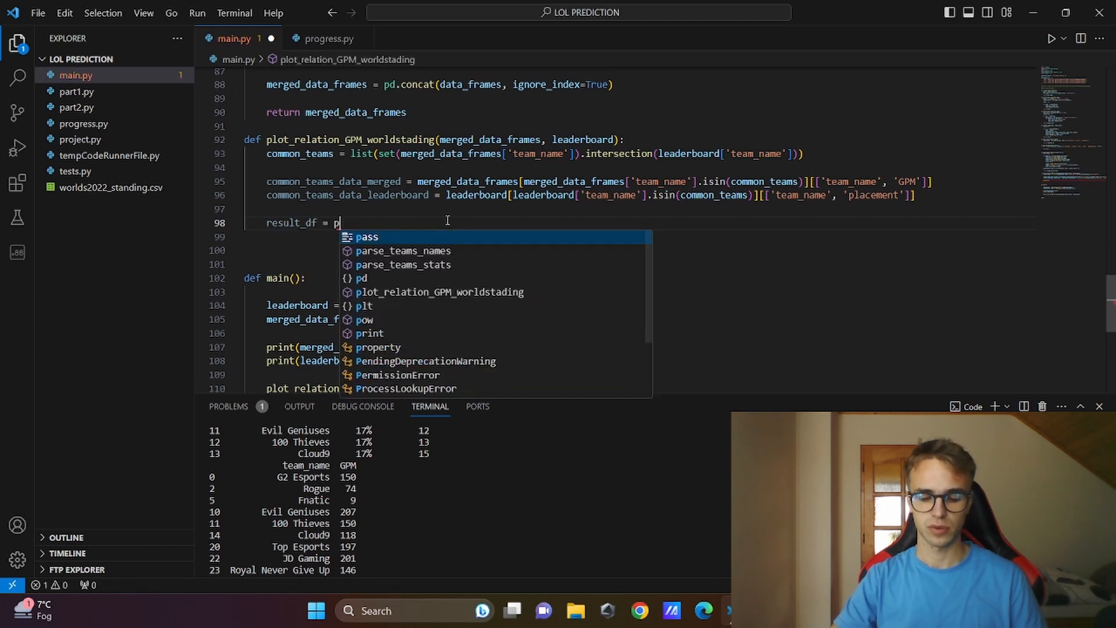
type("d.concat([comm")
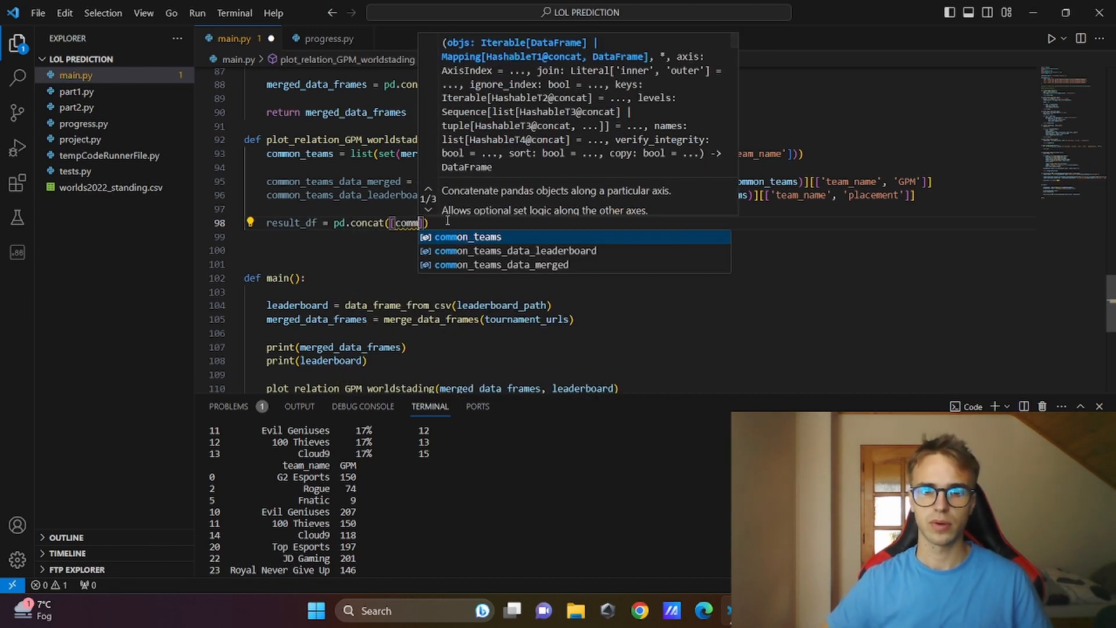
left_click(501, 264)
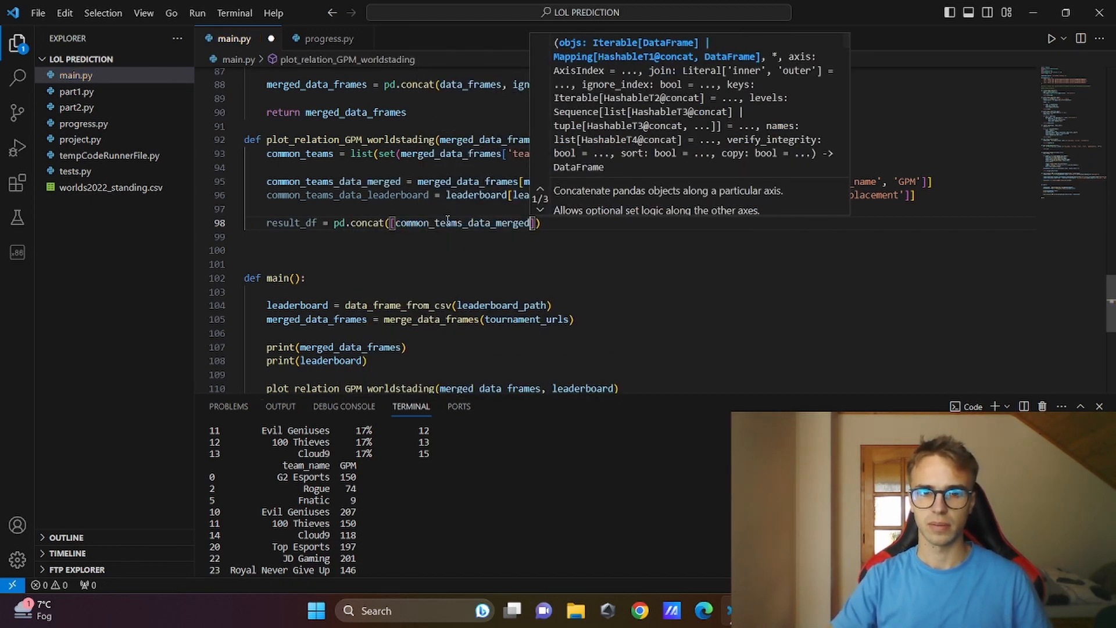
type(".")
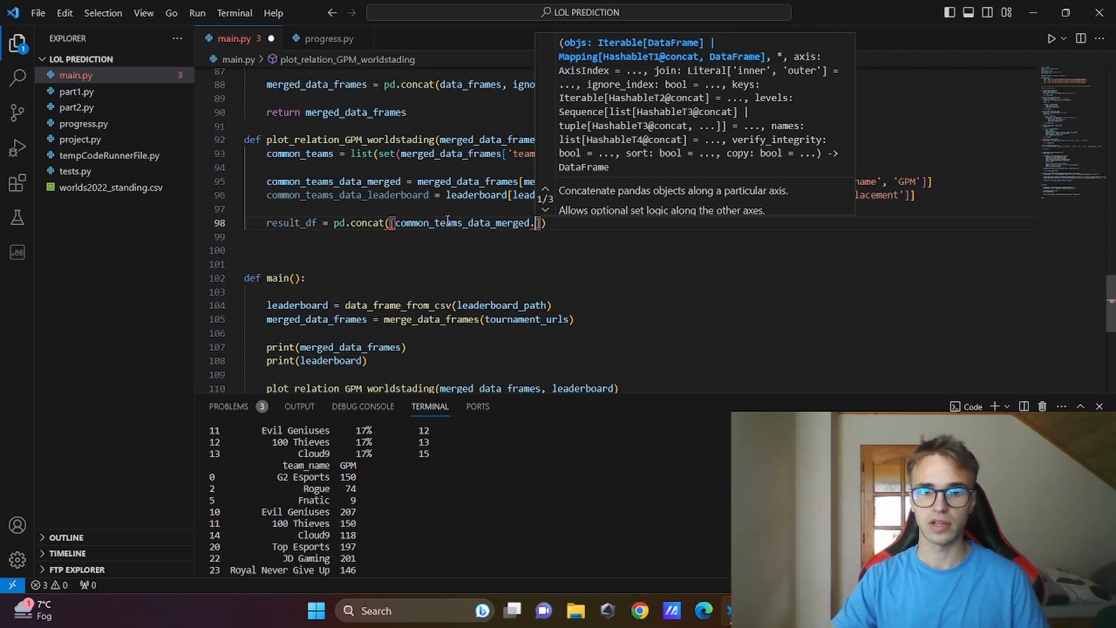
type(".set_index('team")
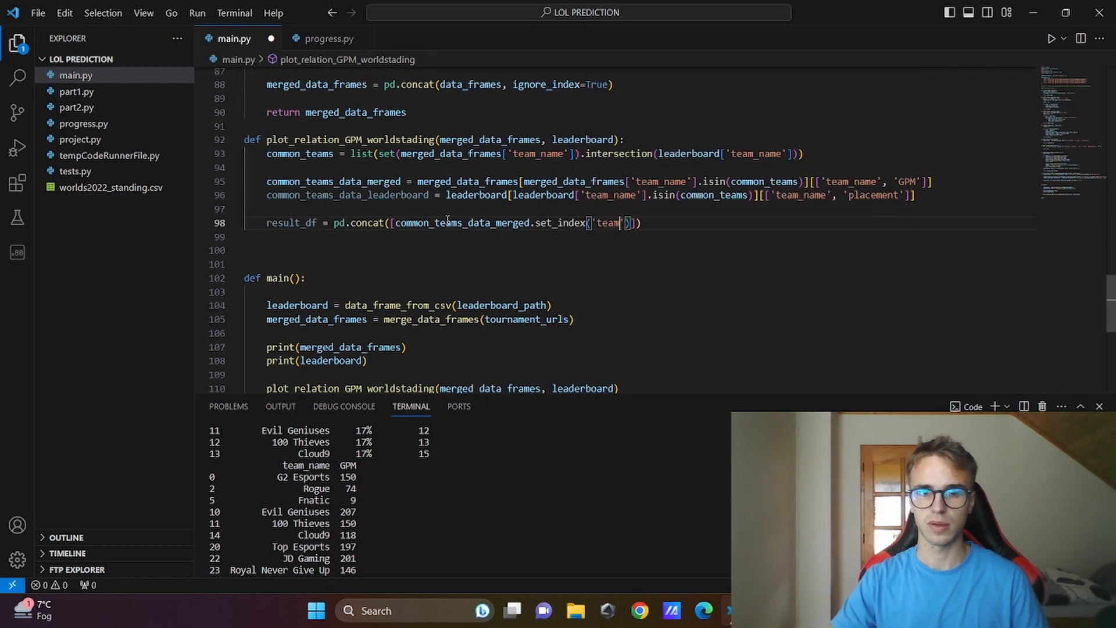
type("_name")
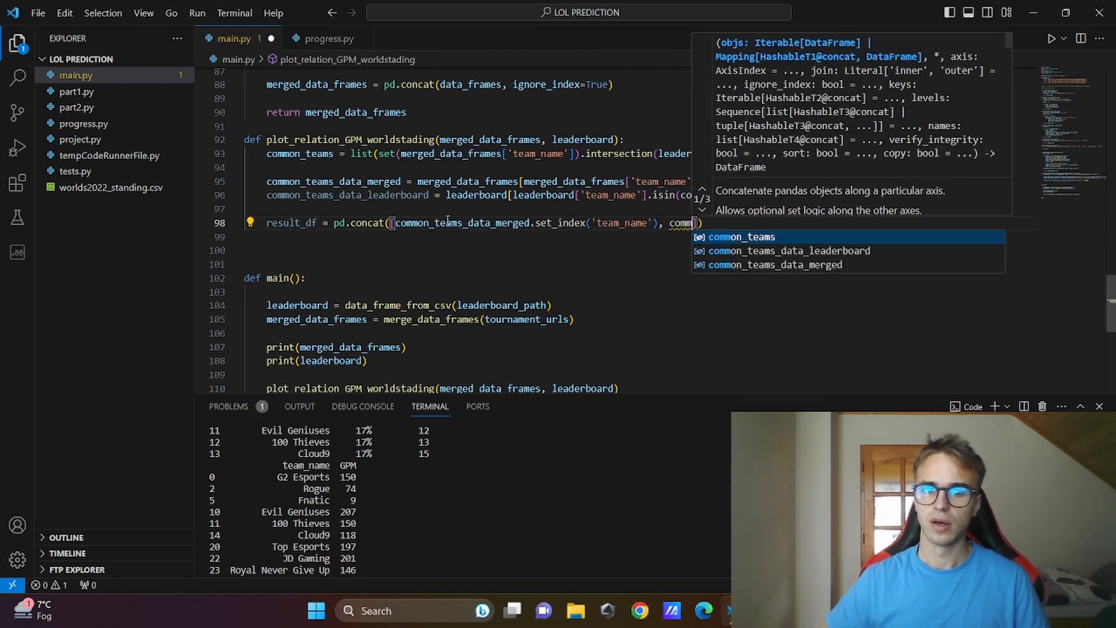
key("Down")
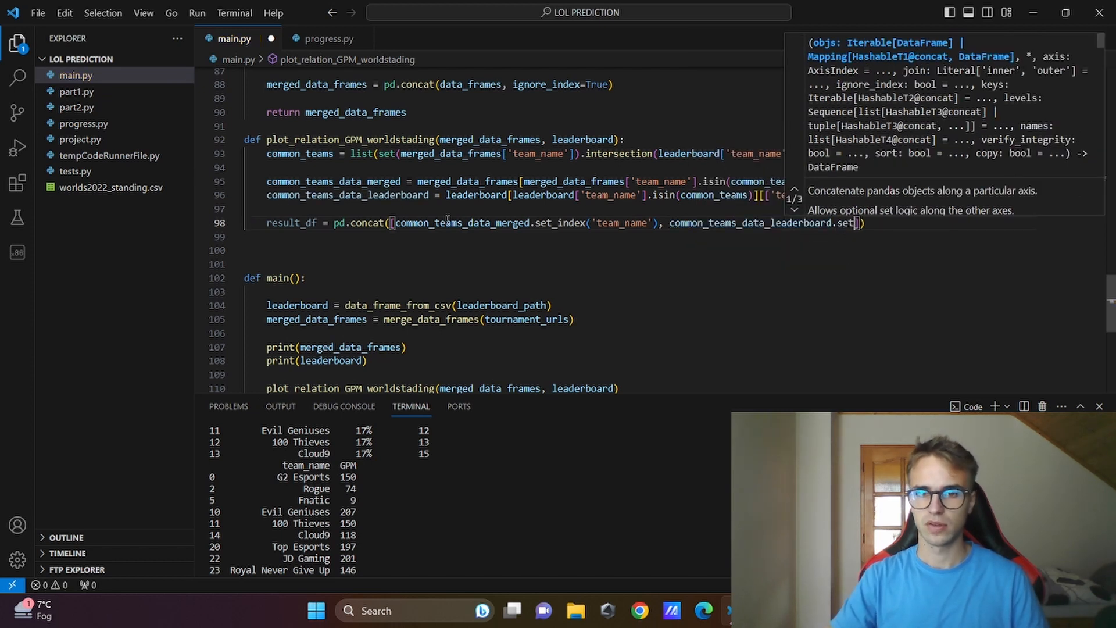
type("_index('team_n")
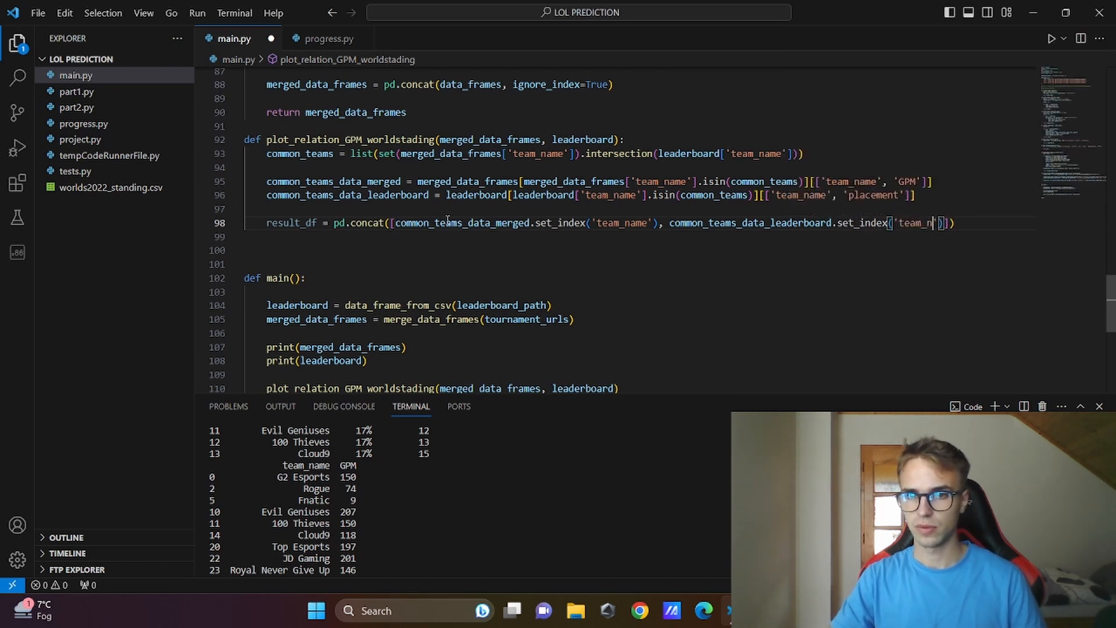
type(", axis")
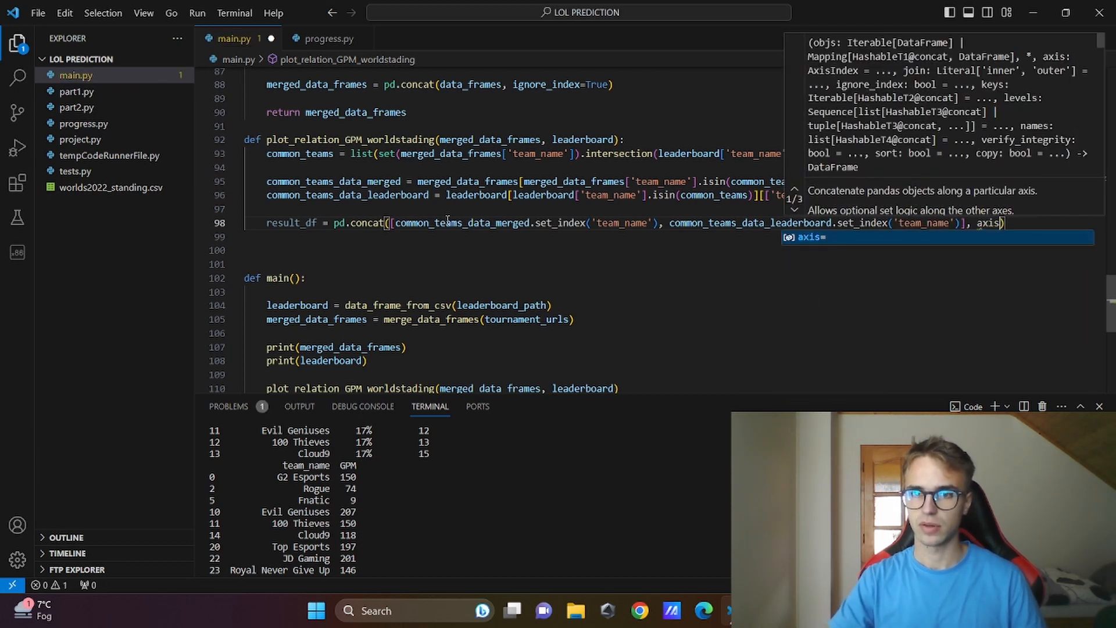
type("1")
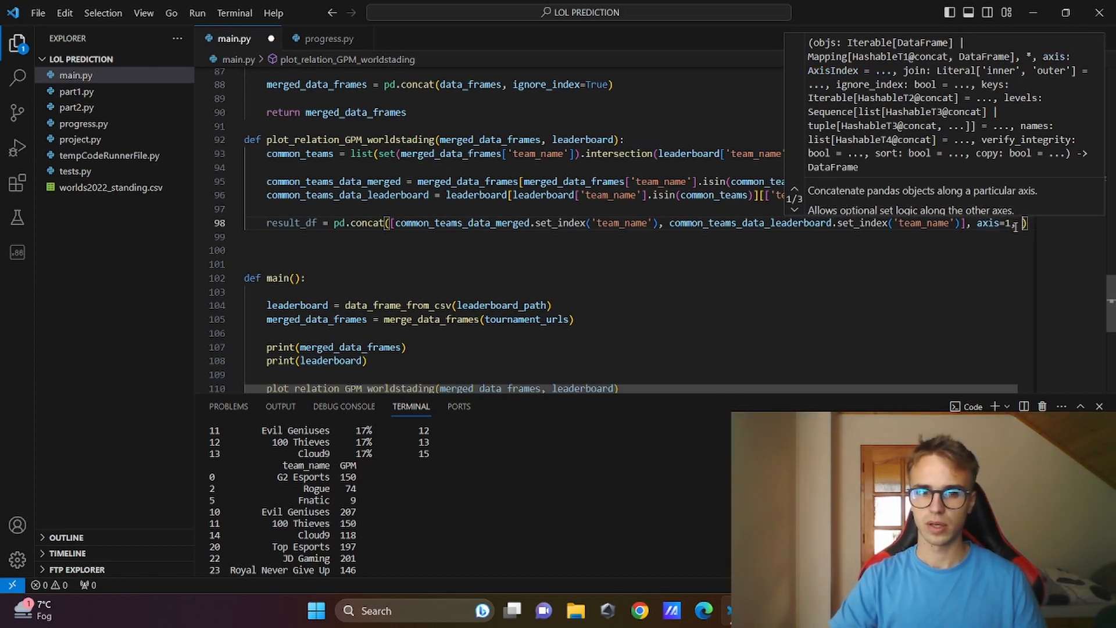
type(", join='inner")
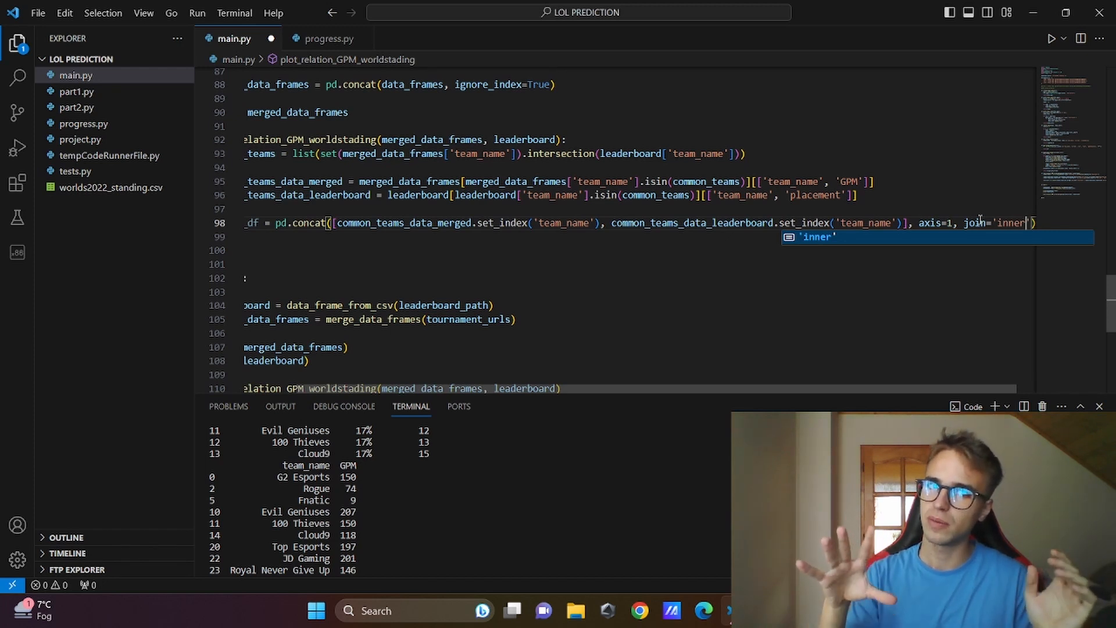
type(".res")
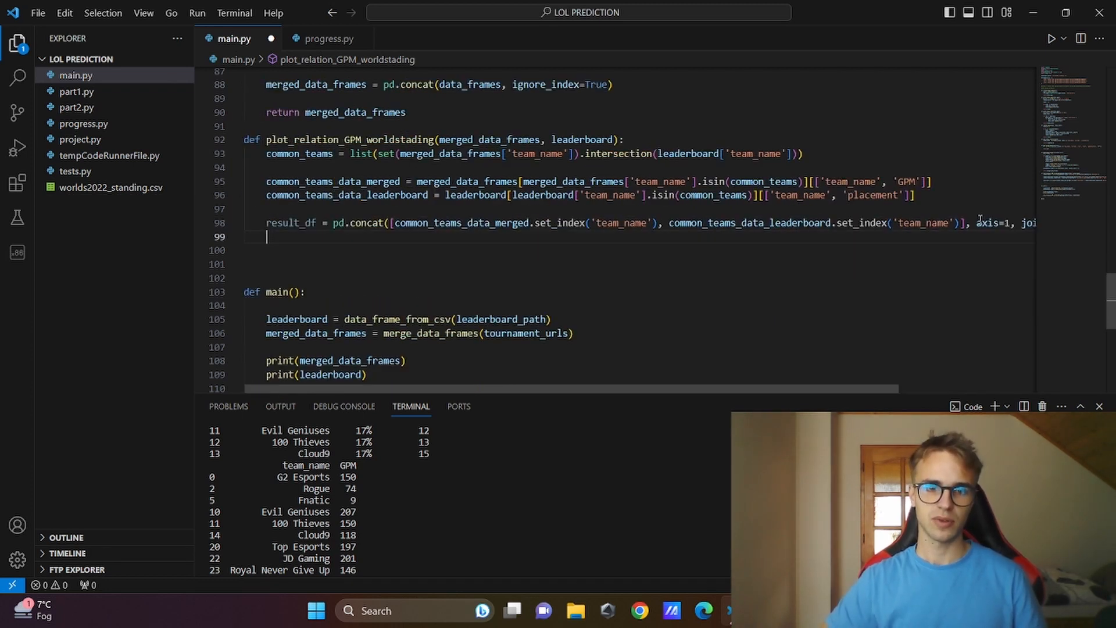
- Name result_df columns team_name, GPM, standing, print it, and fix the duplicated GPM label
type("result_df.columns = ['team_name', 'placement', 'G'")
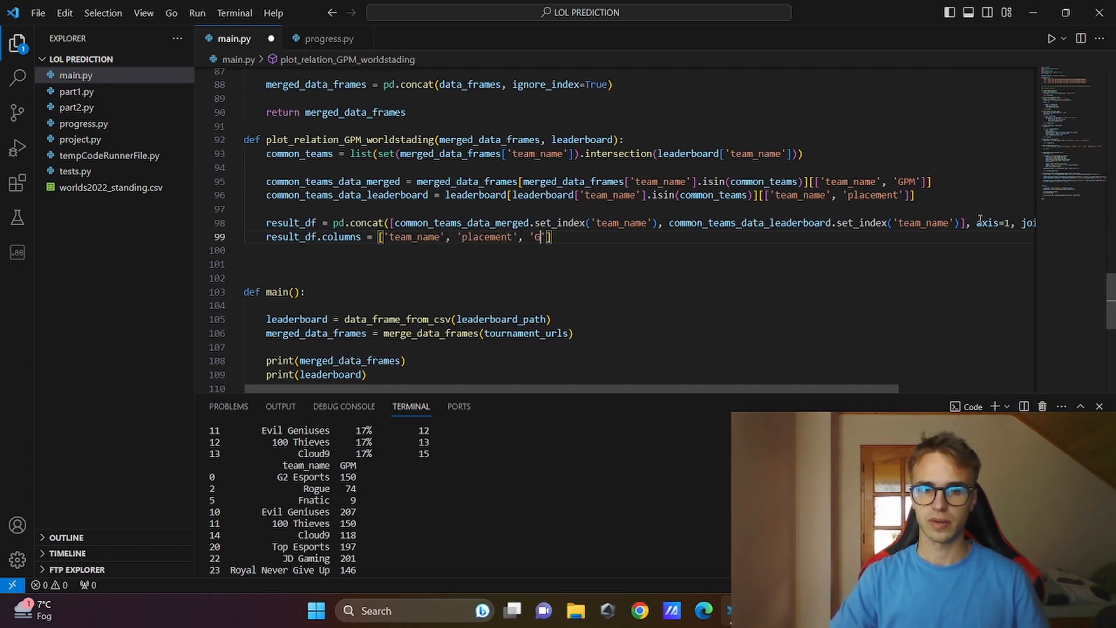
type("prit")
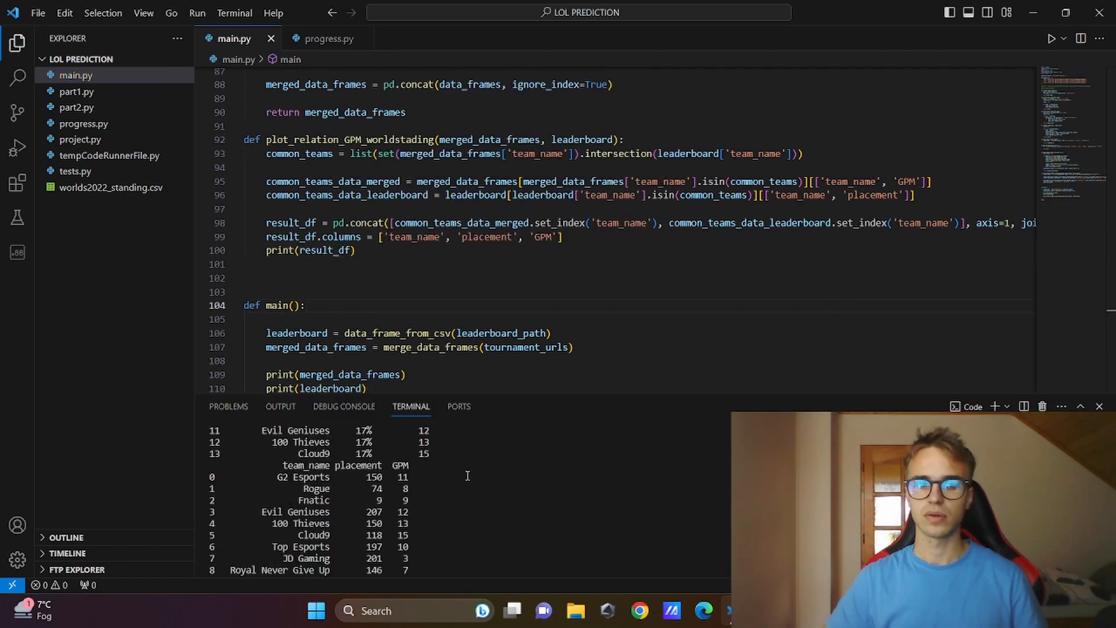
left_click(307, 305)
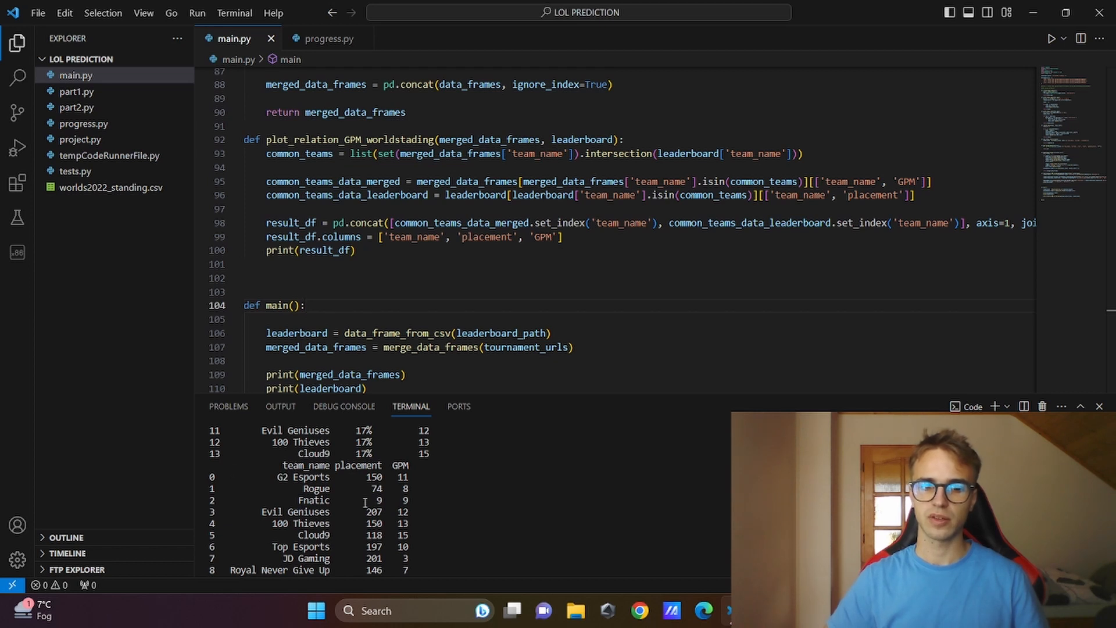
left_click(306, 305)
type("GPM")
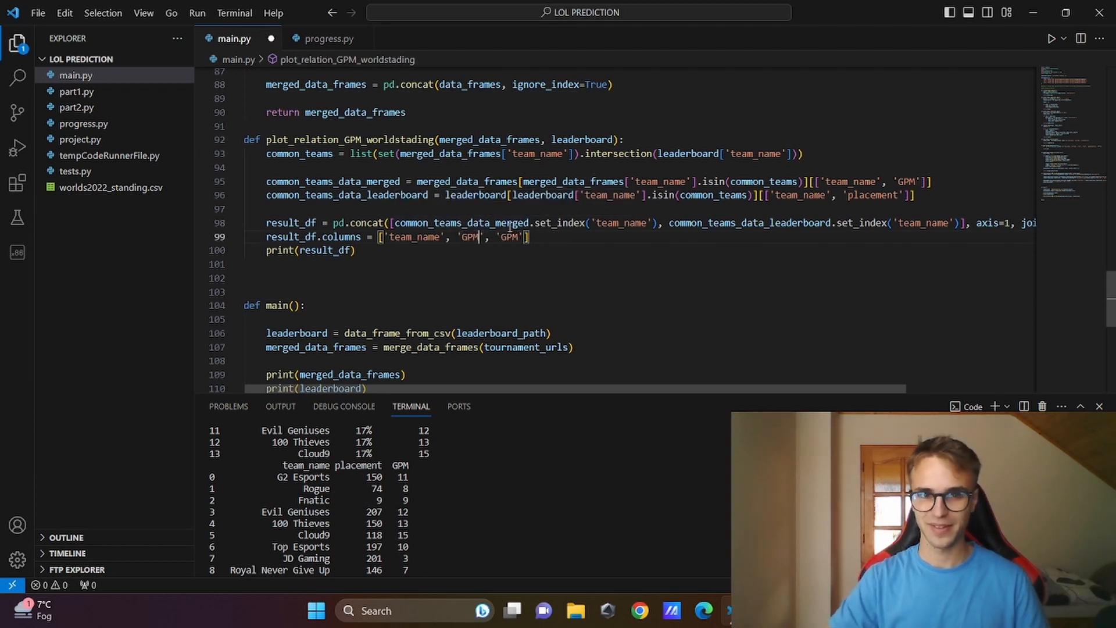
key("Backspace")
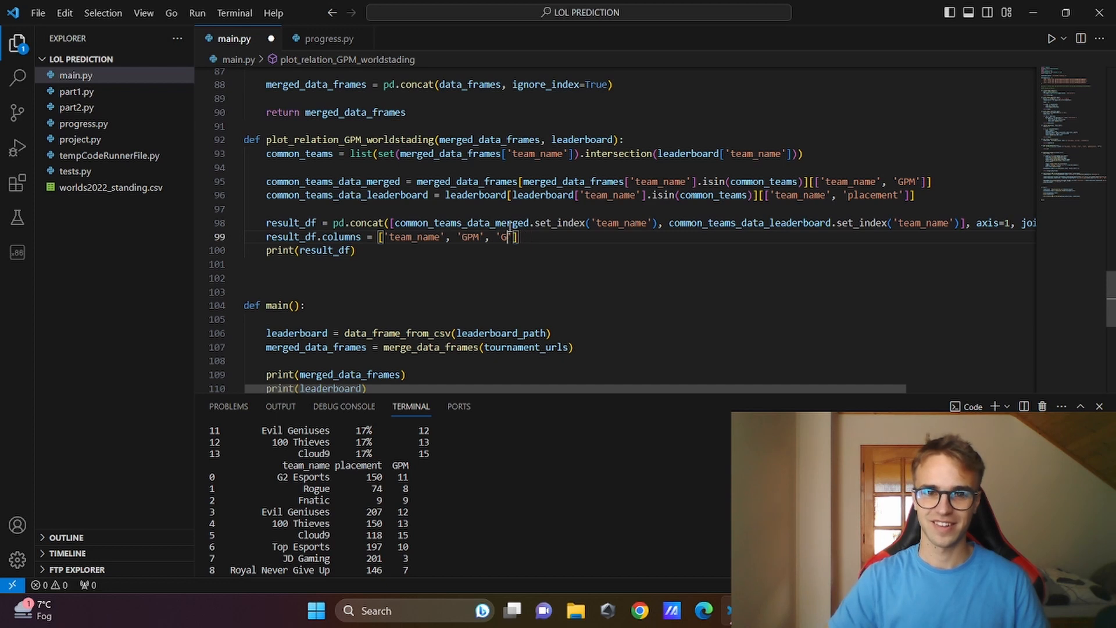
type("standing")
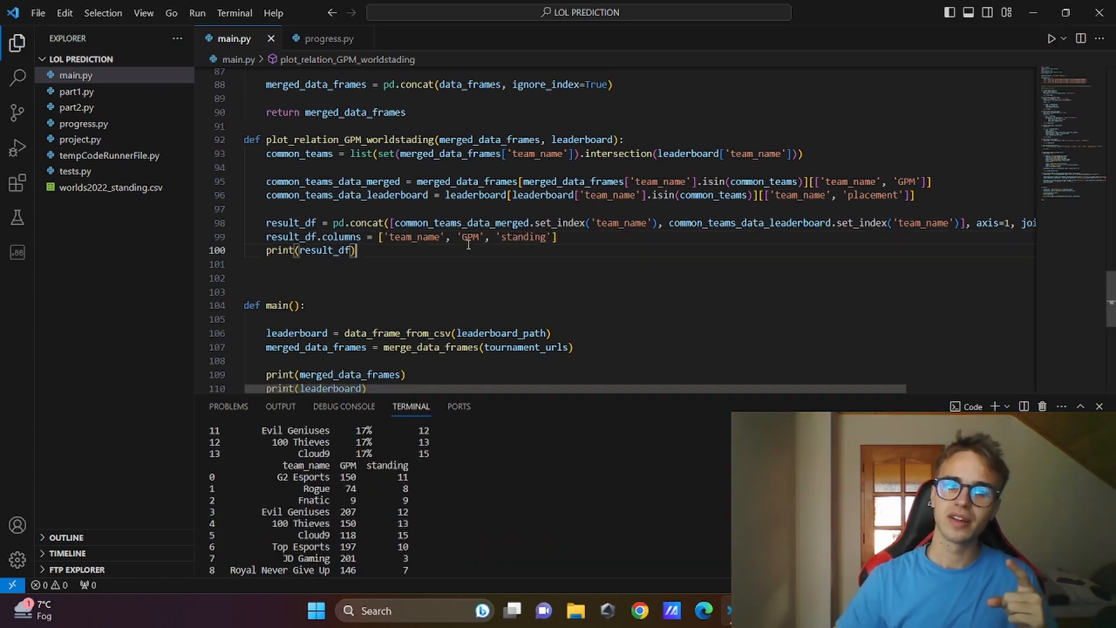
- Print result_df['GPM'].dtype, showing the GPM column is stored as object
type("print(reu")
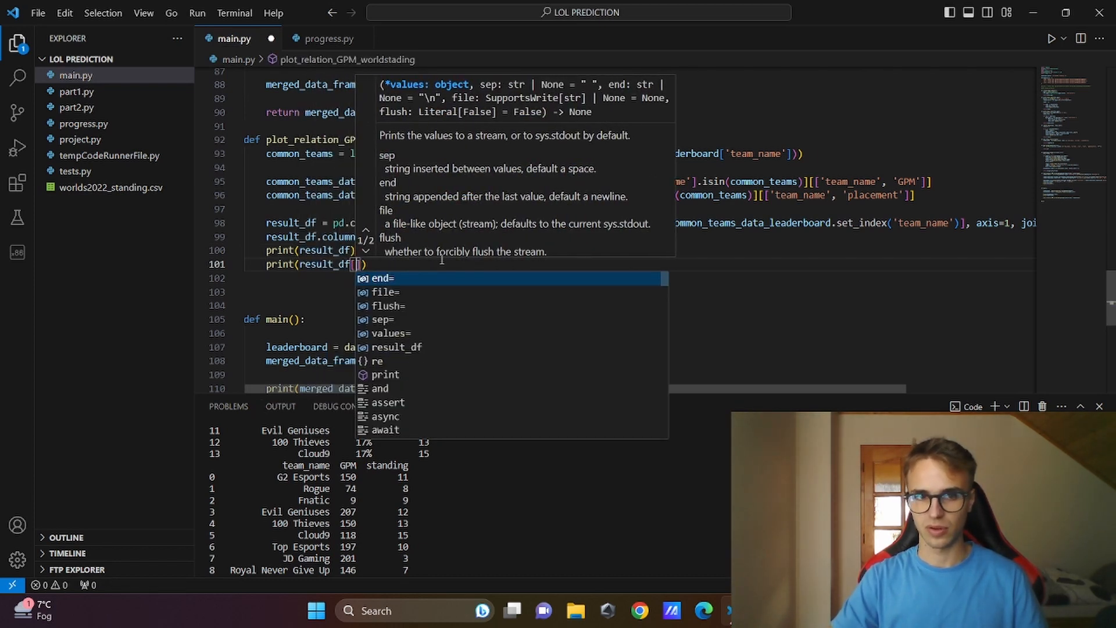
type("'GP'")
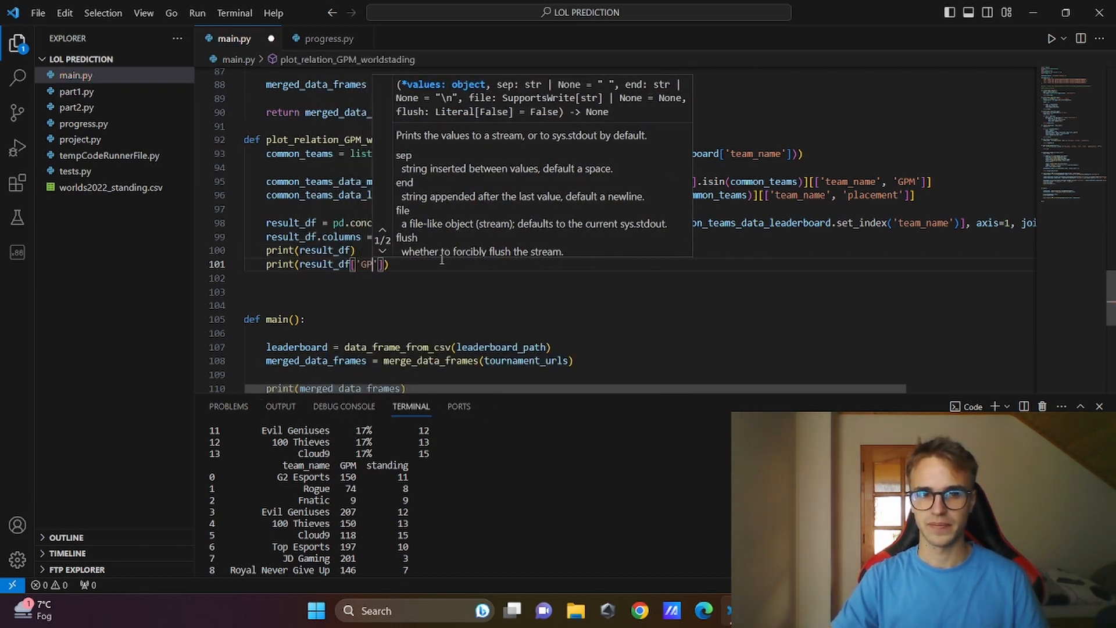
type(".dtype")
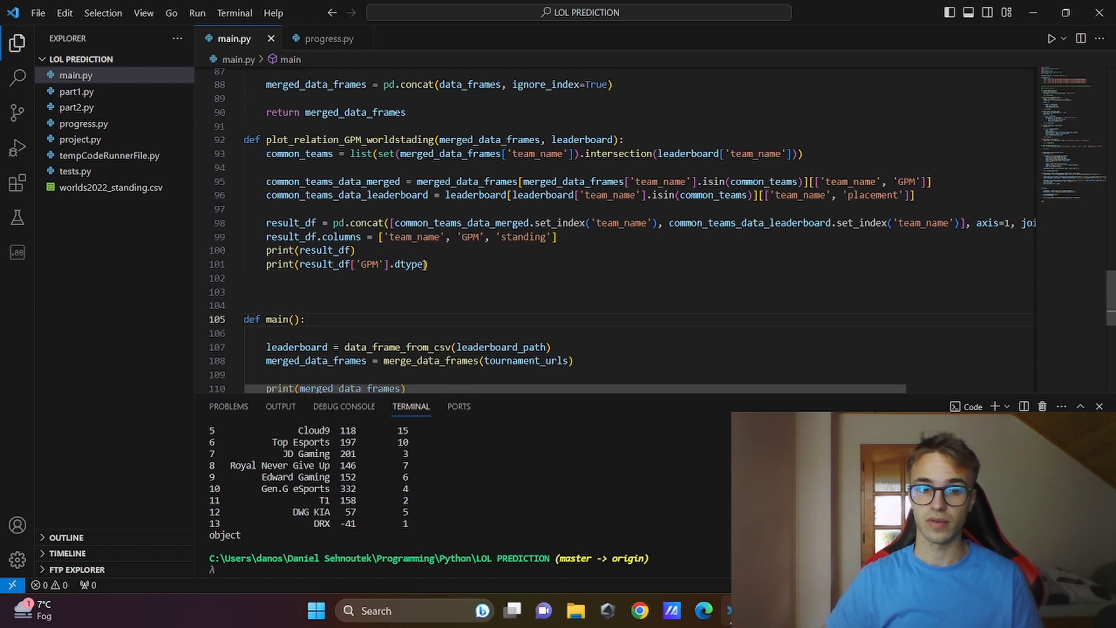
type("'standing'")
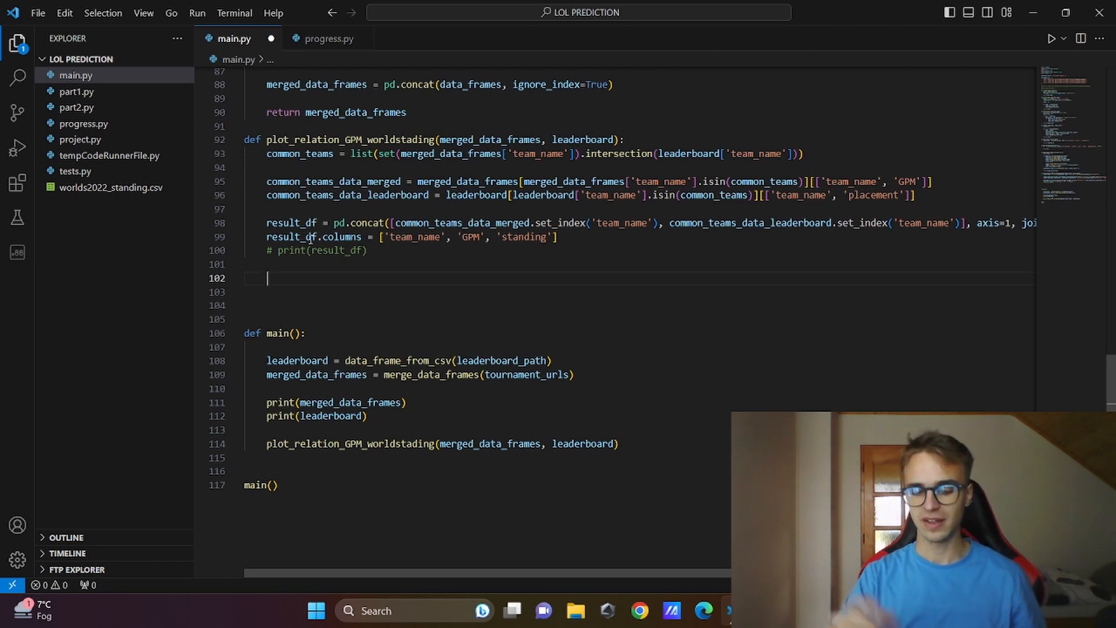
- Convert result_df['GPM'] using pd.to_numeric with errors='coerce'
type("result_df['g")
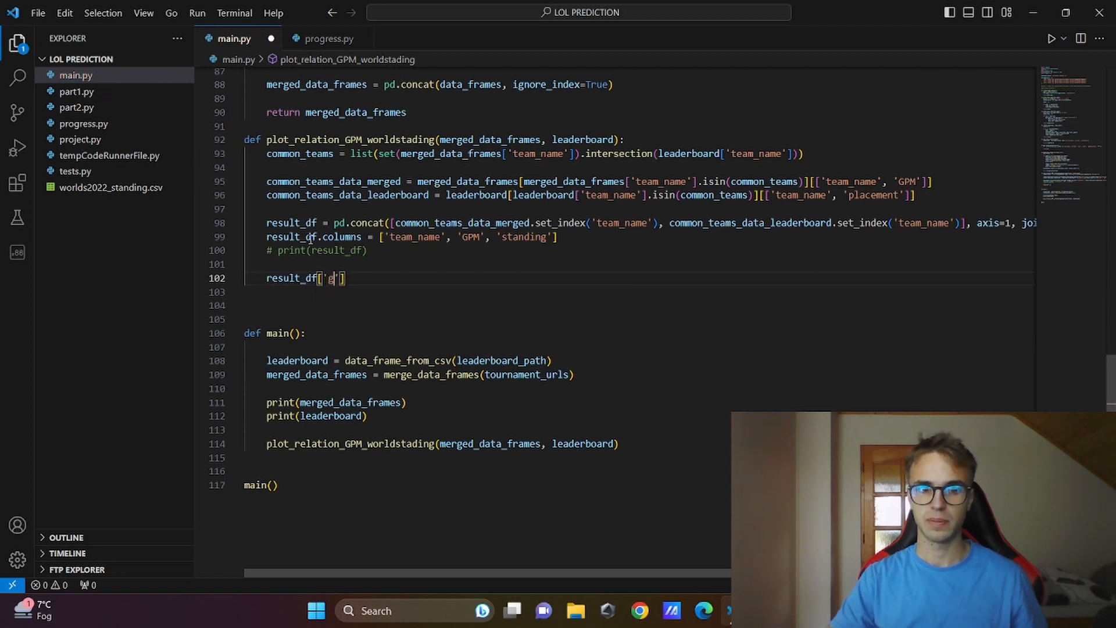
type("PM'] =")
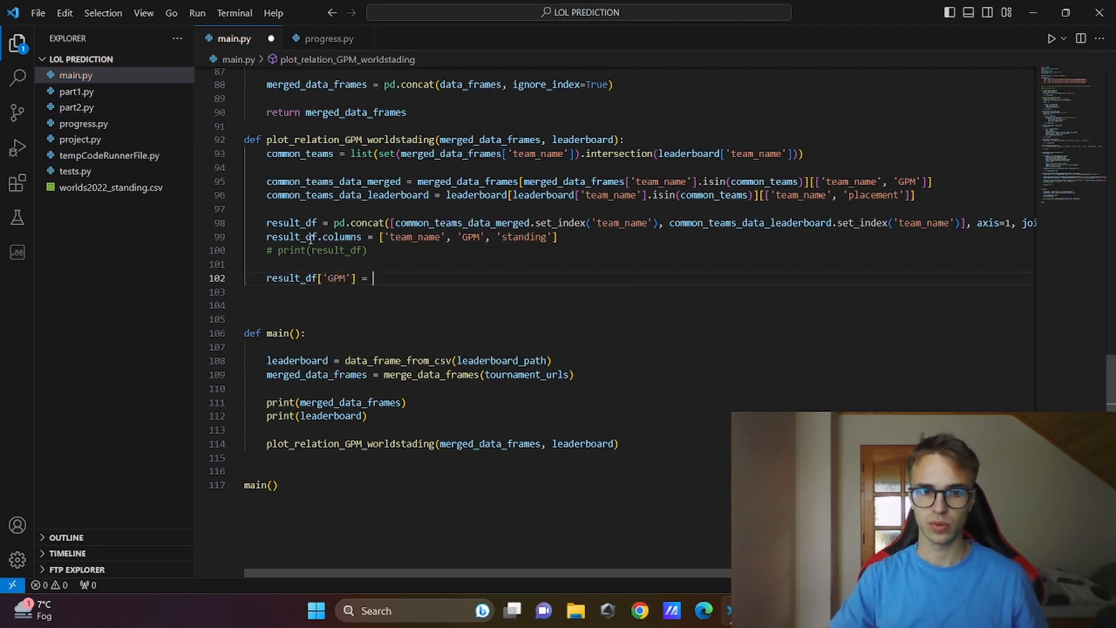
type("pd.to_ne")
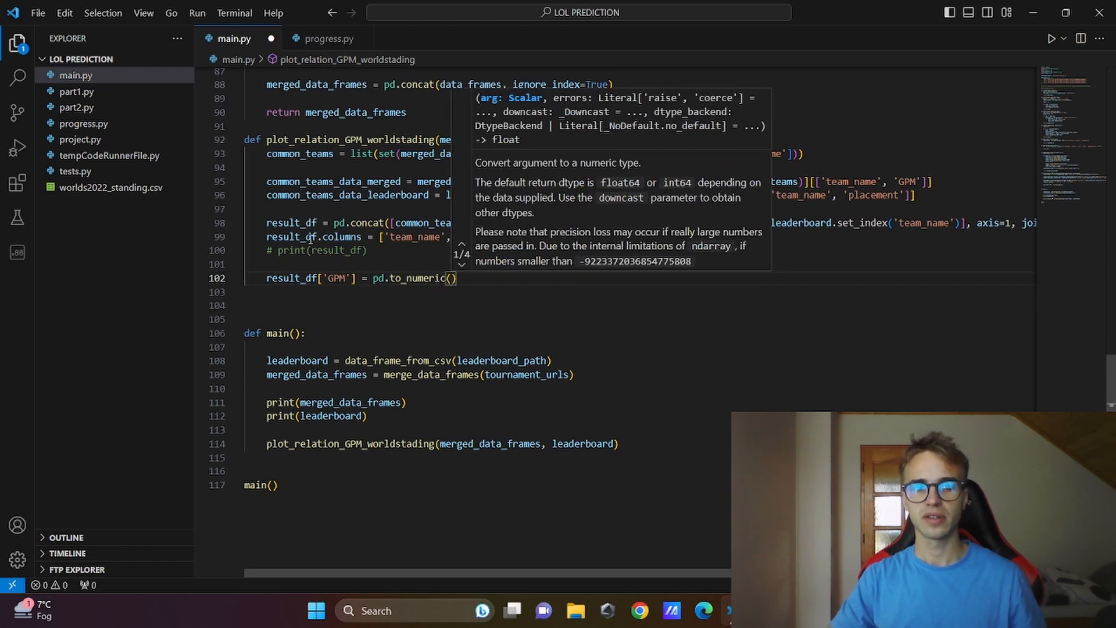
type("result_df")
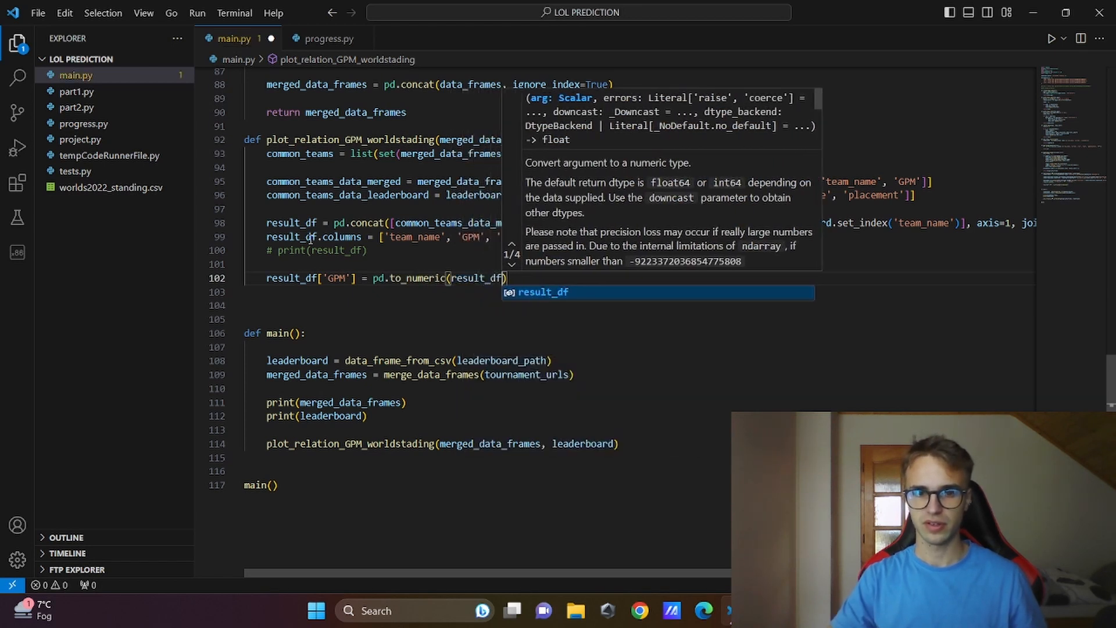
type("['F']")
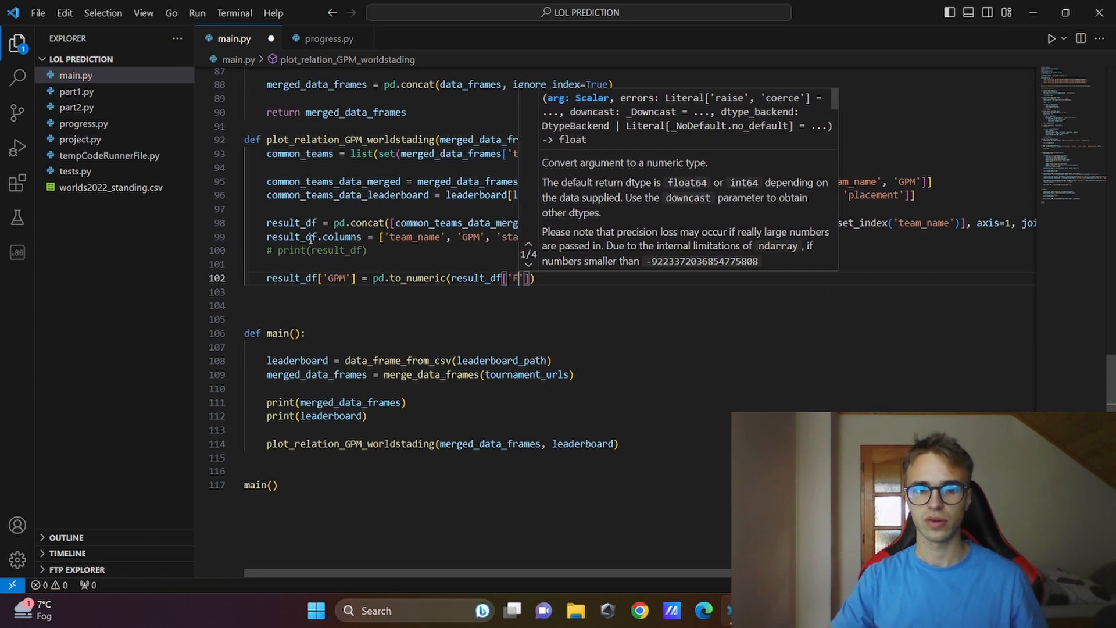
type("GPM")
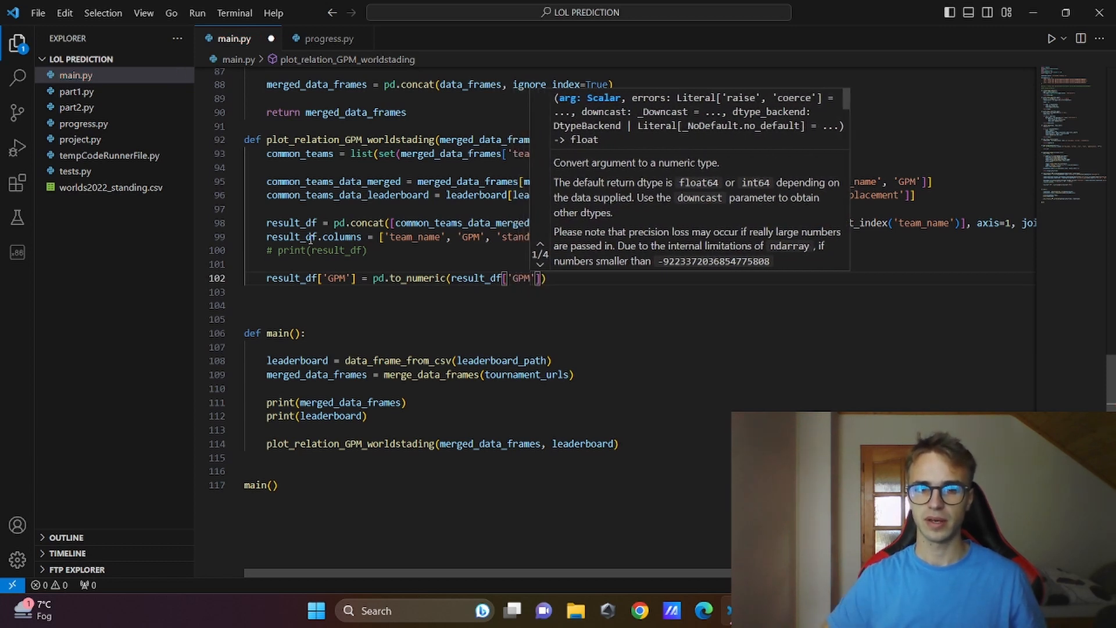
type(", errors=")
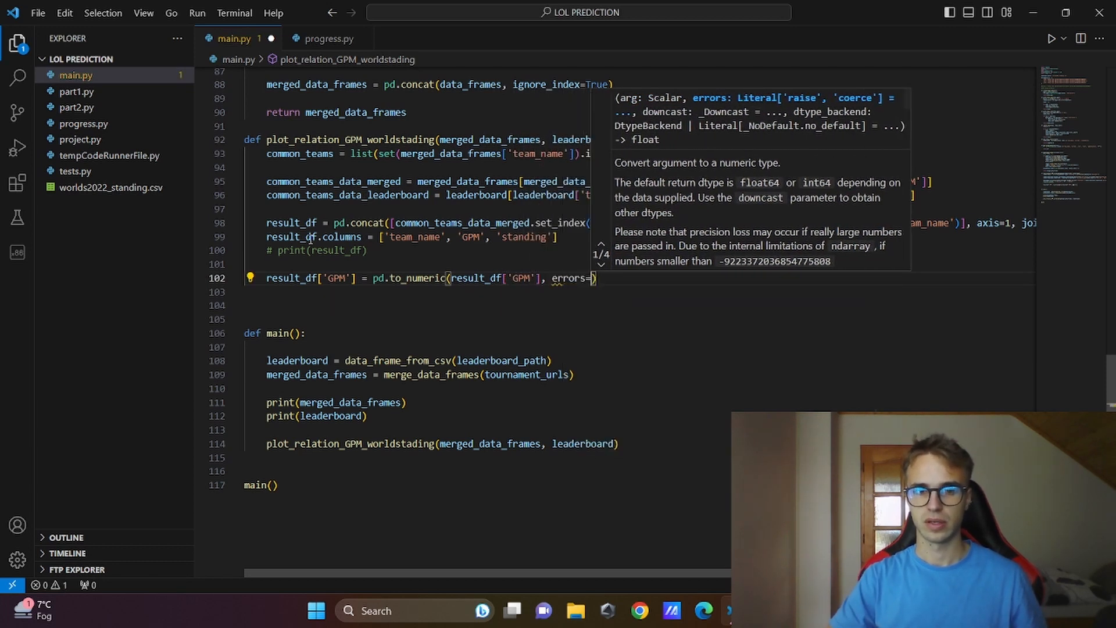
type("'coerce'")
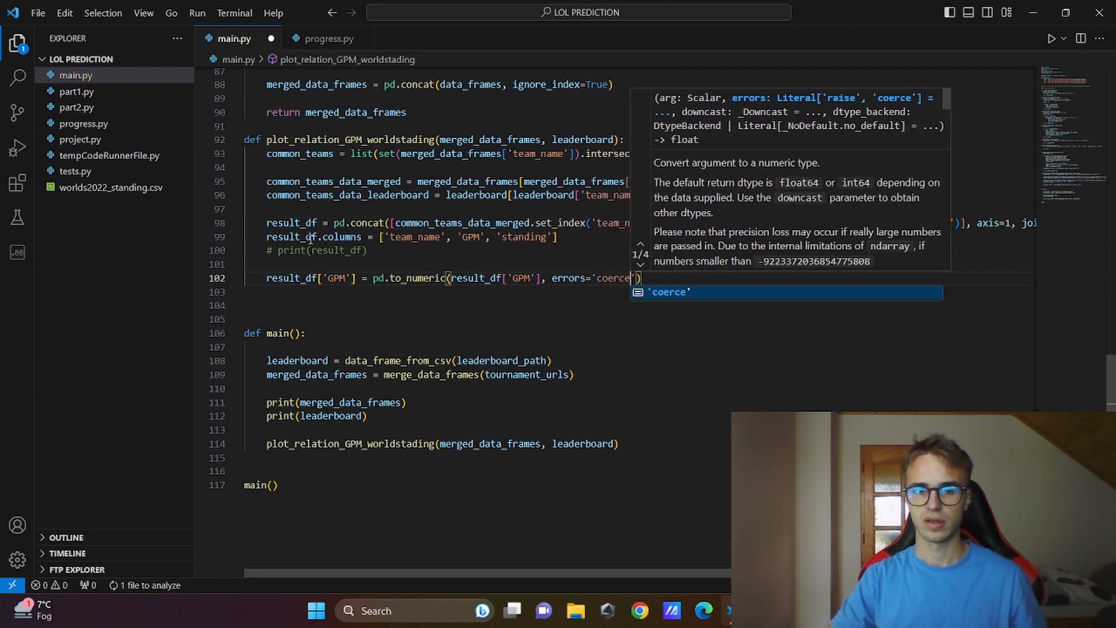
key("Escape")
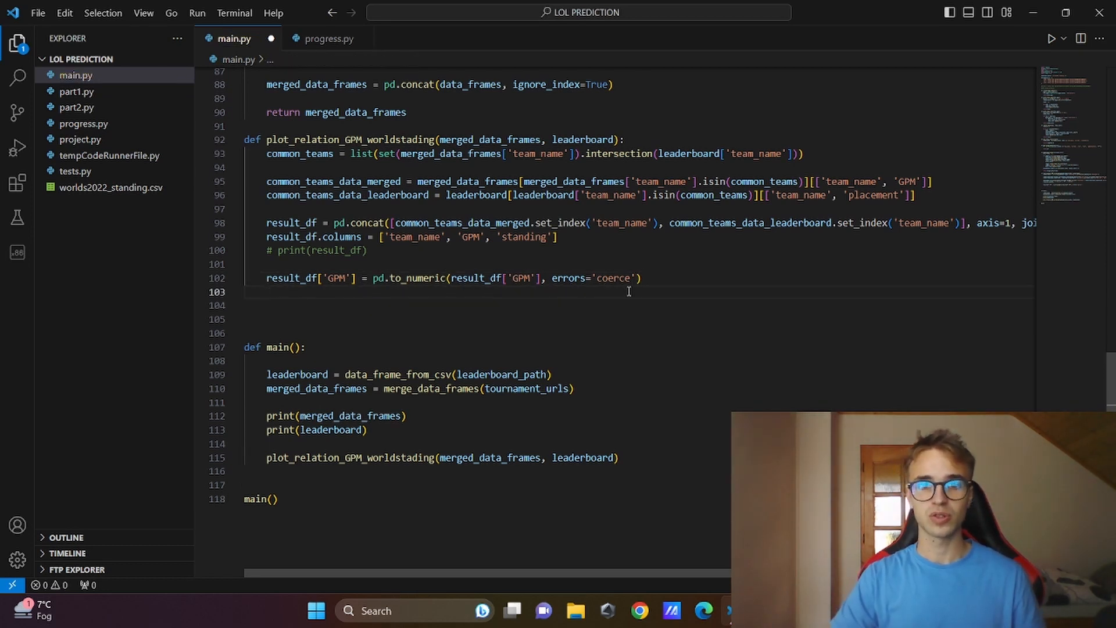
- Convert result_df['standing'] using pd.to_numeric with errors='coerce'
type("result")
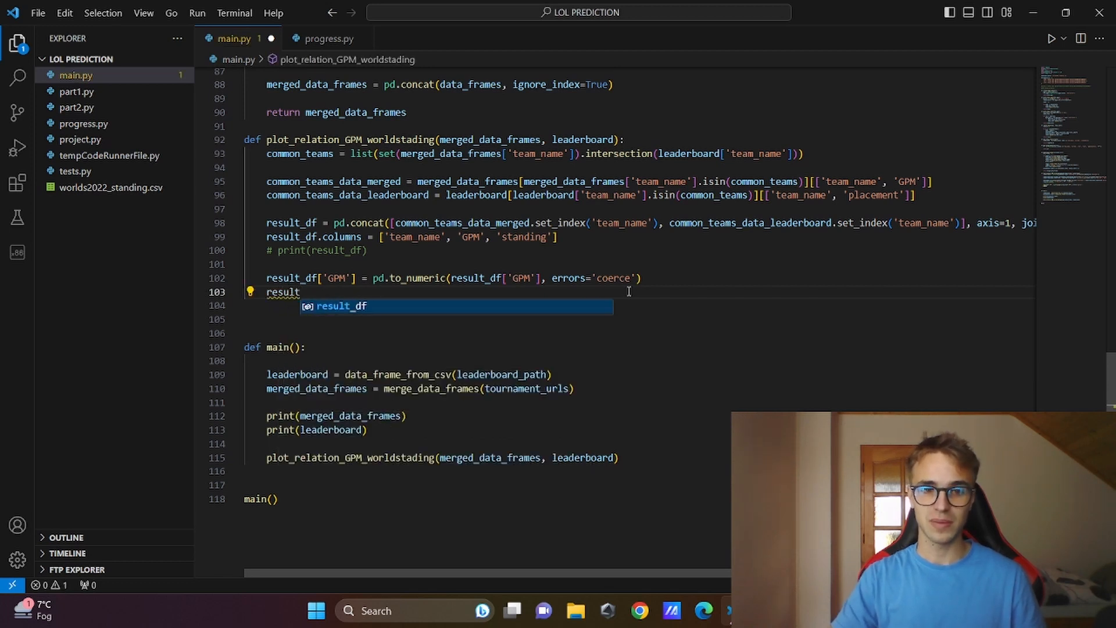
type("_df")
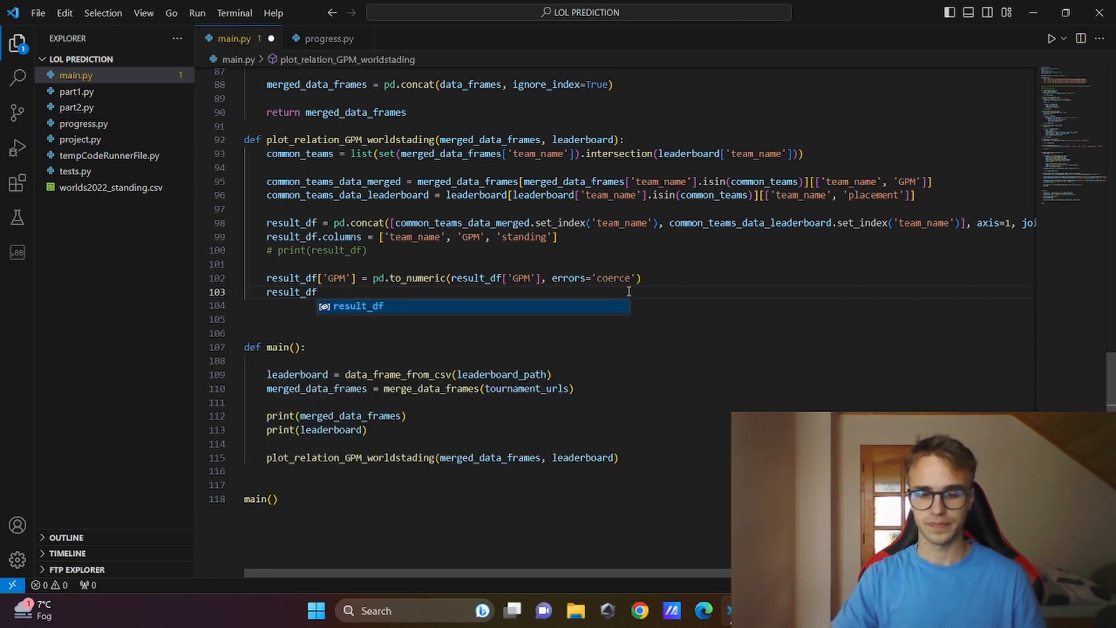
type("['standi'")
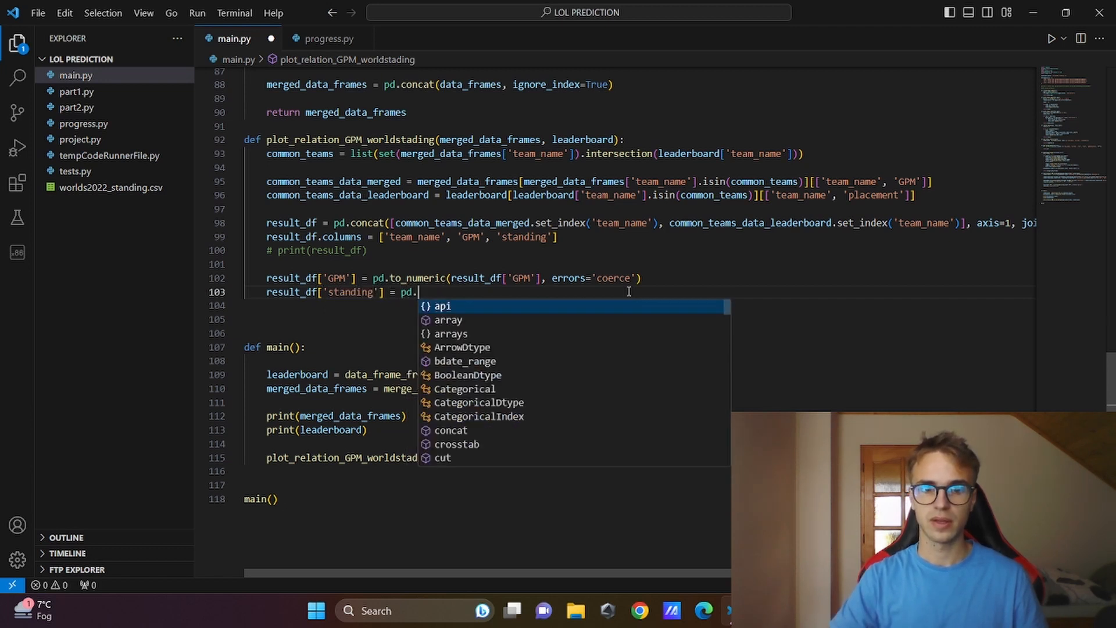
type("to_numeric(result_df['stan")
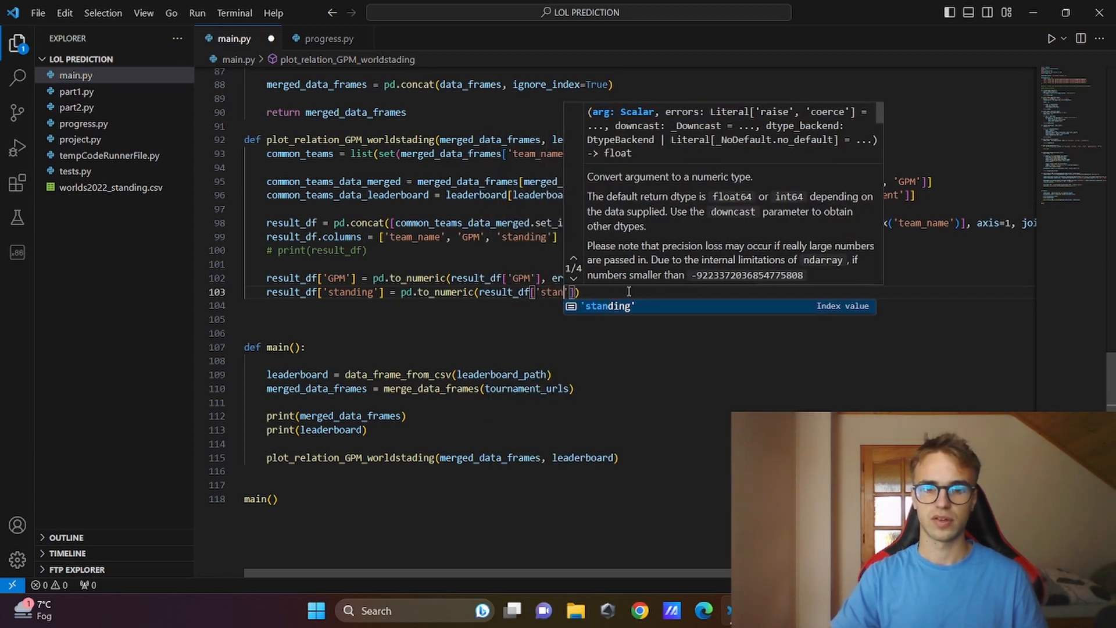
type(", errors='coerce")
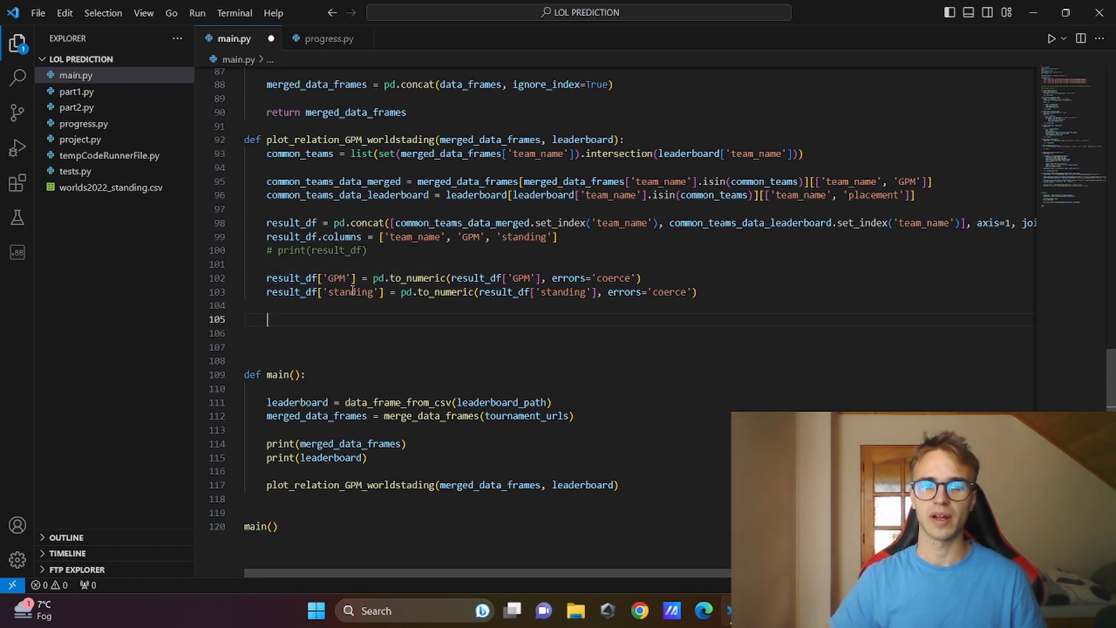
- Assign x = result_df['GPM'] and y = result_df['standing'] in the plotting function
type("x =")
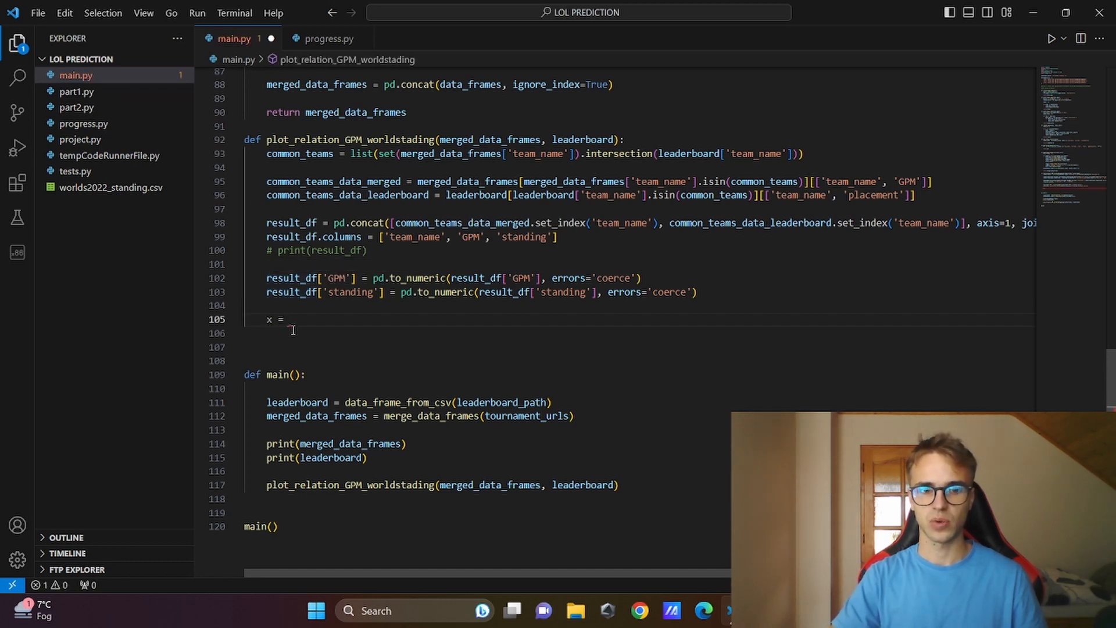
type("result_df['GPM")
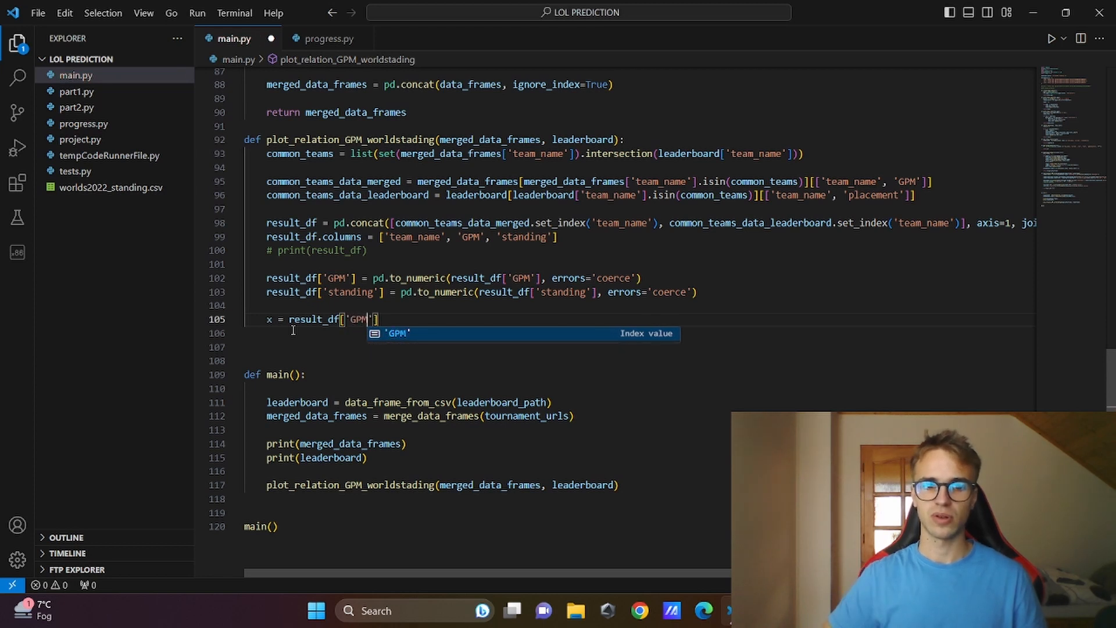
type("y")
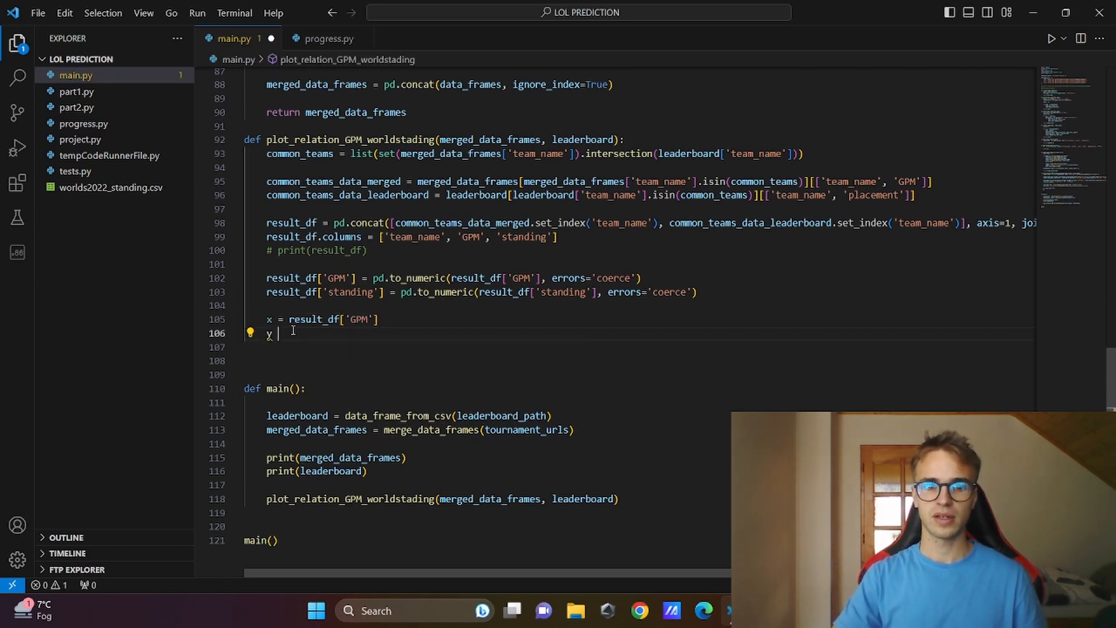
type("= result_d")
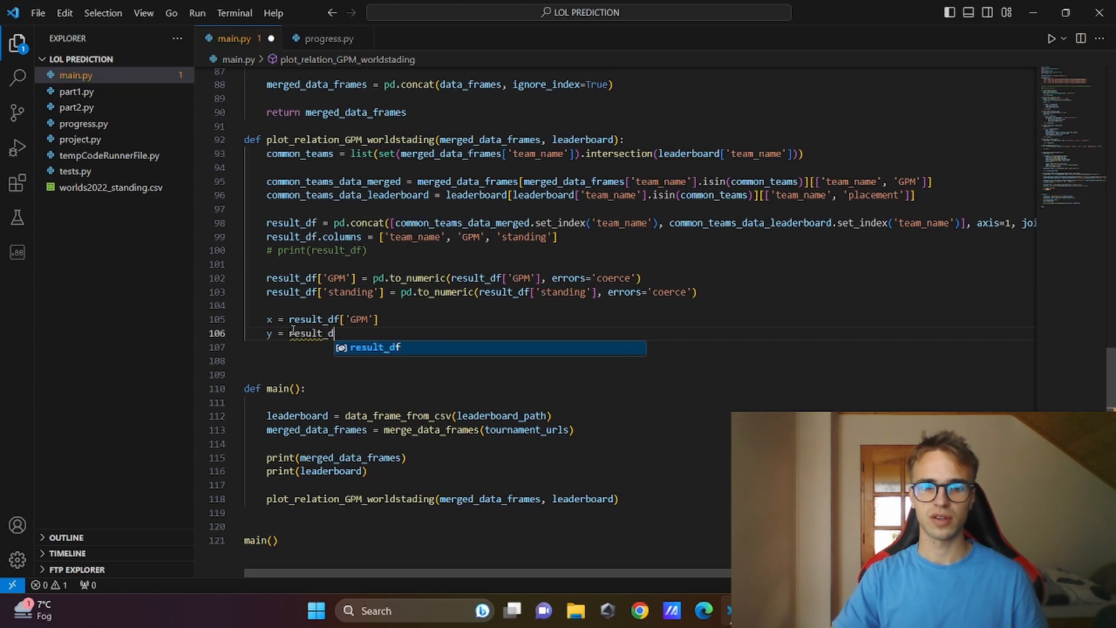
type("f['standing']")
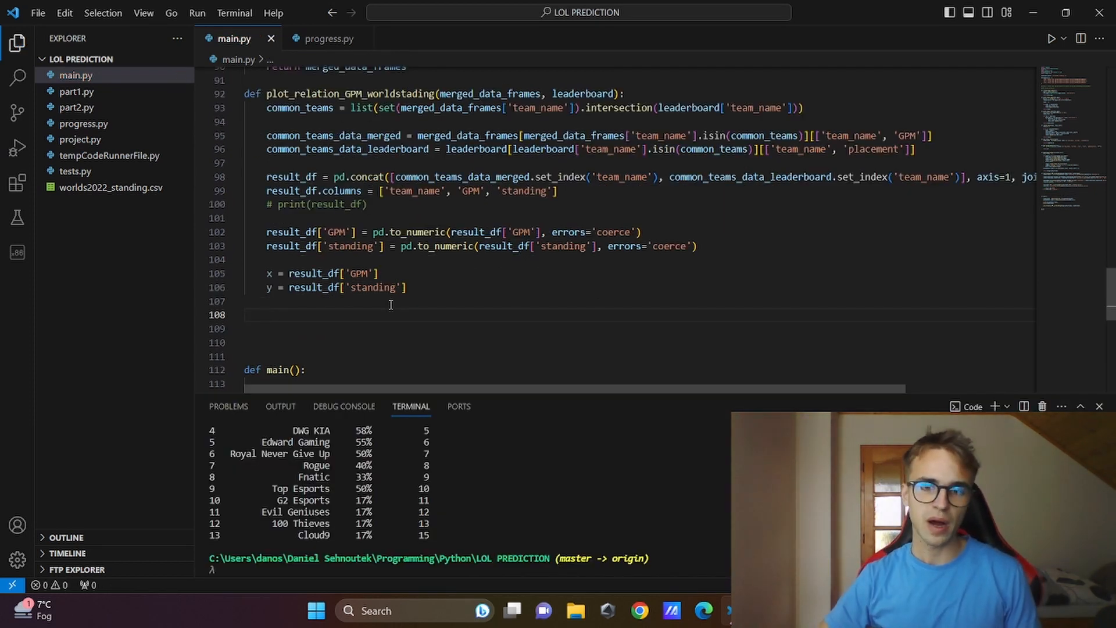
- On a new line, add plt.scatter(x, y) to plot GPM against standing
left_click(267, 315)
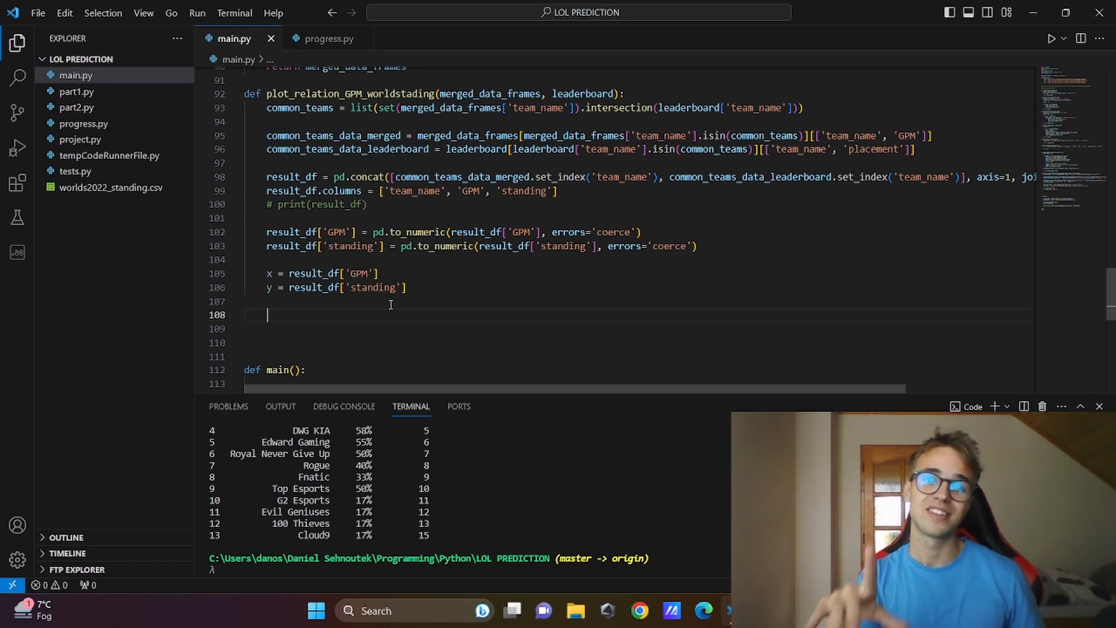
type("plt")
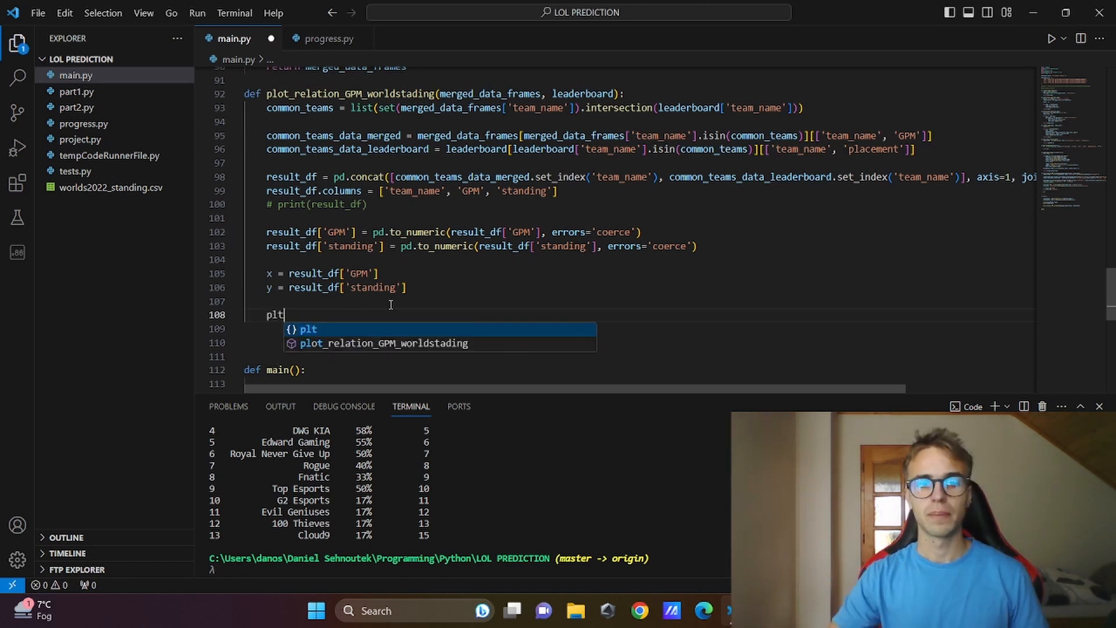
type(".scatter()")
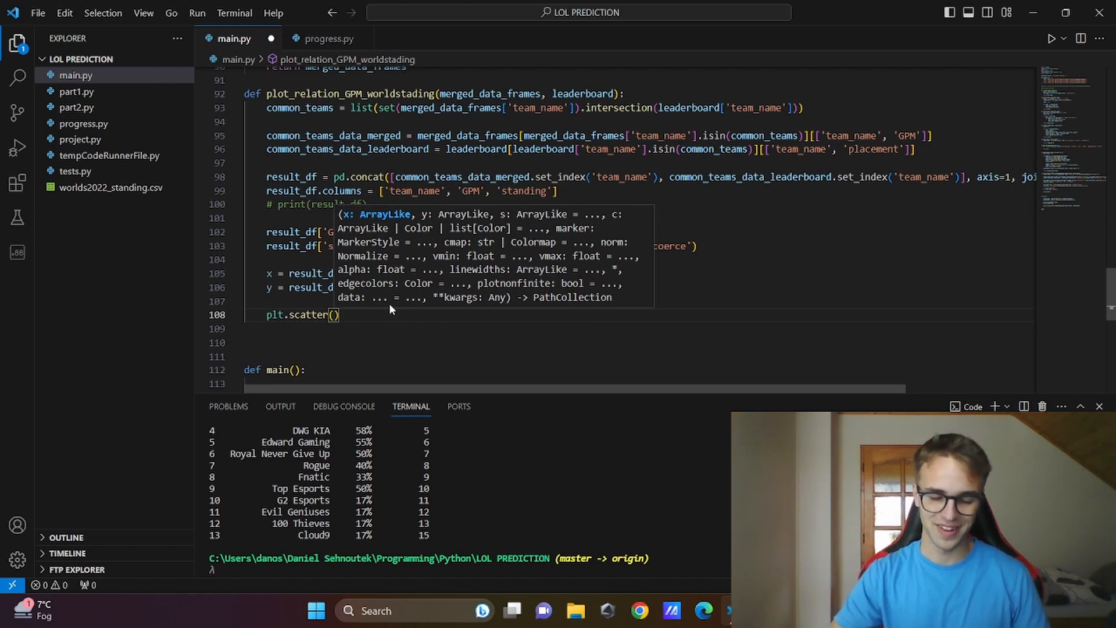
type("x, y, color='black")
left_click(640, 342)
type("p")
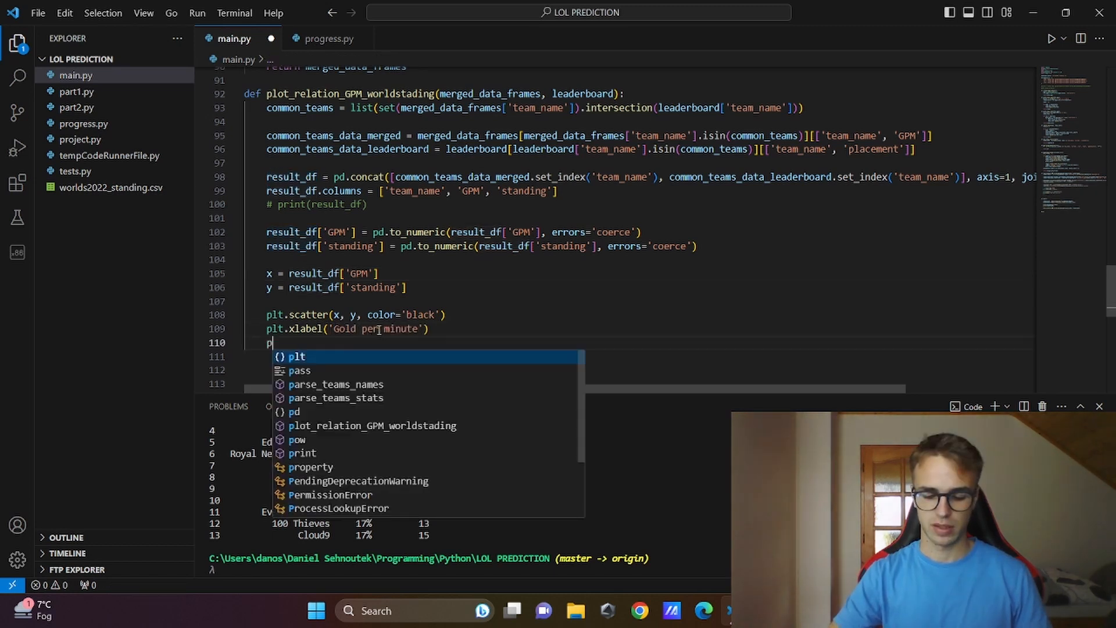
- Add the y label, title 'Correlation between GPM and worlds standing' and plt.show(), then run and close the figure
type("lt.ylabel('Final standing at worlds 202")
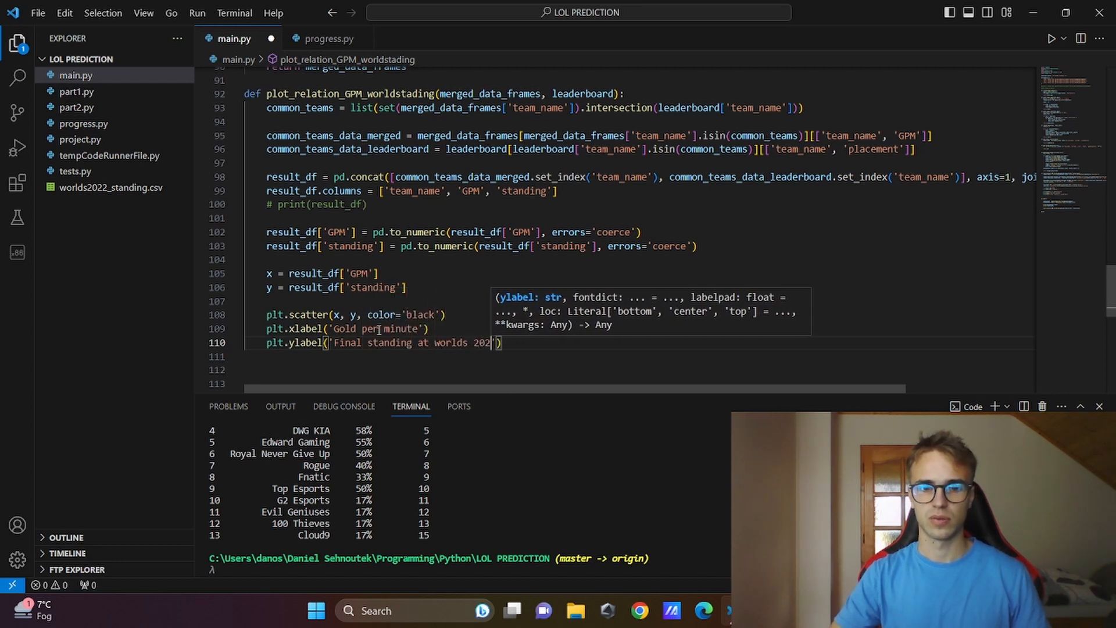
type("p")
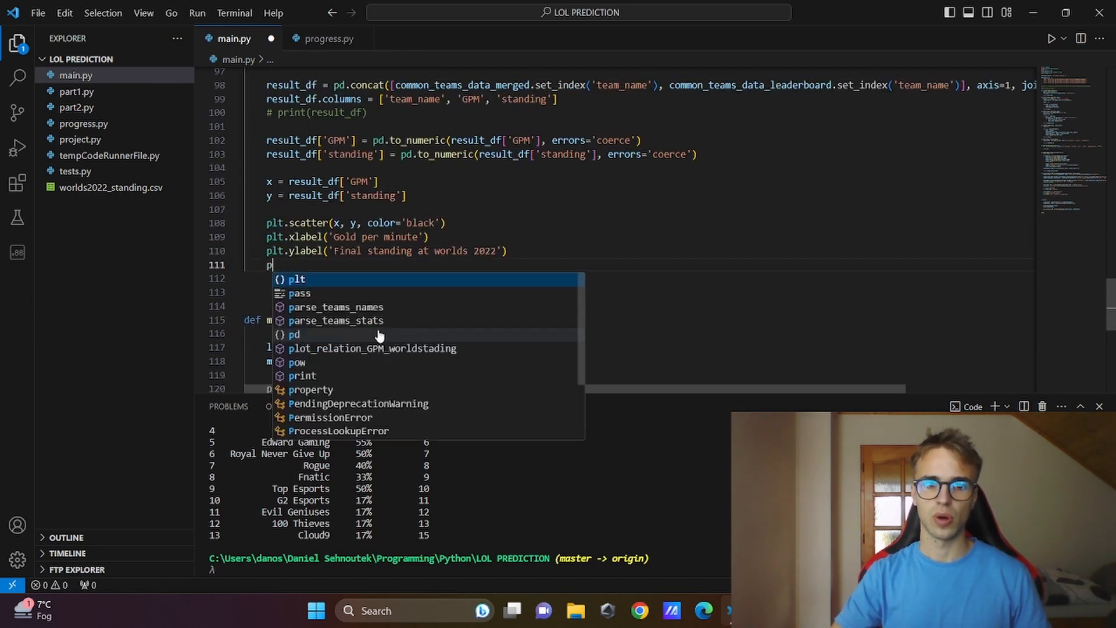
type("lt.til")
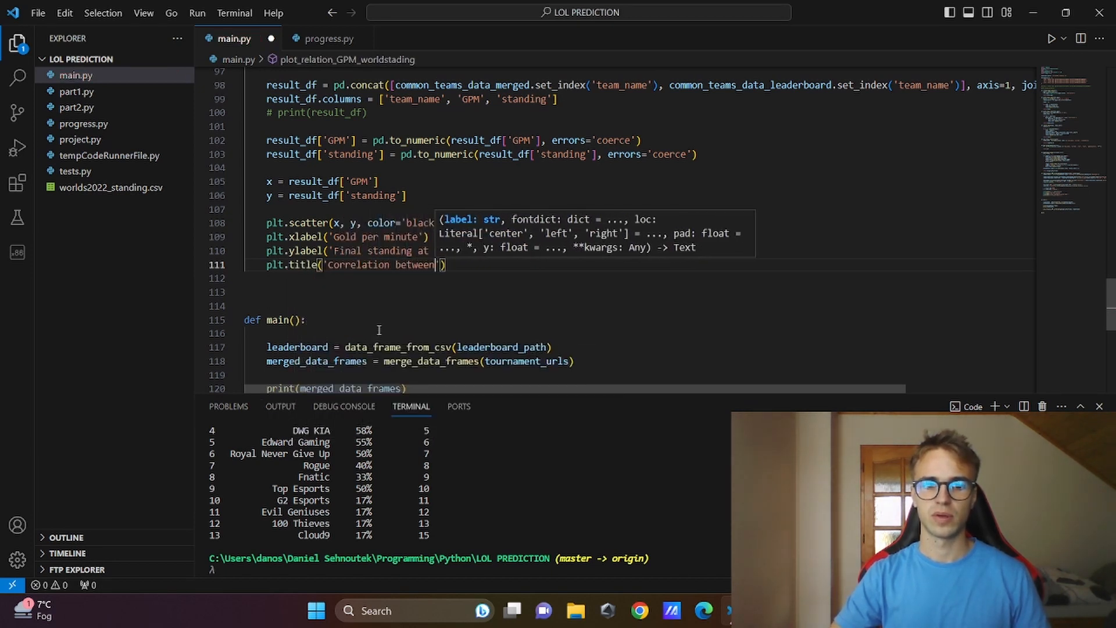
type("GPM and")
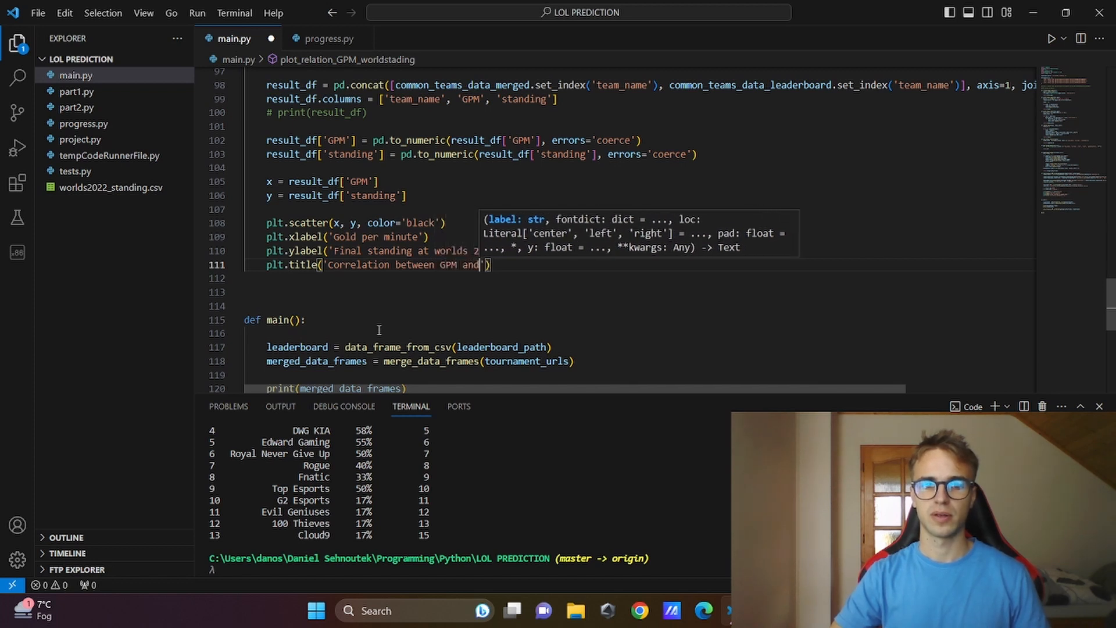
type("worlds standing")
type("plt.")
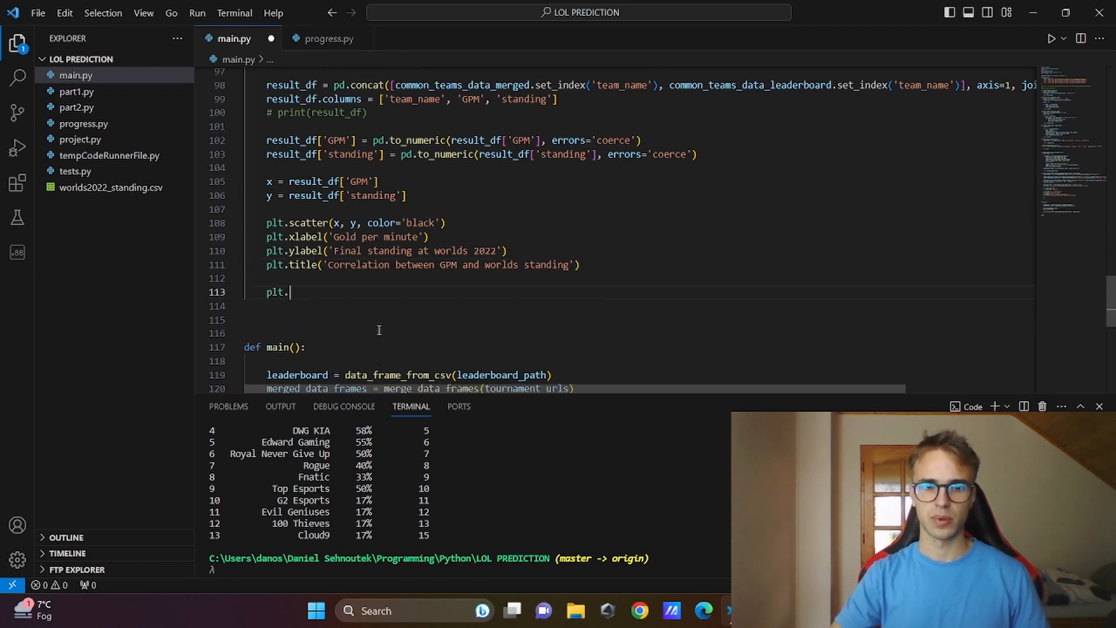
type("show(")
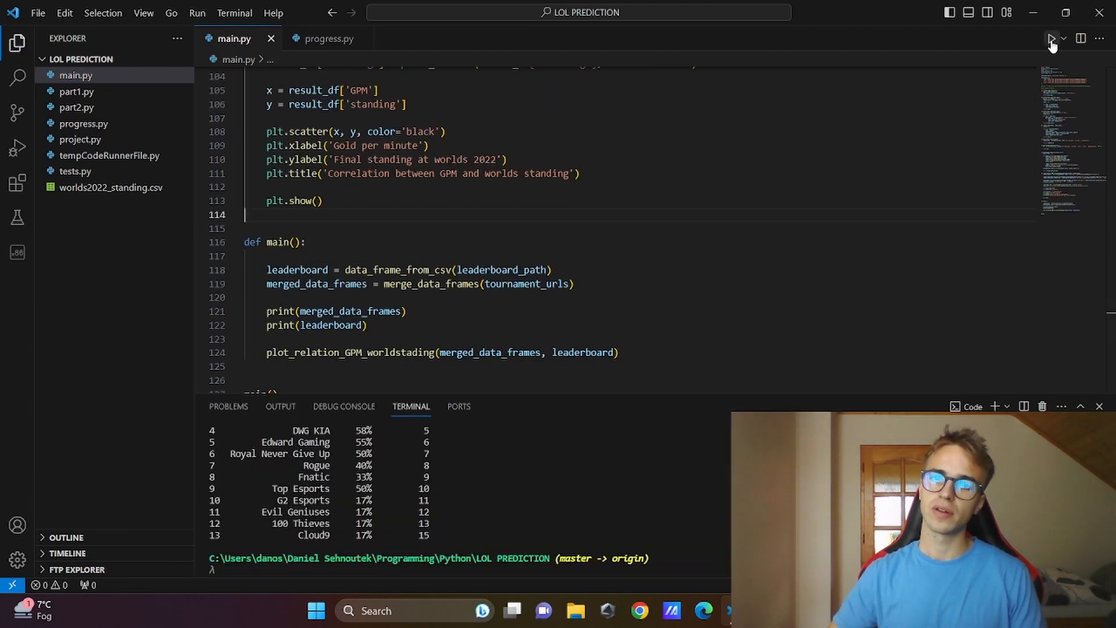
left_click(1051, 38)
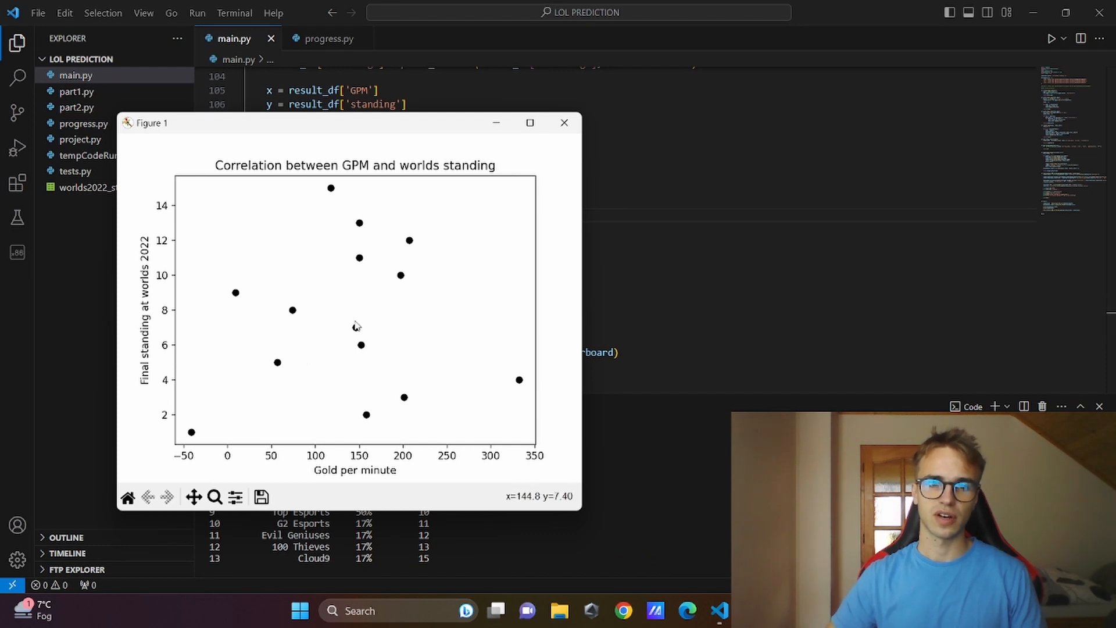
mouse_move(365, 324)
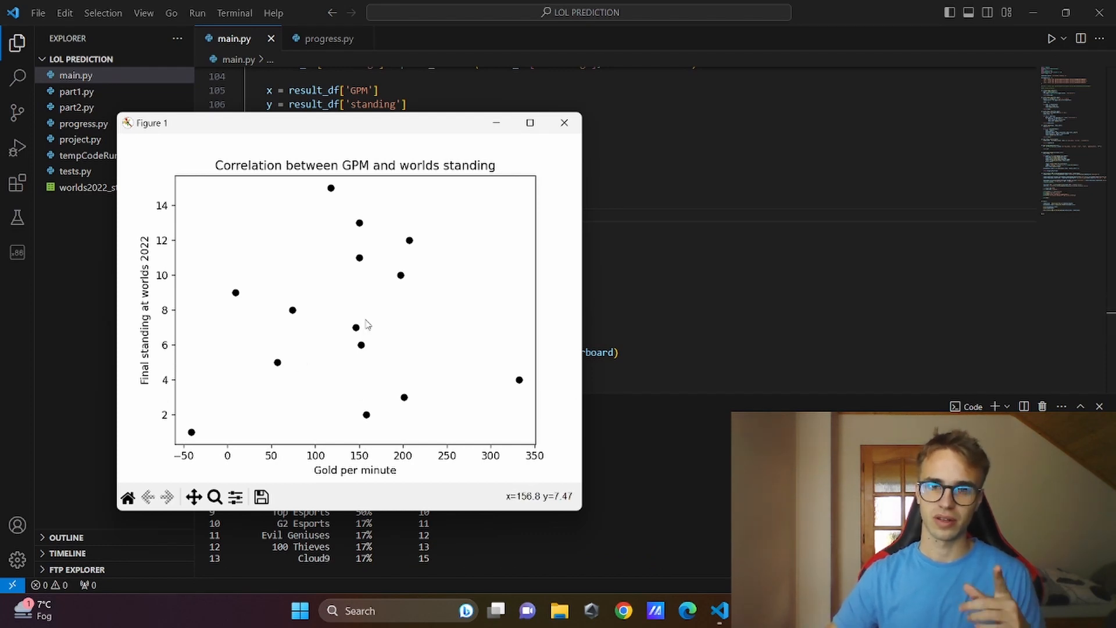
left_click(565, 123)
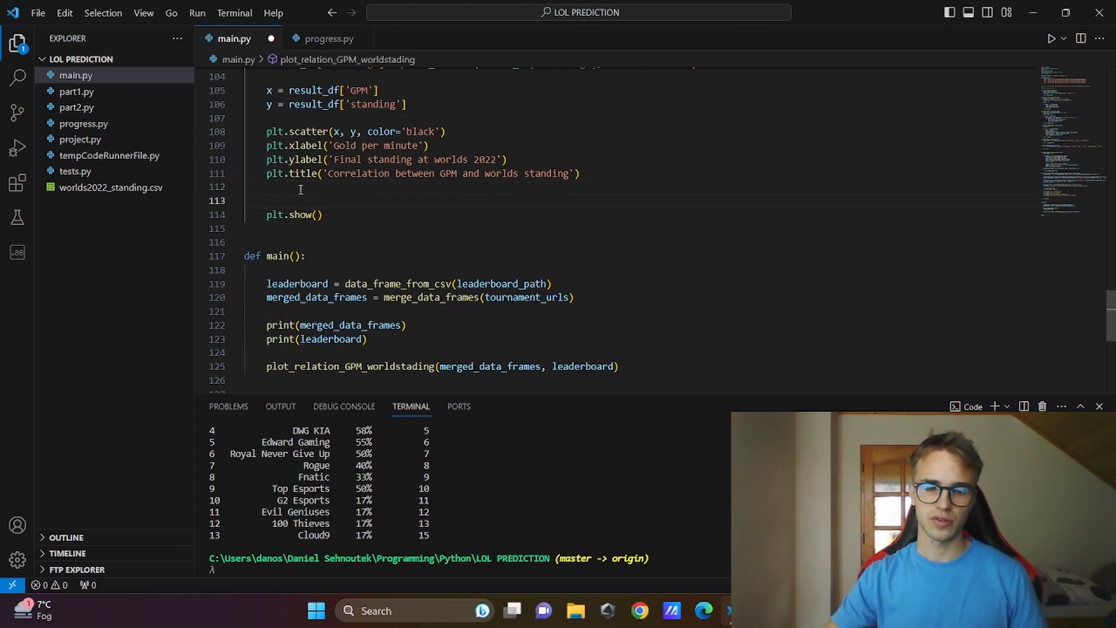
- Add plt.gca().inverse_yaxis() before plt.show() and rerun main.py
type("plt.gca().")
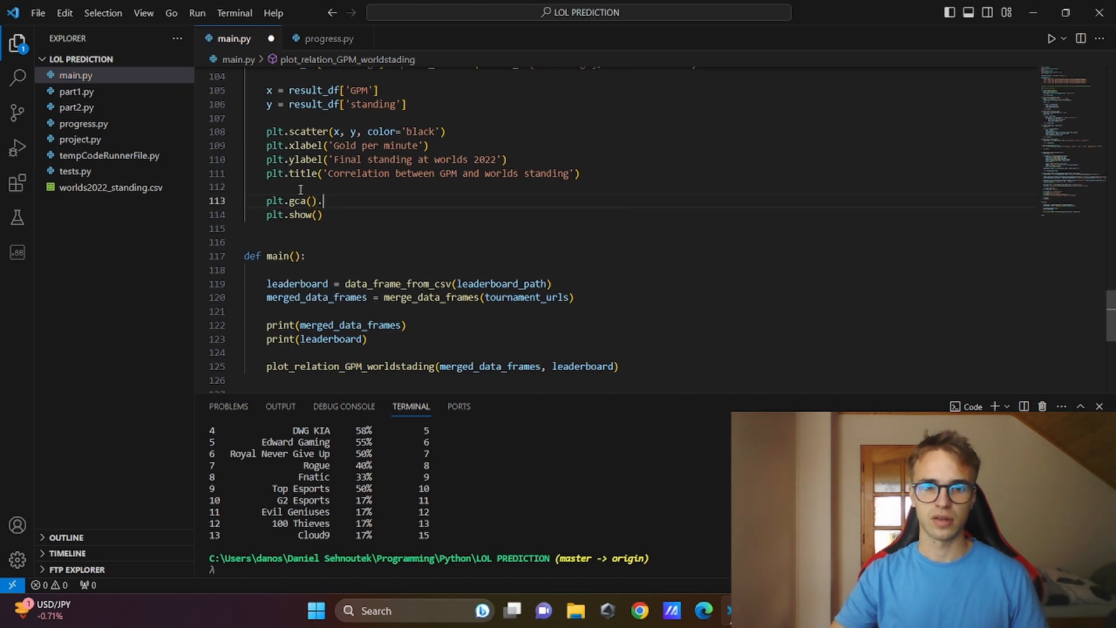
type("inverse_ya")
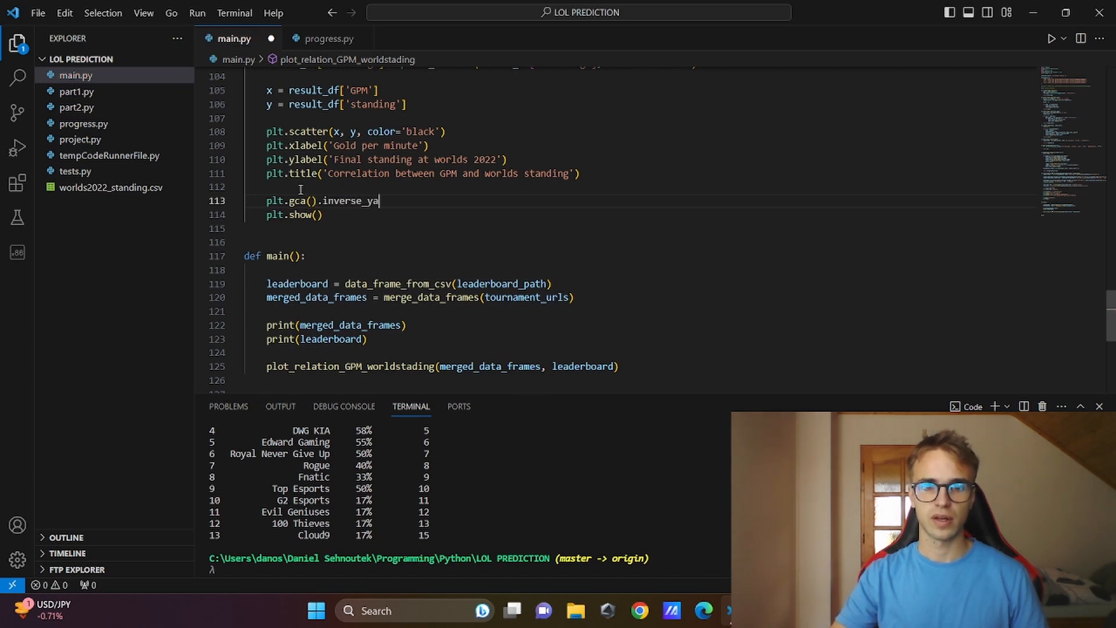
left_click(1050, 39)
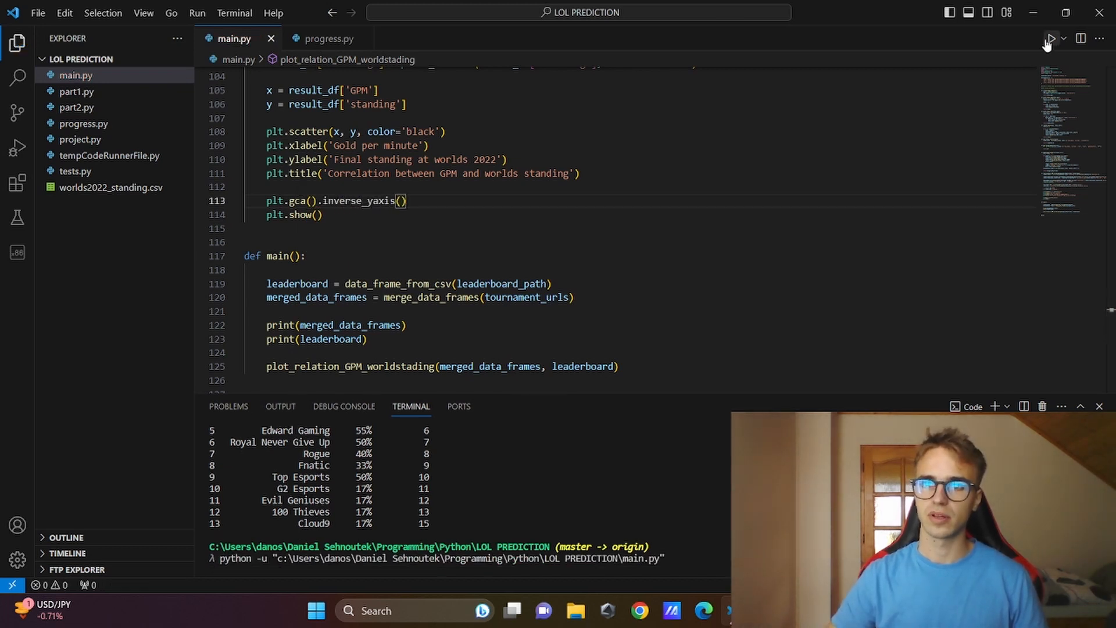
- Rerun main.py to get the scatter with rank 1 at the top, scrolling the terminal output
left_click(1051, 38)
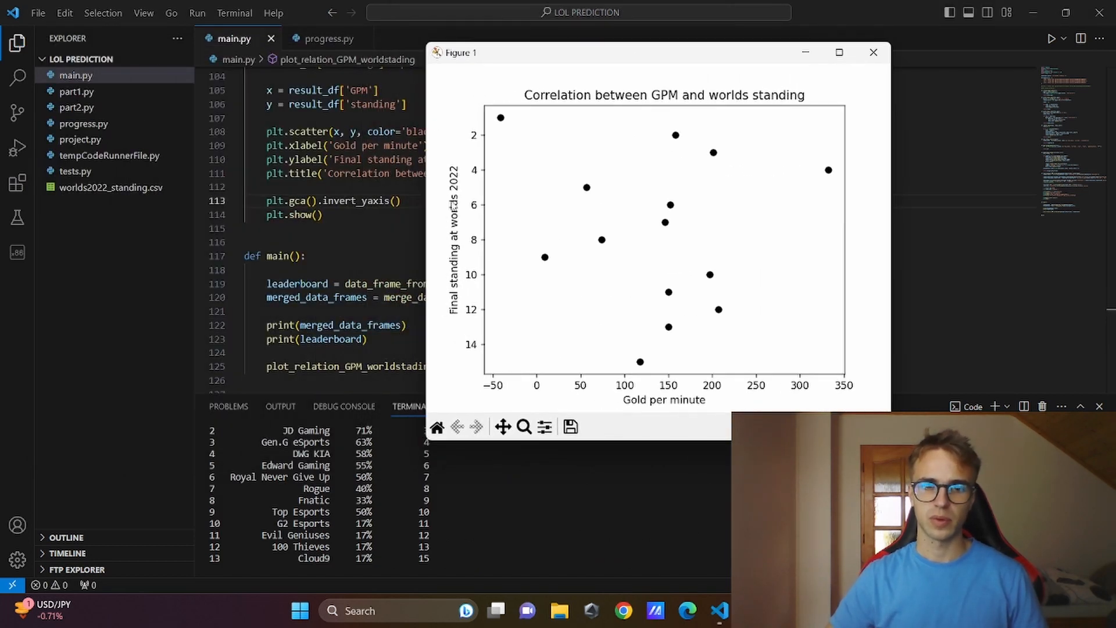
mouse_move(535, 196)
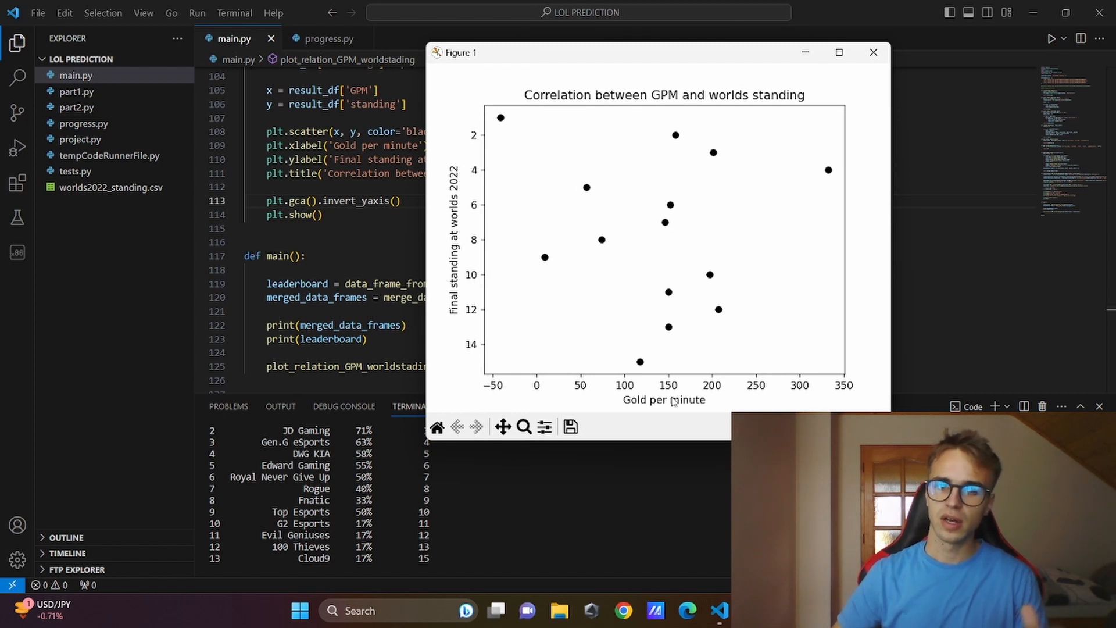
mouse_move(717, 399)
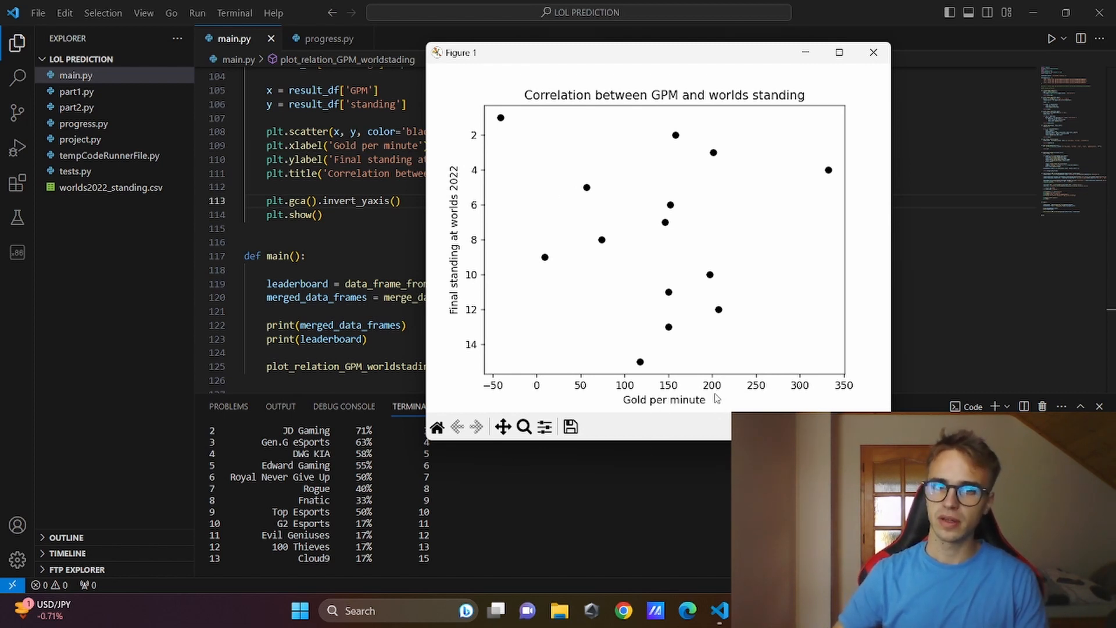
mouse_move(470, 180)
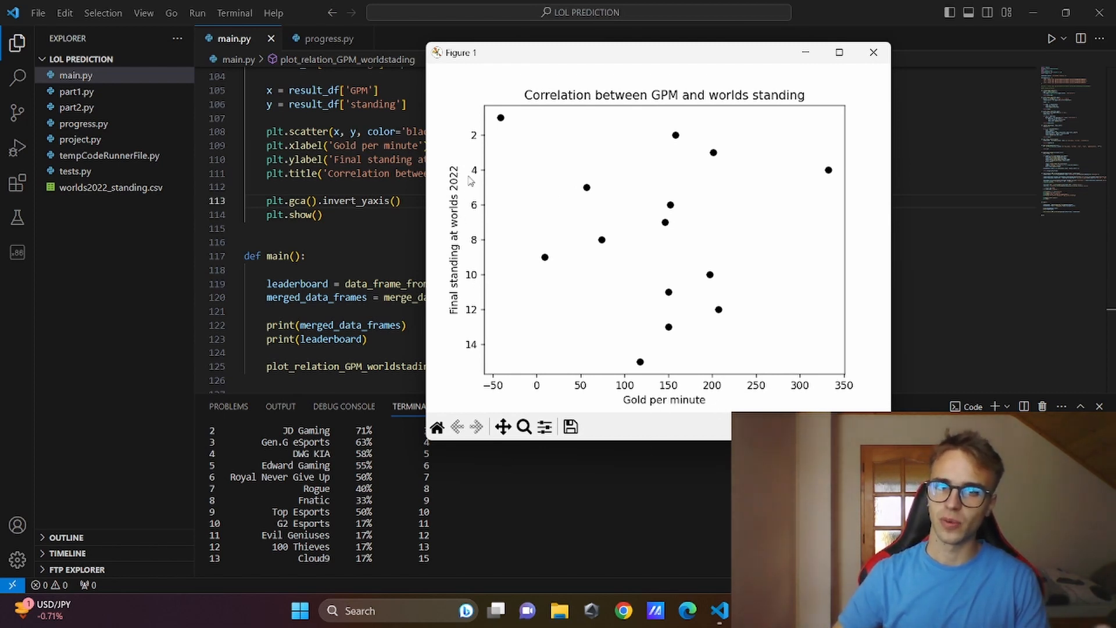
mouse_move(675, 343)
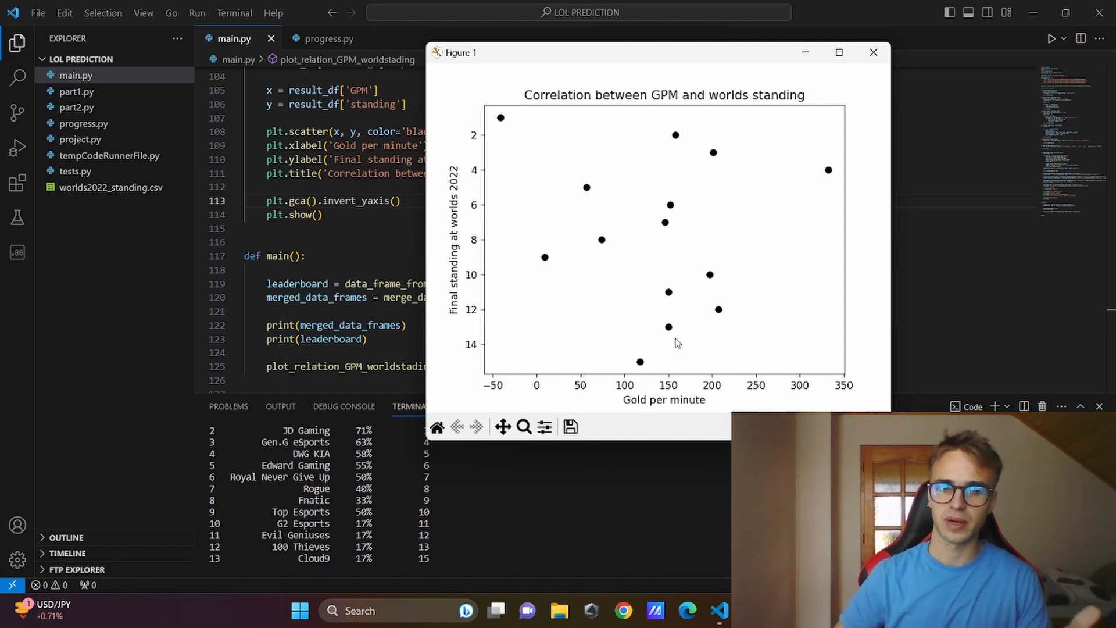
scroll("down", 3)
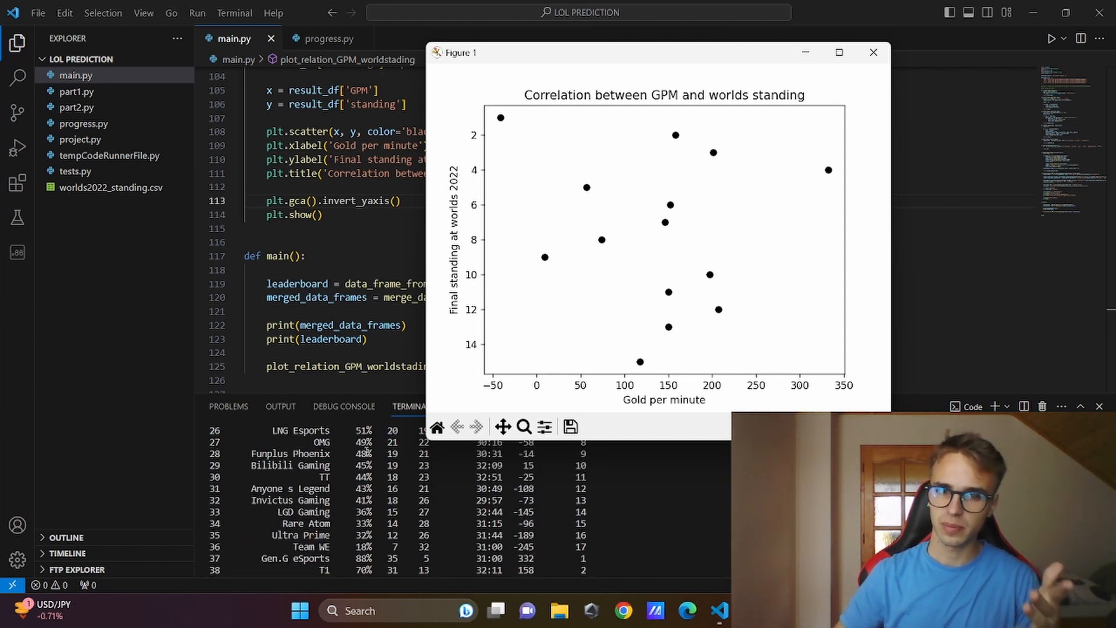
scroll("up", 3)
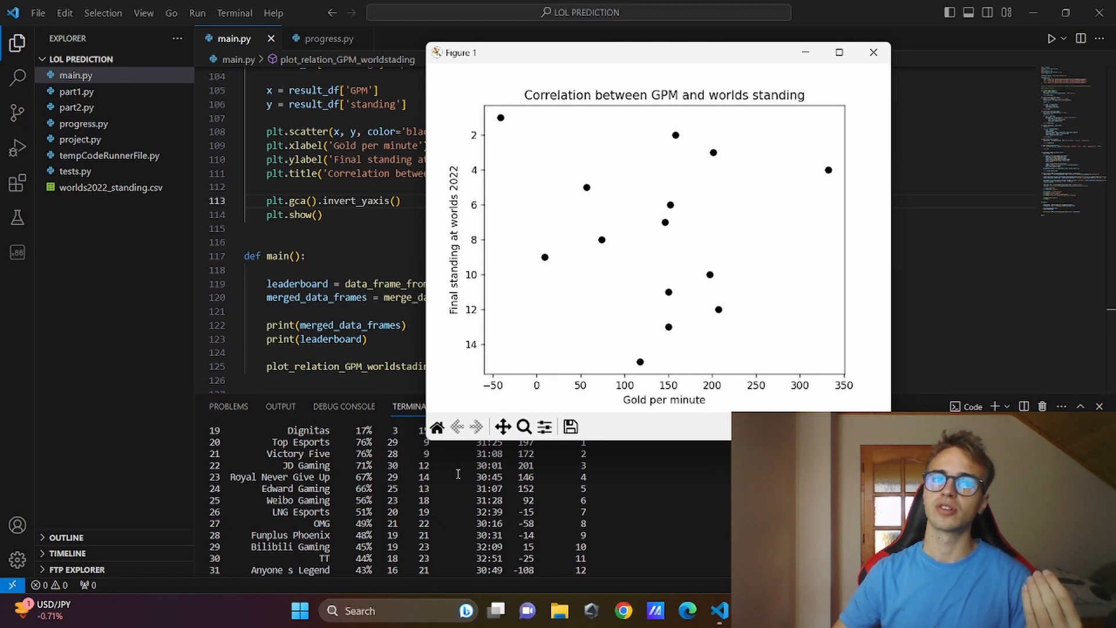
mouse_move(755, 194)
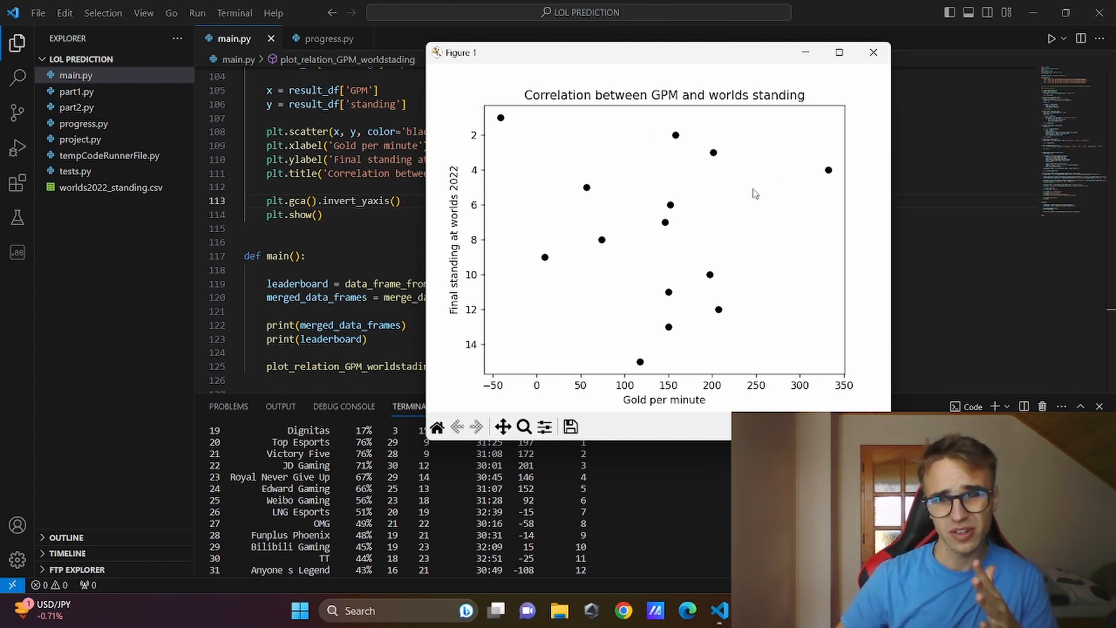
mouse_move(493, 120)
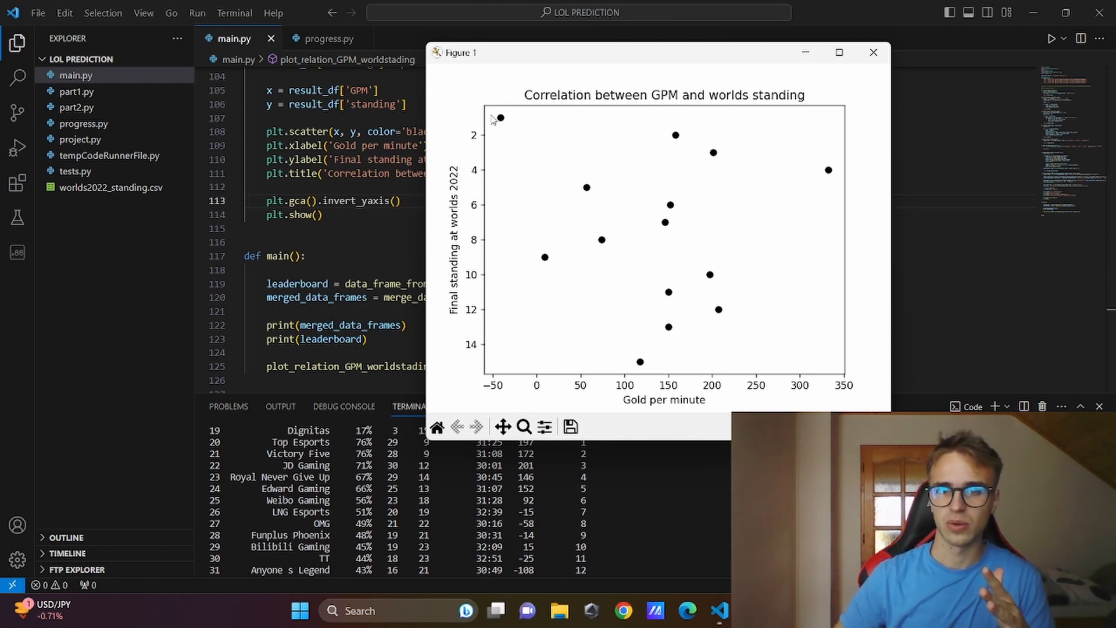
mouse_move(908, 171)
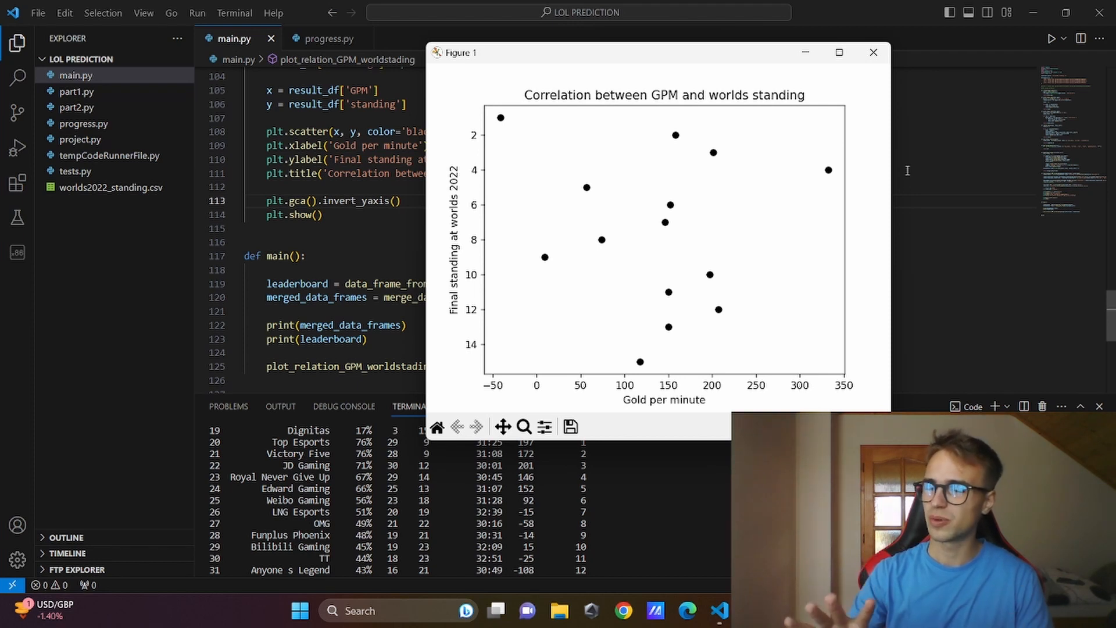